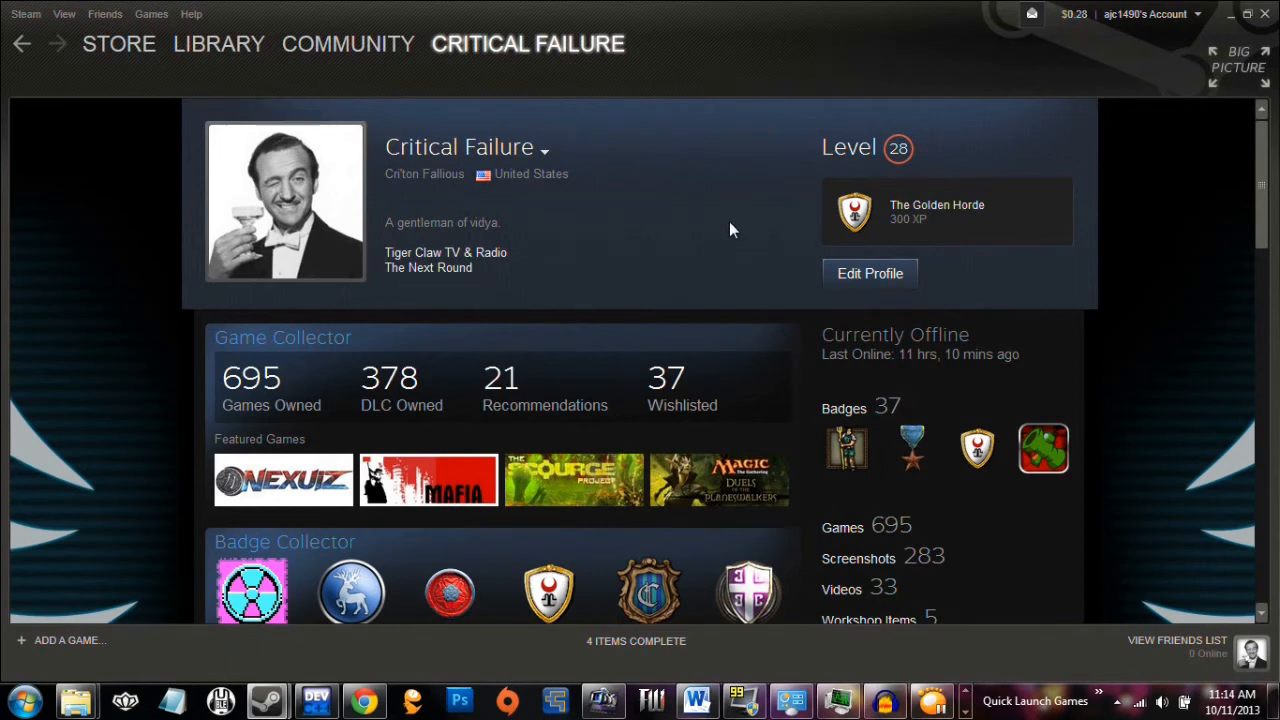
pyautogui.moveTo(744, 600)
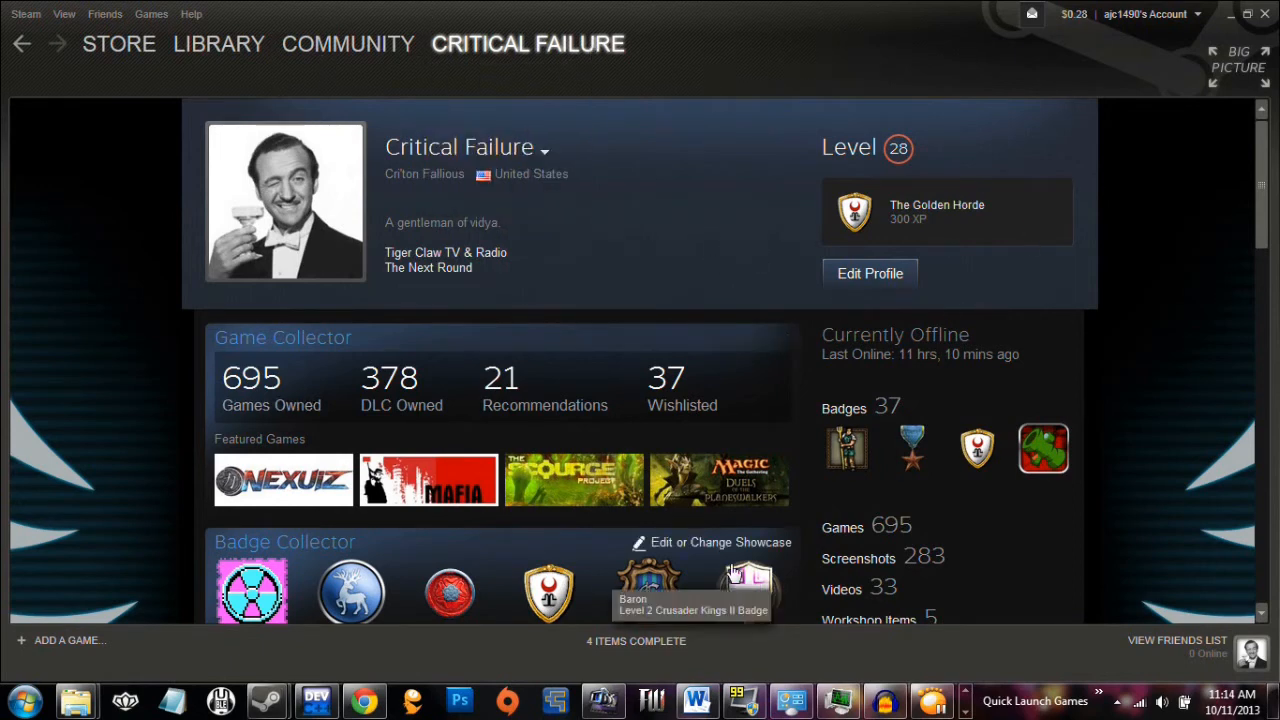
# Scroll down the Steam profile page toward the featured games showcase
pyautogui.scroll(-3)
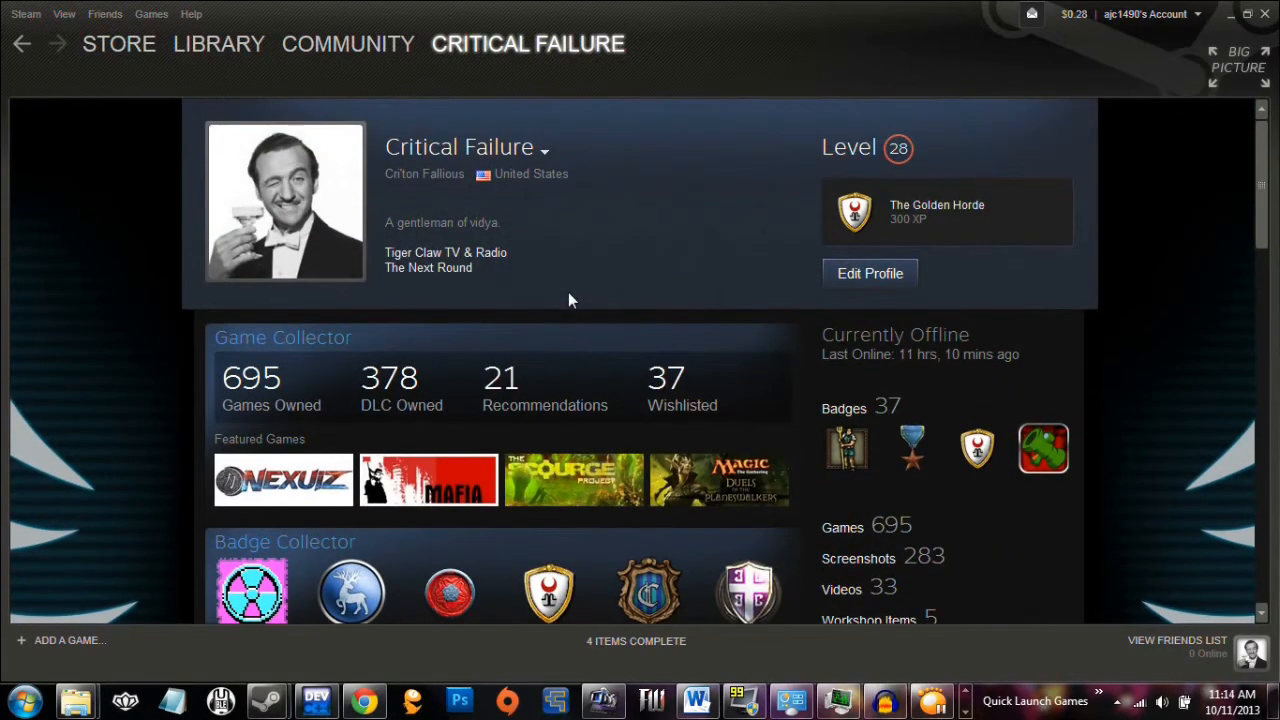
pyautogui.moveTo(568, 308)
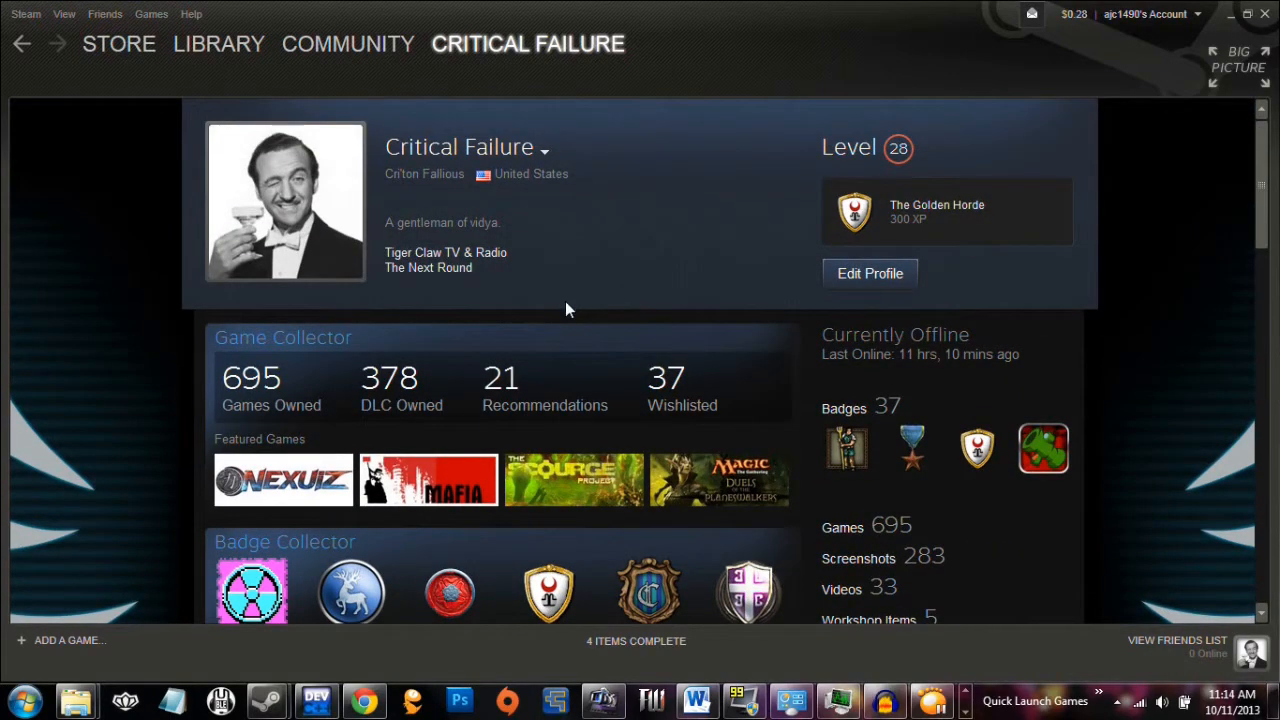
pyautogui.moveTo(990, 364)
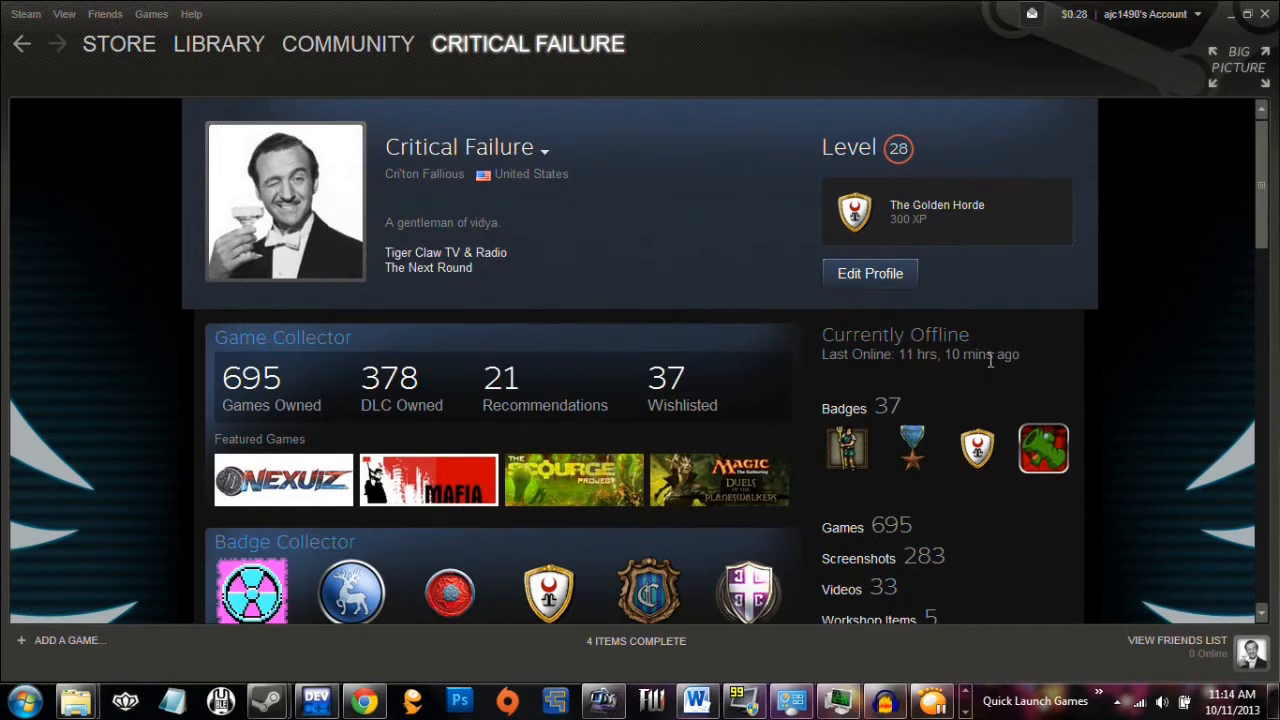
pyautogui.moveTo(1036, 212)
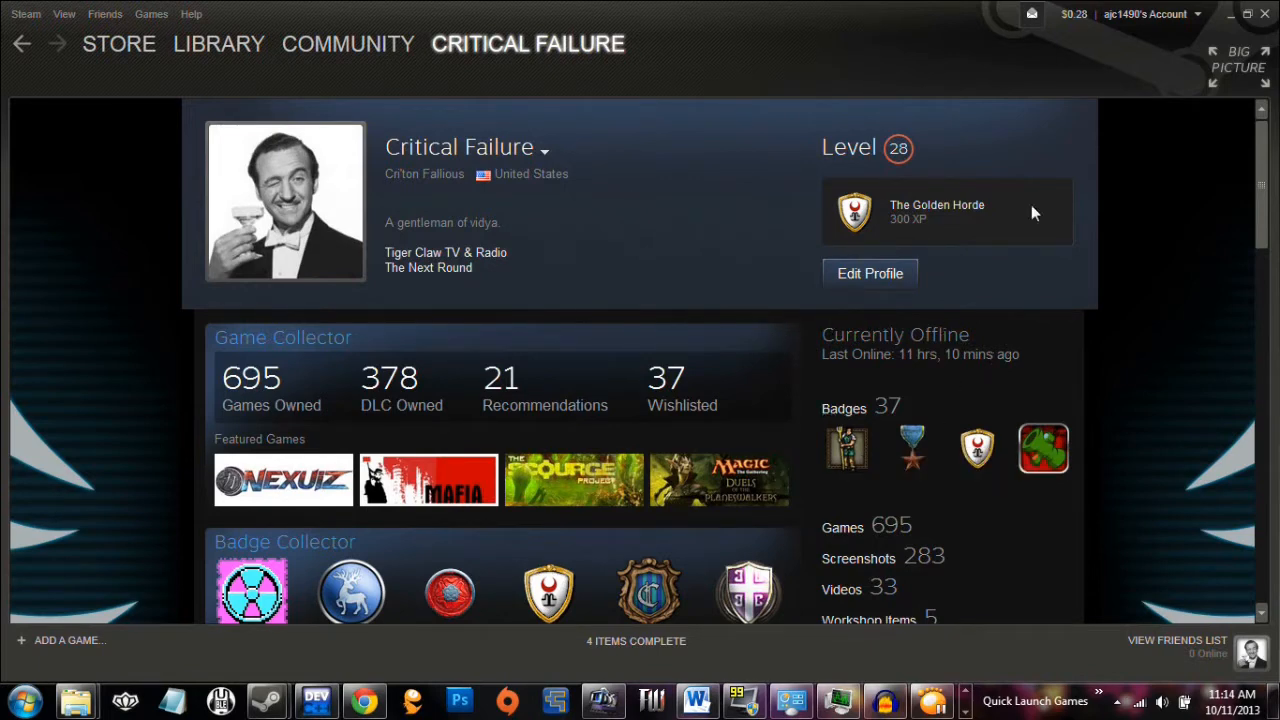
pyautogui.moveTo(16, 436)
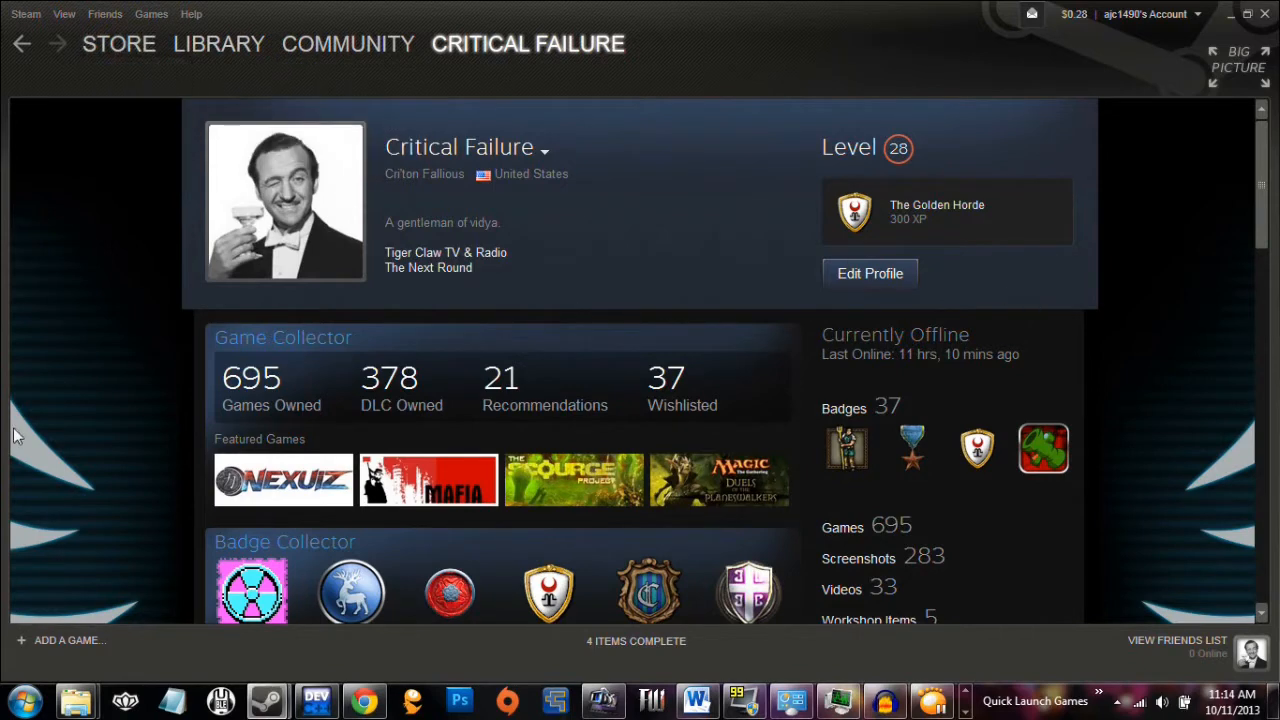
pyautogui.moveTo(184, 504)
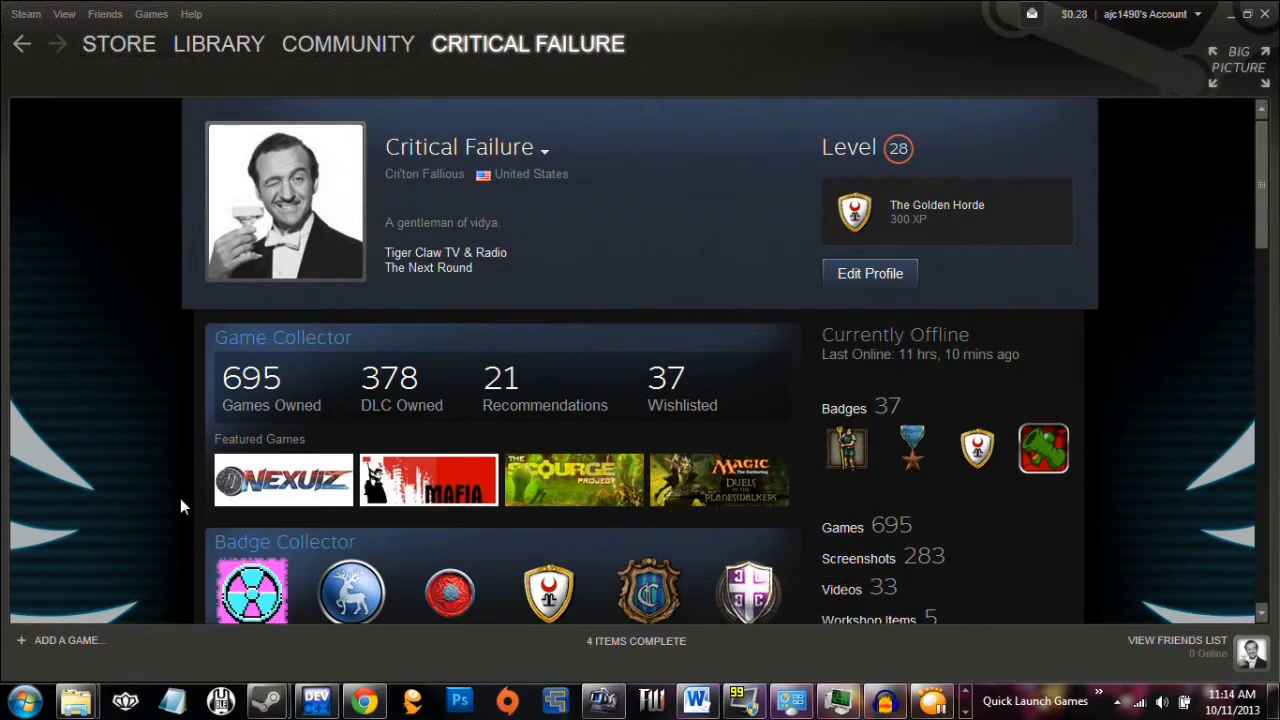
pyautogui.moveTo(718, 476)
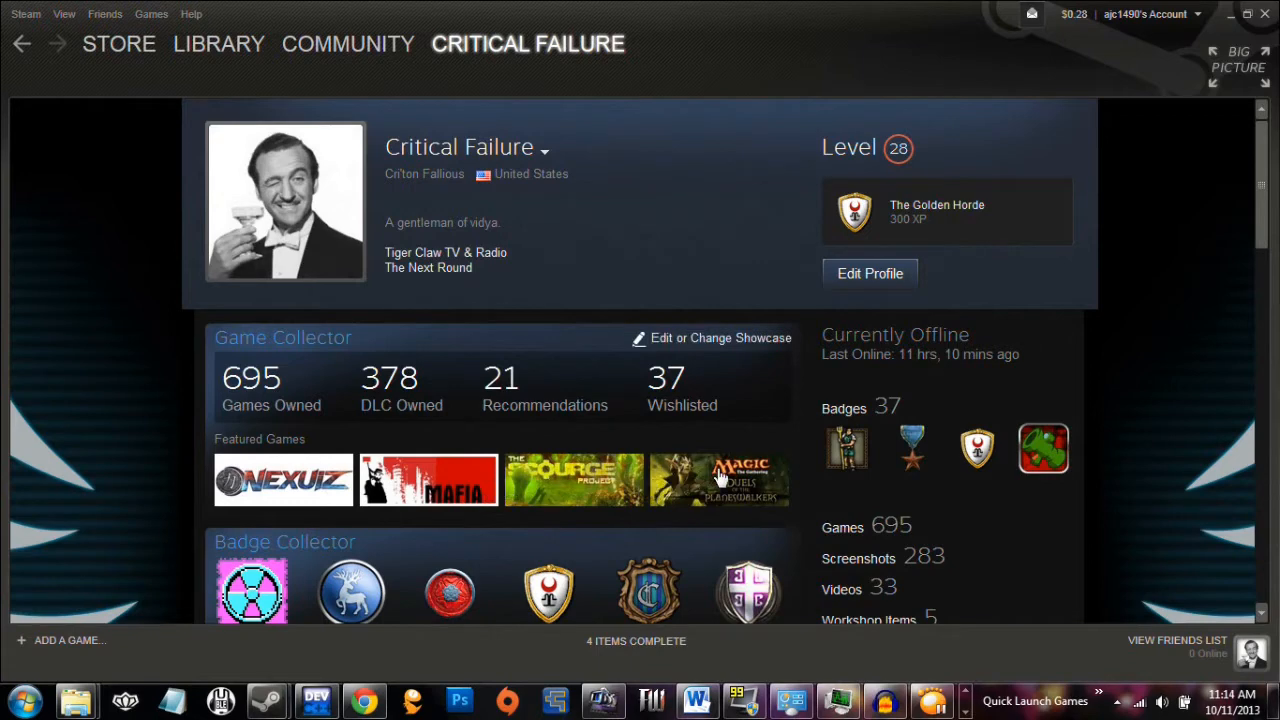
pyautogui.moveTo(796, 506)
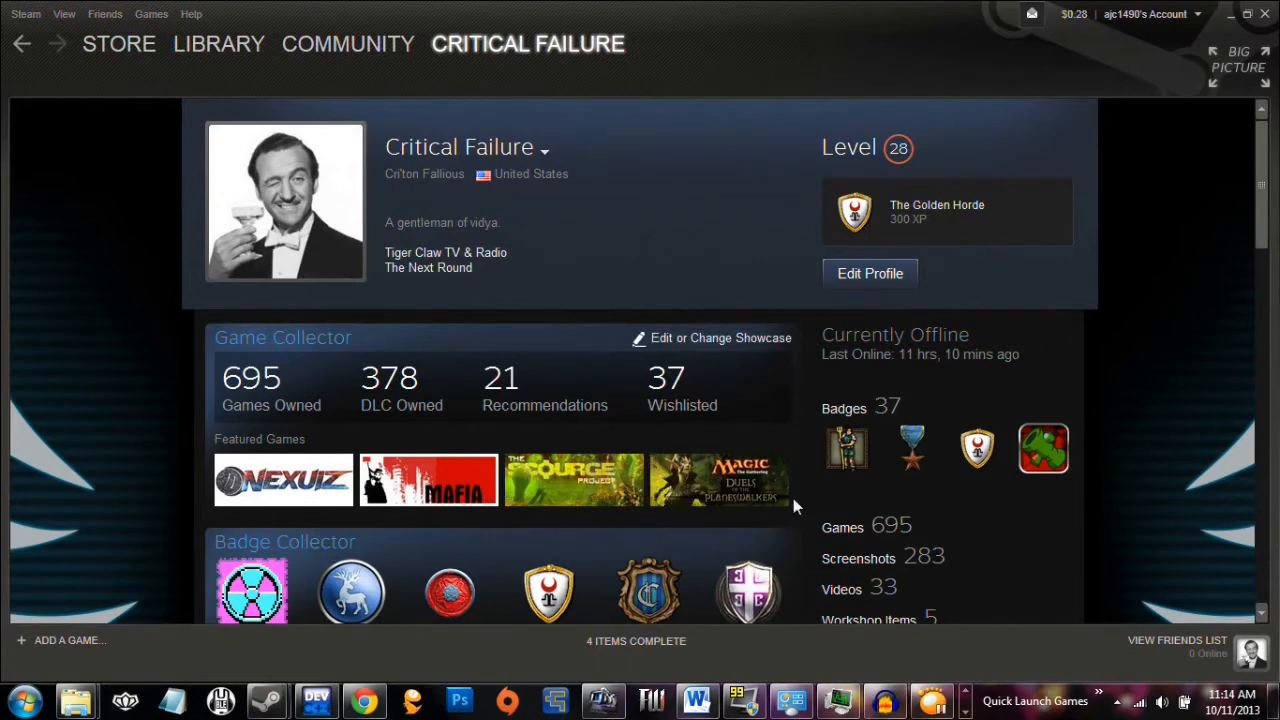
pyautogui.moveTo(128, 464)
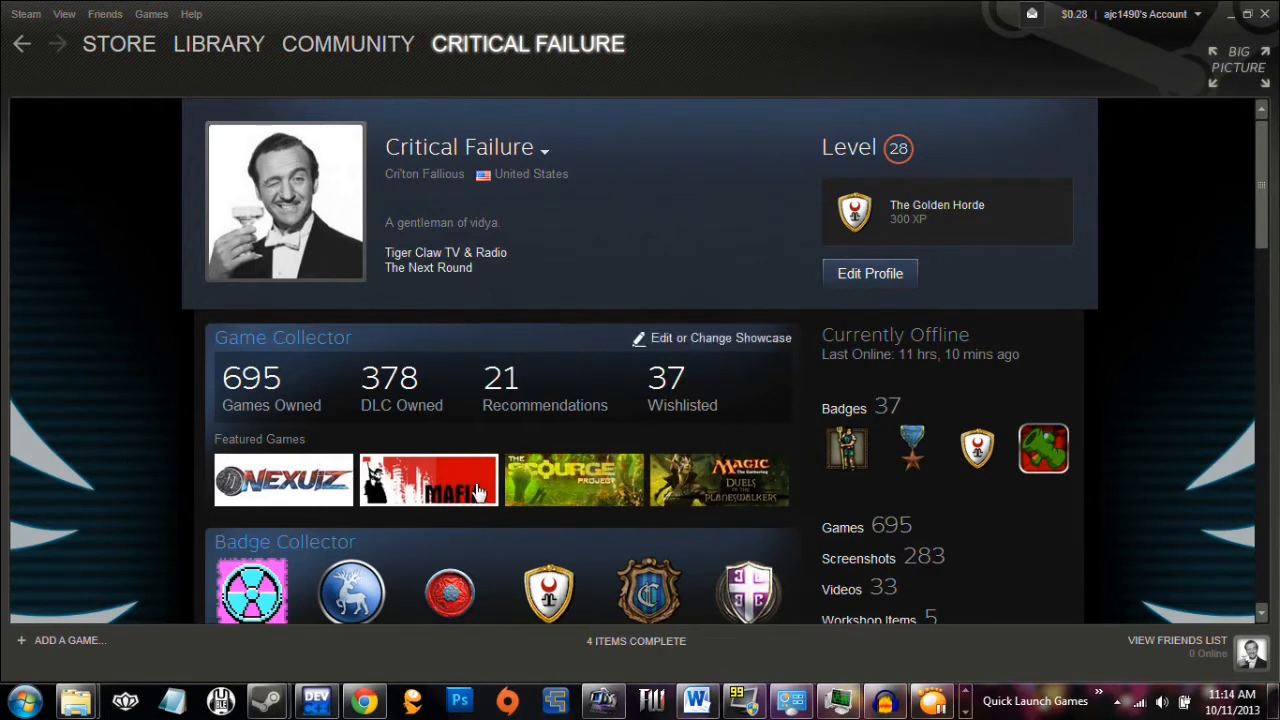
pyautogui.moveTo(156, 468)
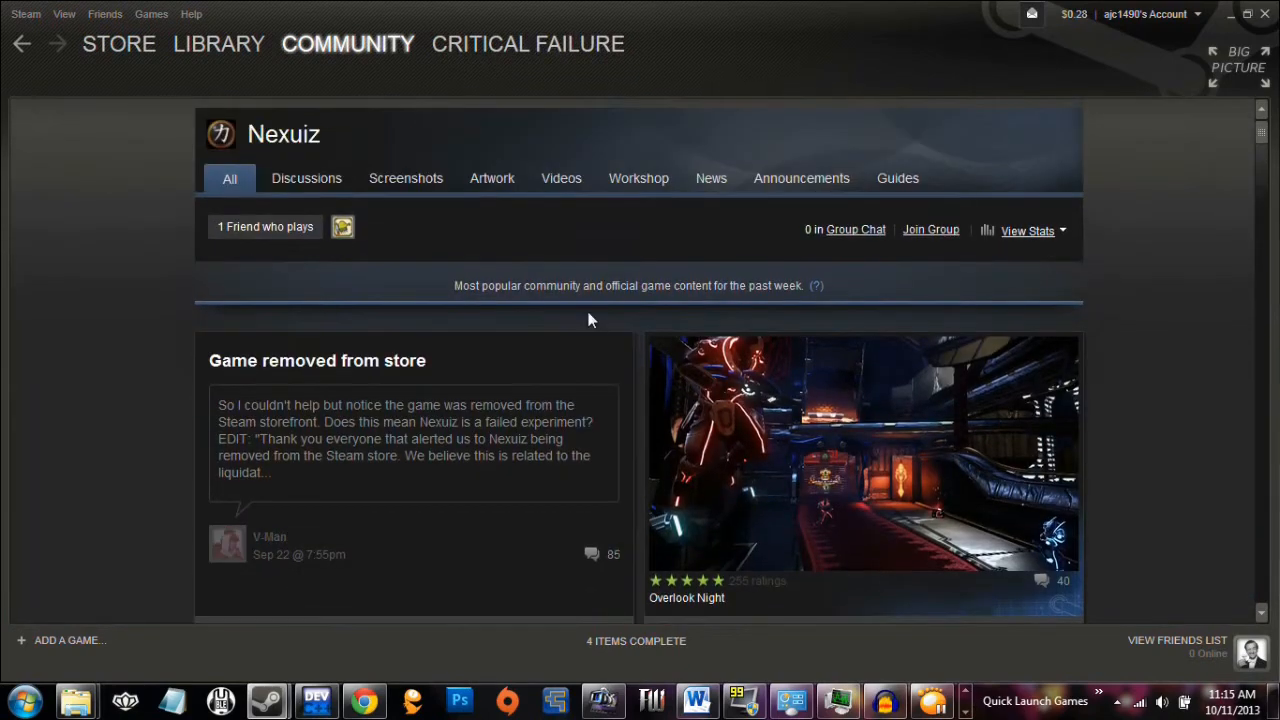
pyautogui.moveTo(556, 264)
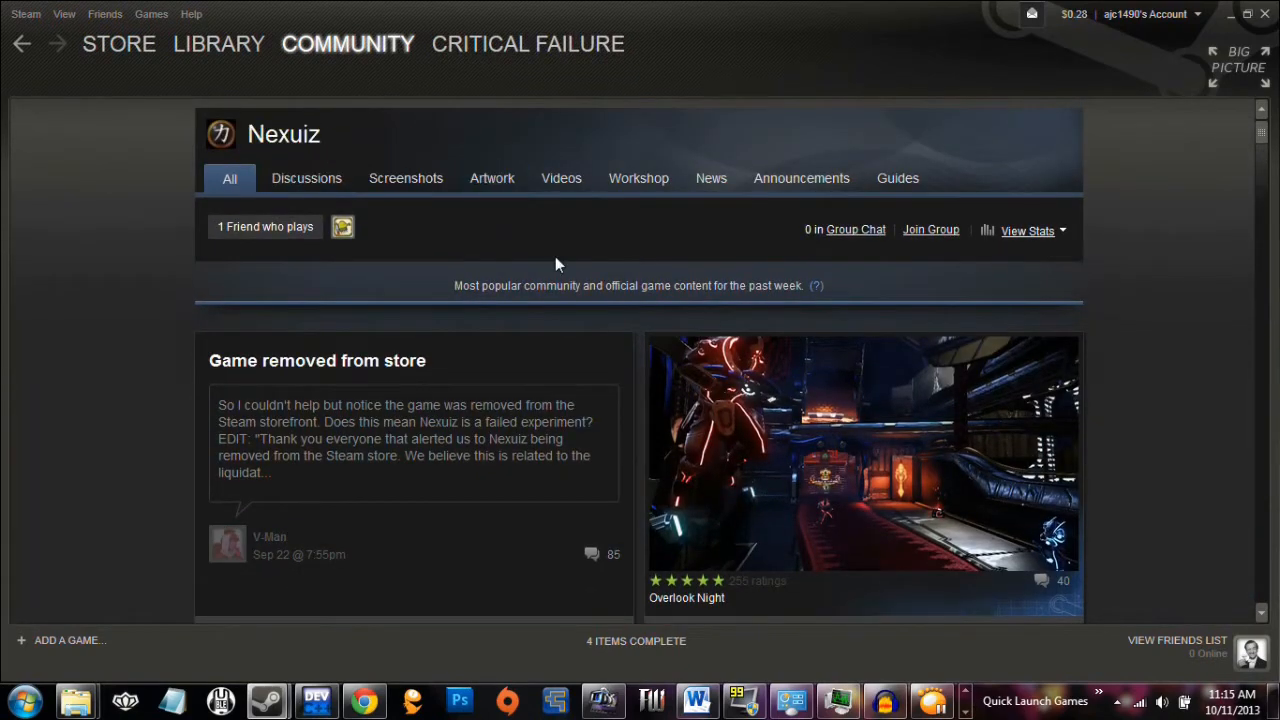
pyautogui.scroll(-3)
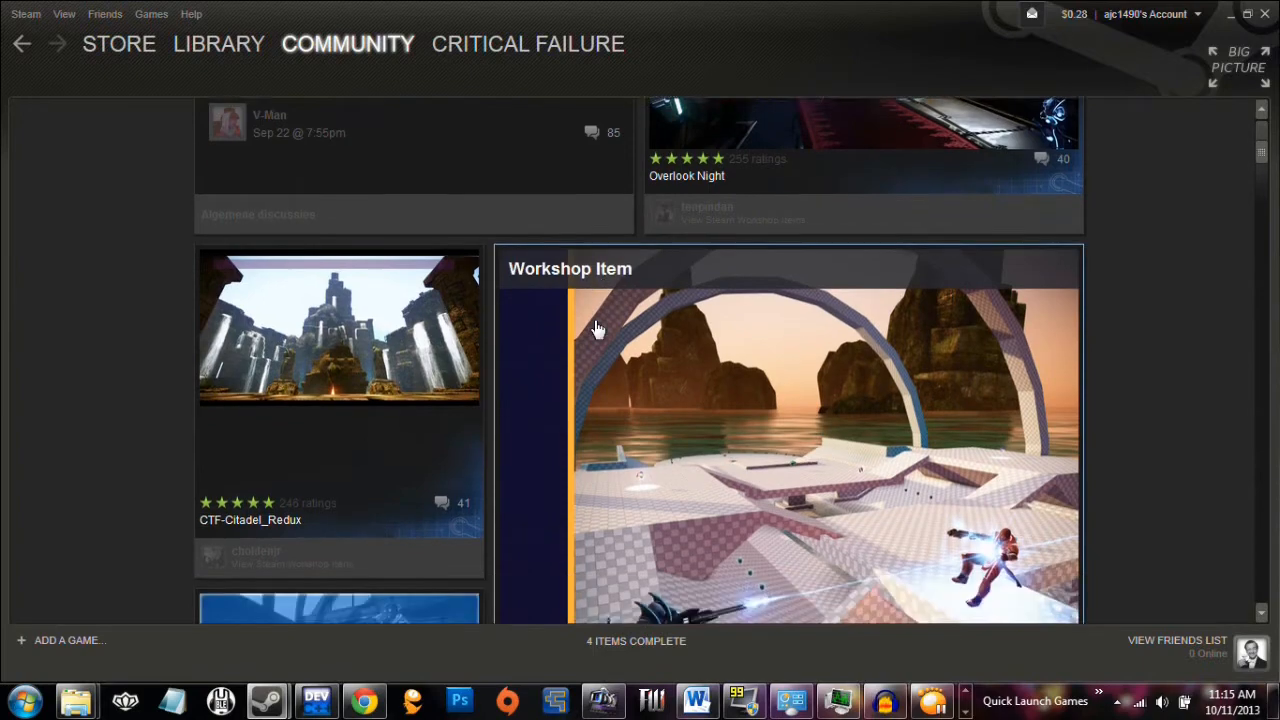
pyautogui.scroll(-3)
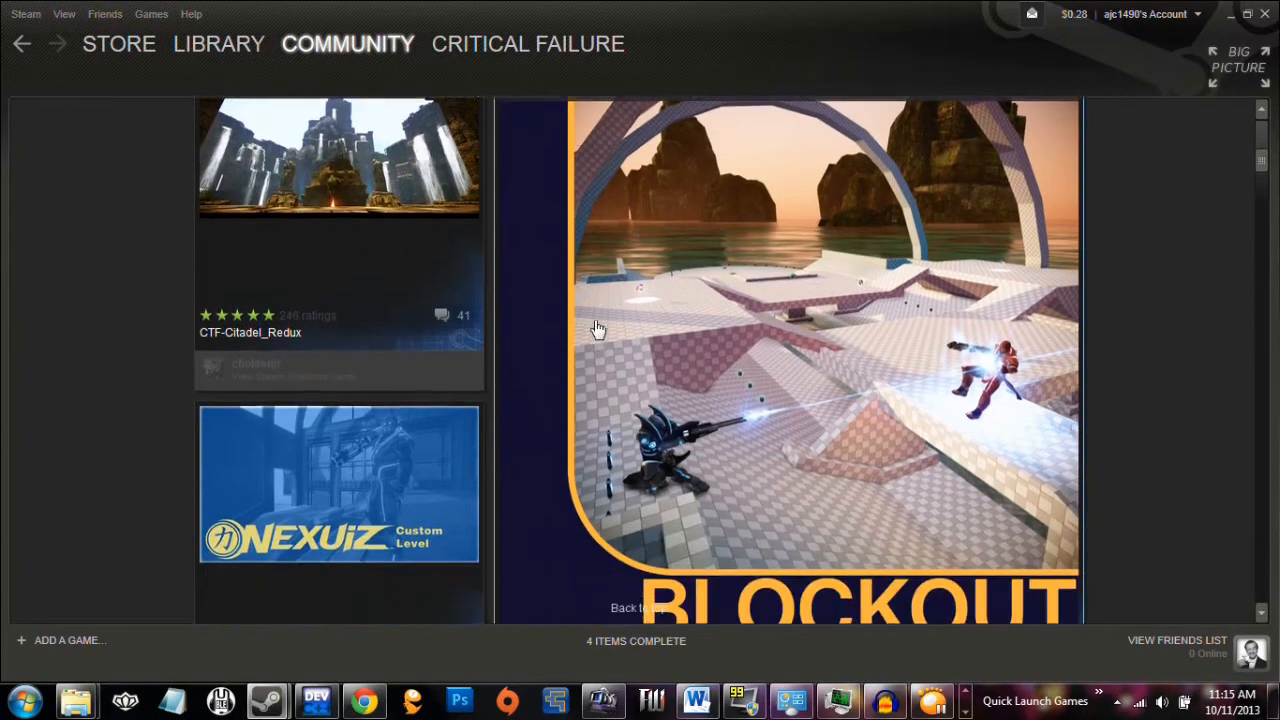
pyautogui.scroll(-3)
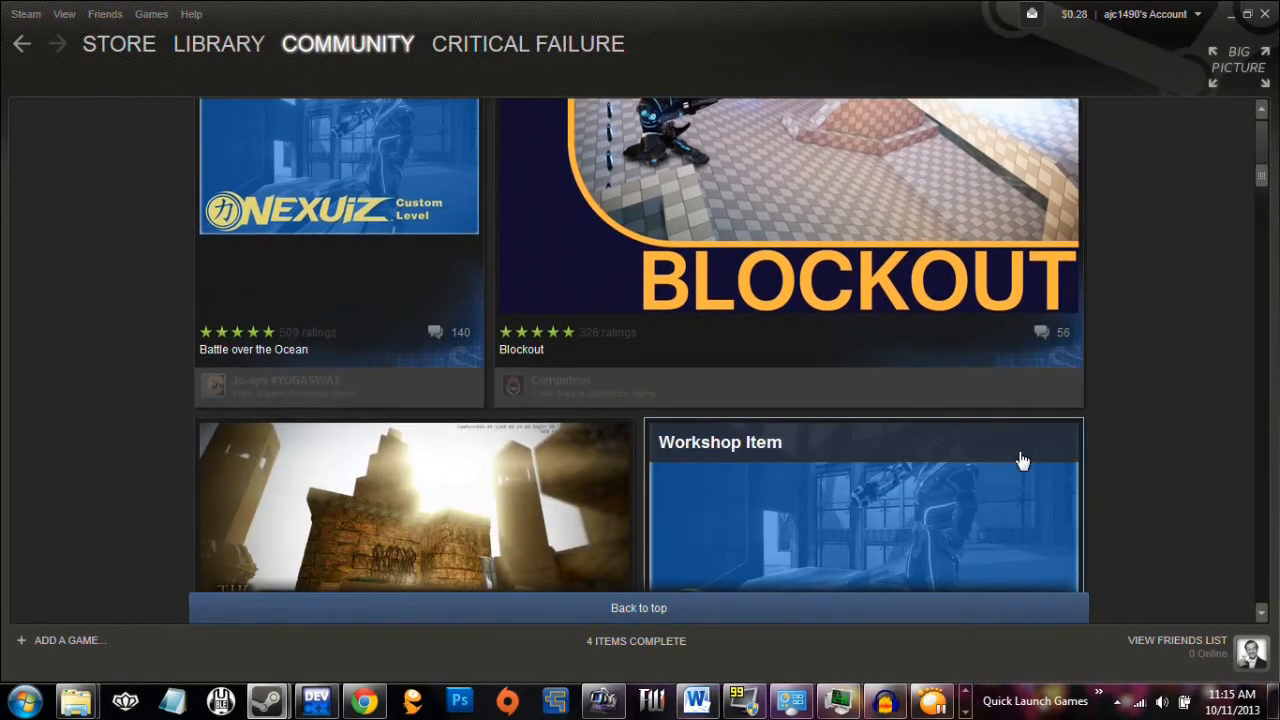
pyautogui.scroll(-3)
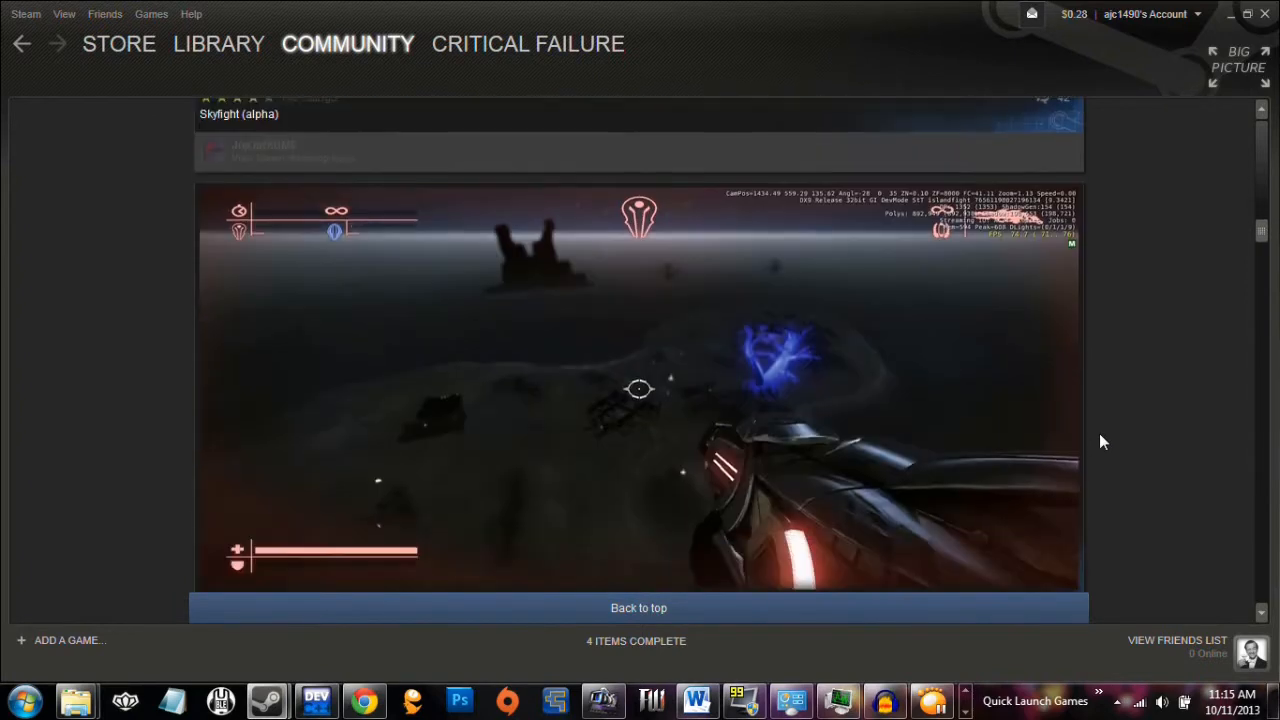
pyautogui.scroll(-3)
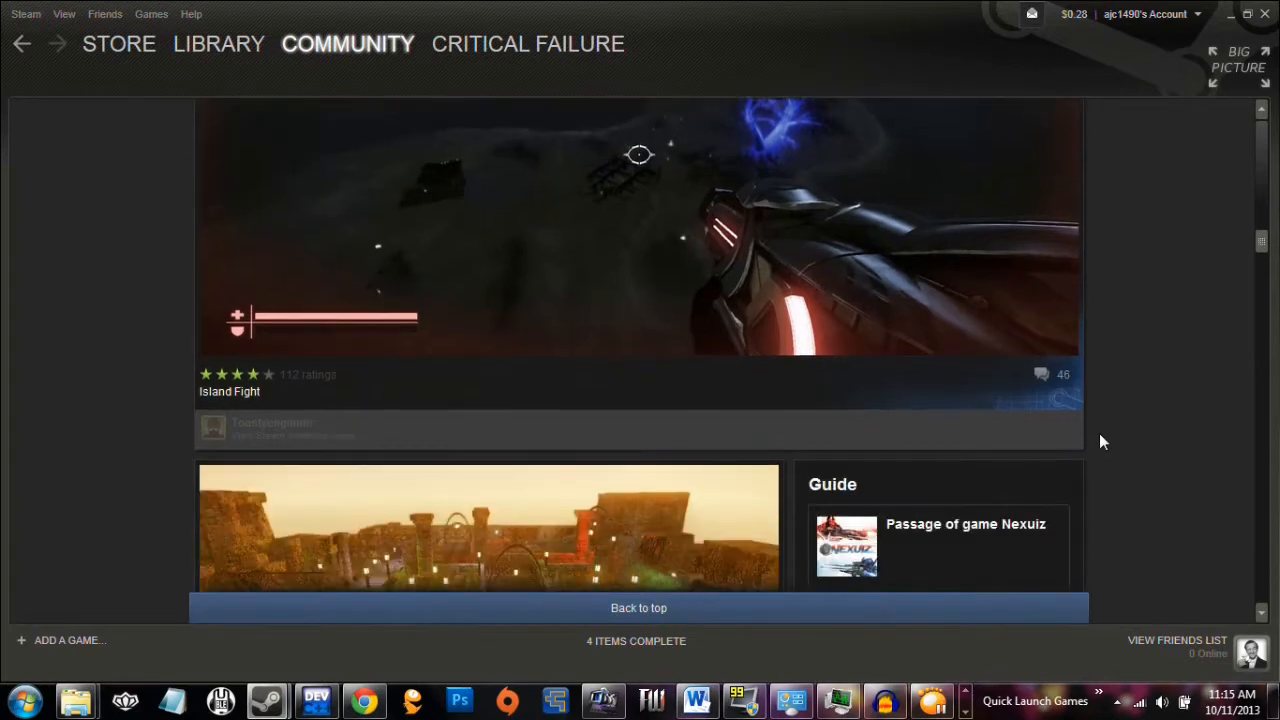
pyautogui.scroll(-3)
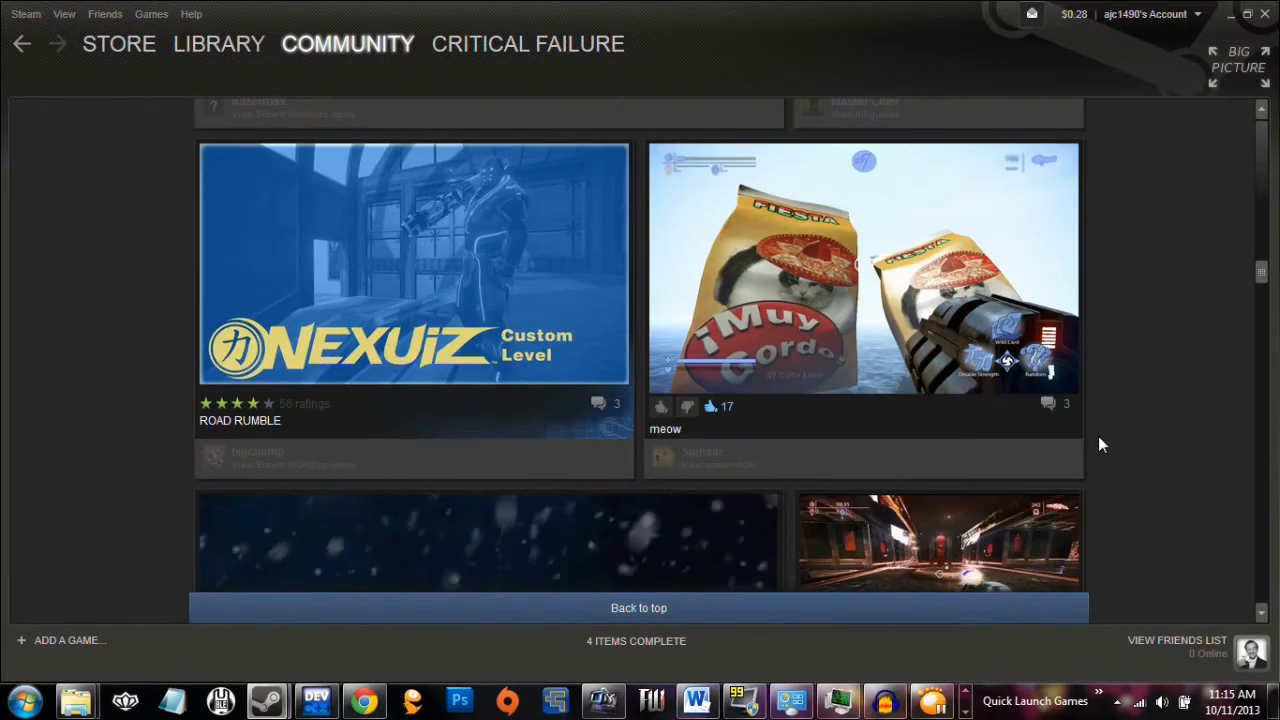
pyautogui.scroll(-3)
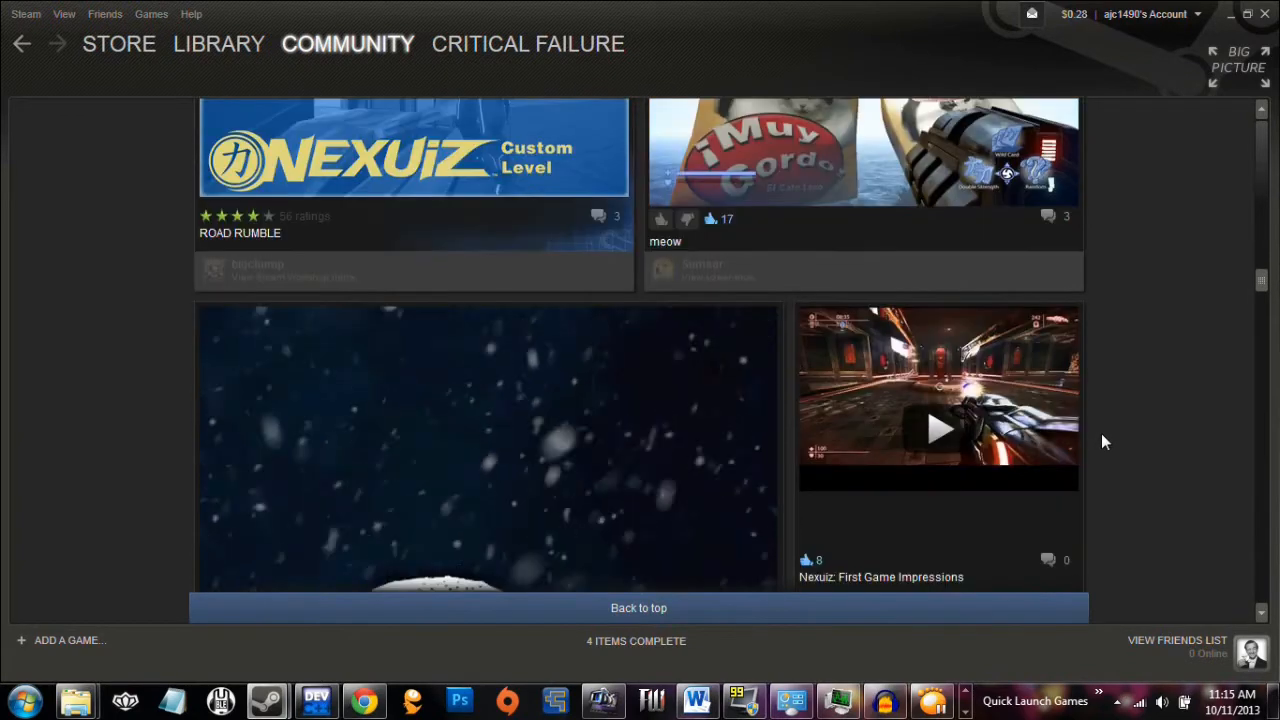
pyautogui.scroll(-3)
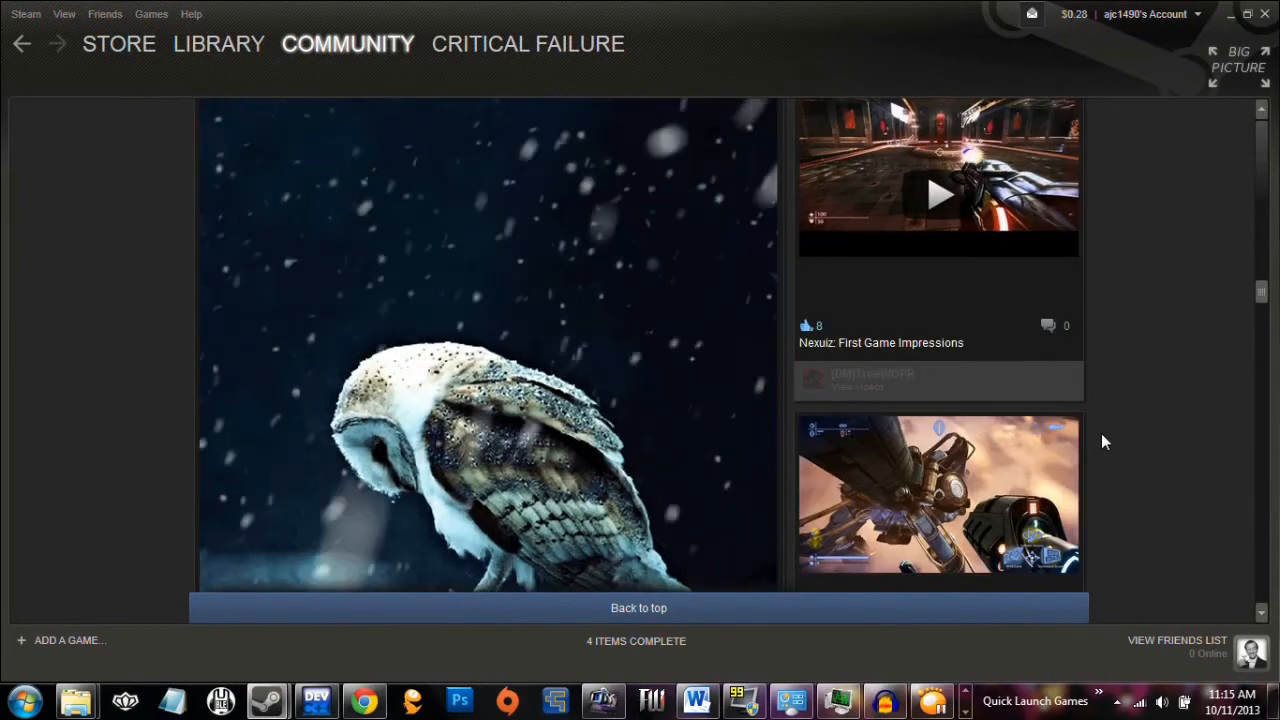
pyautogui.scroll(-3)
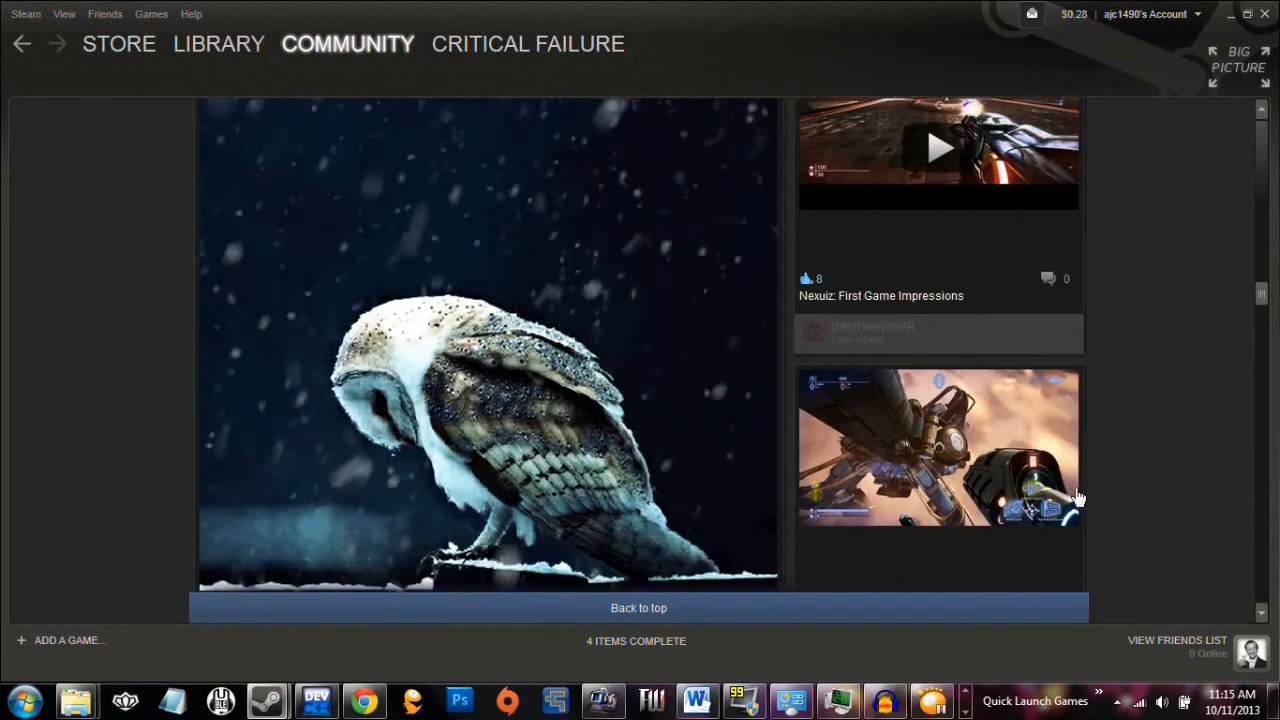
pyautogui.scroll(-3)
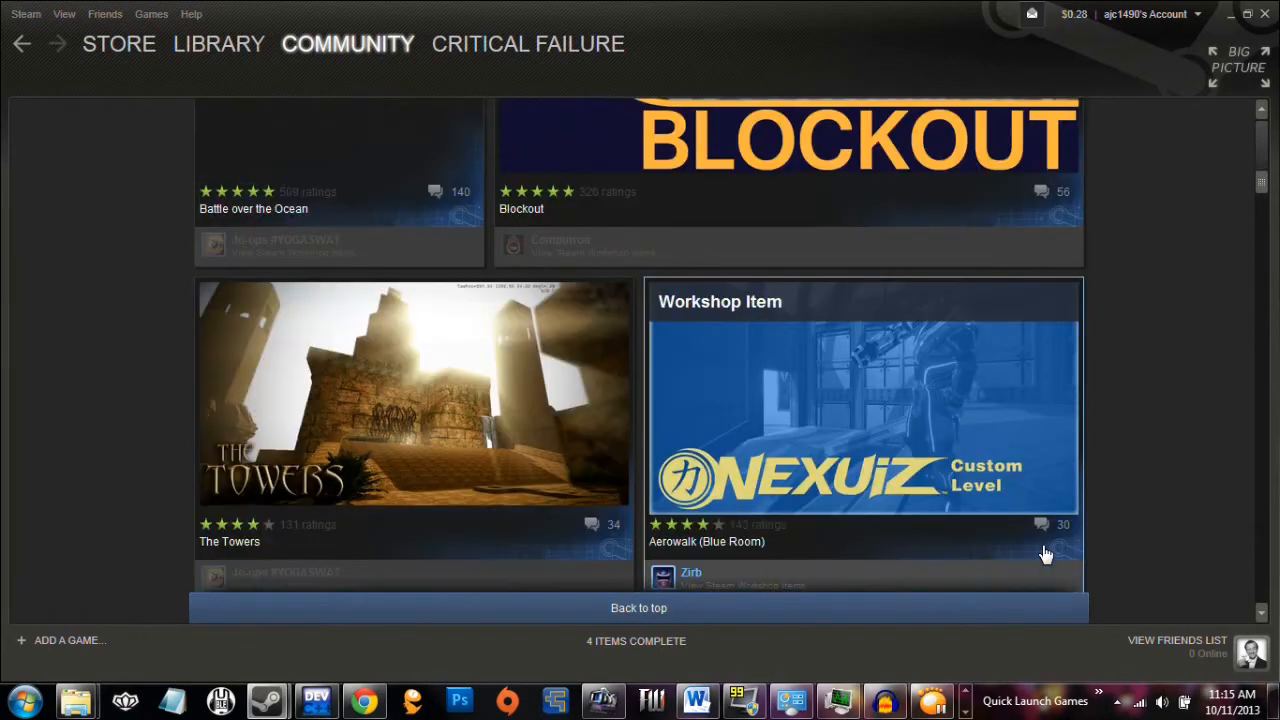
pyautogui.scroll(-3)
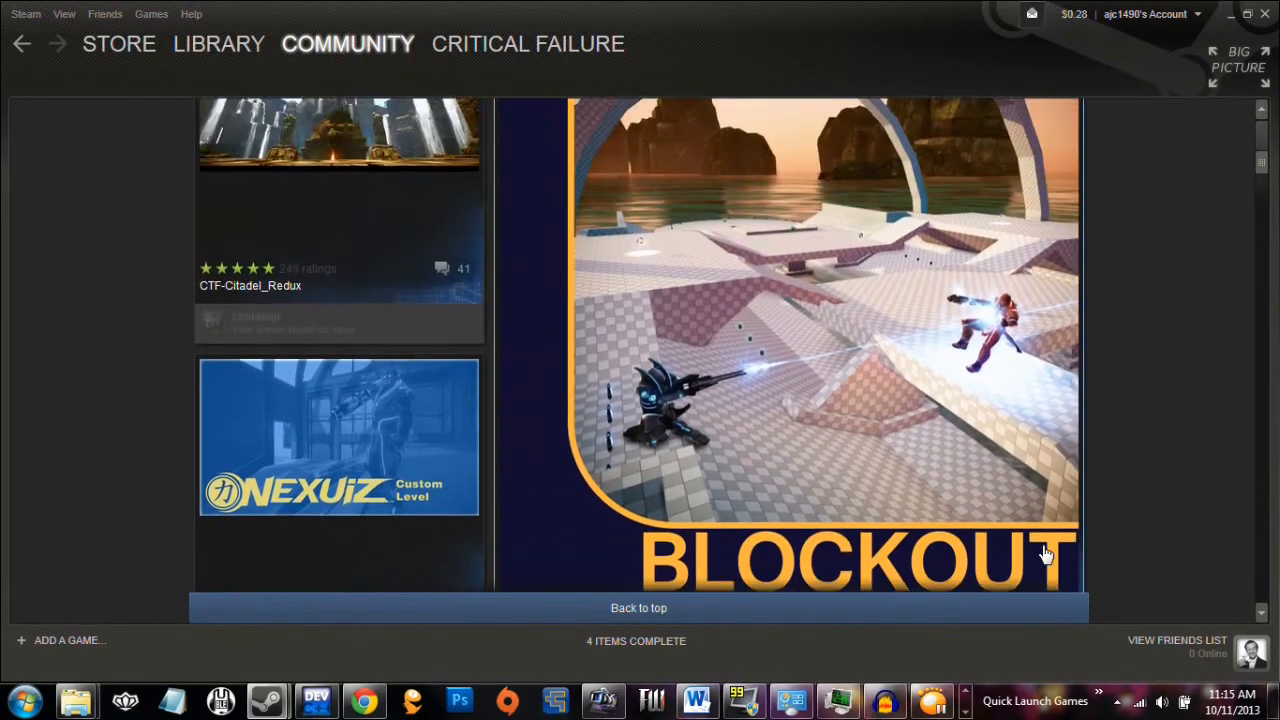
pyautogui.scroll(3)
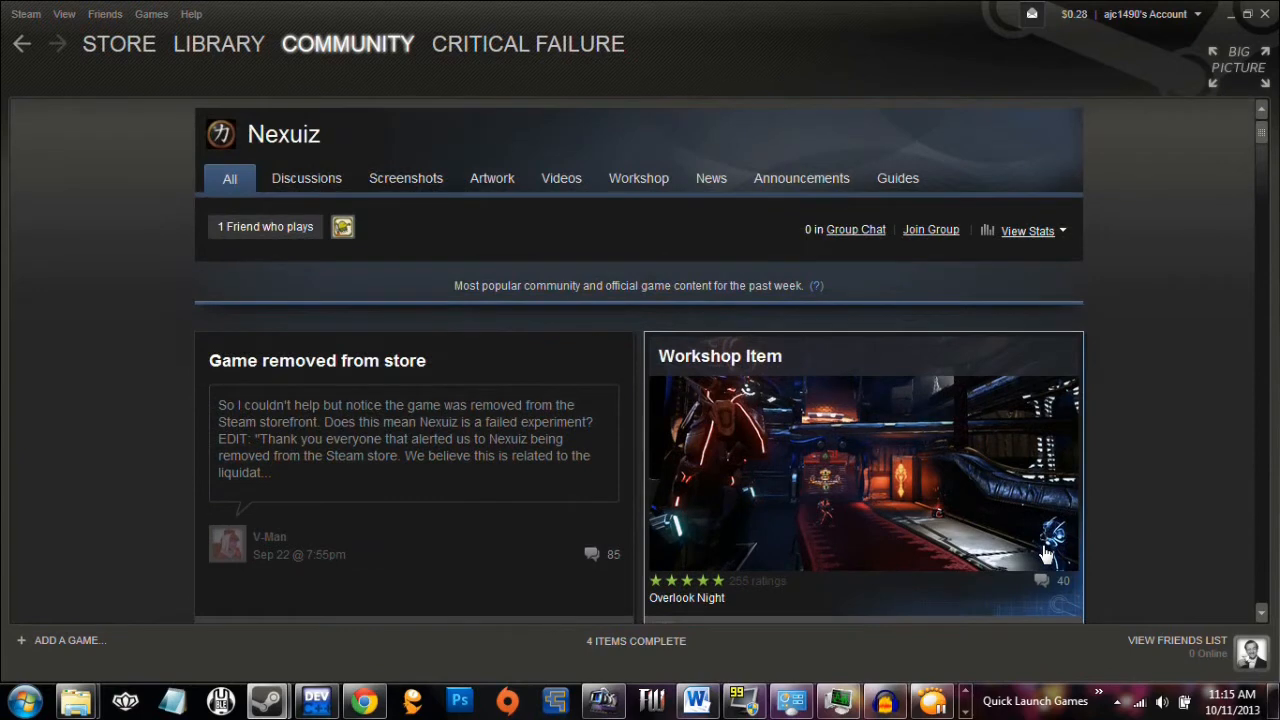
pyautogui.moveTo(1076, 578)
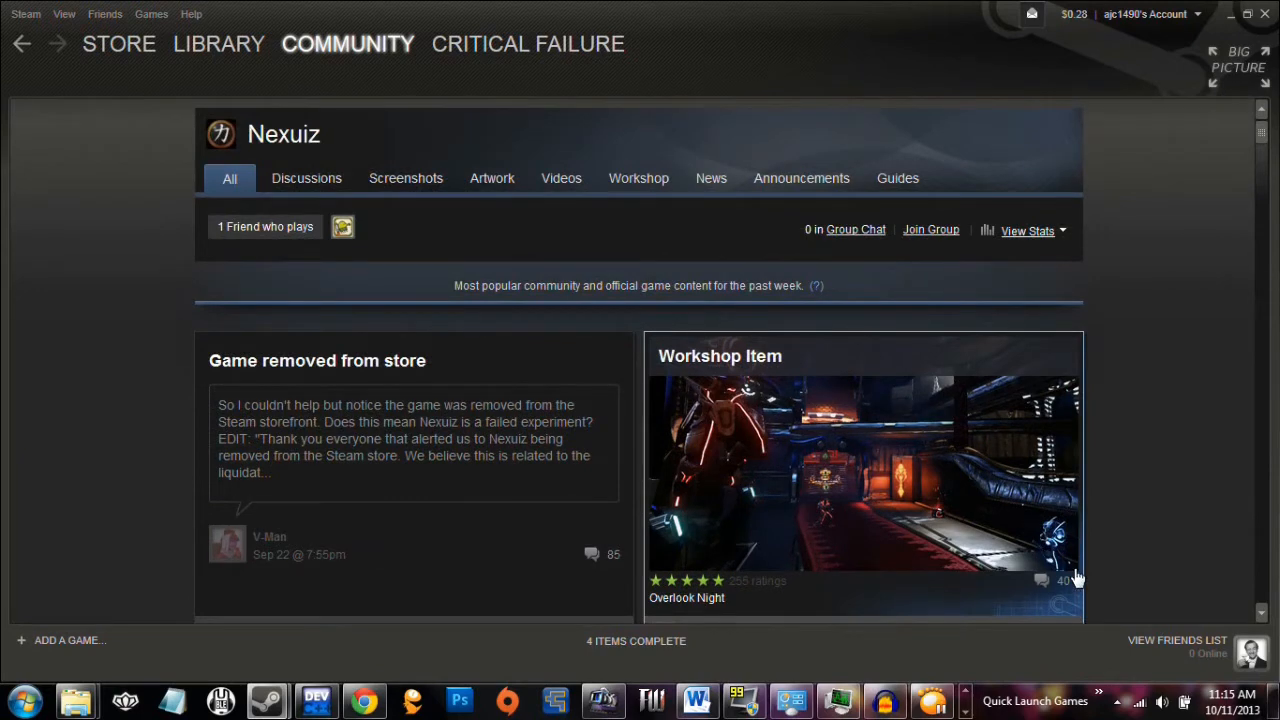
pyautogui.moveTo(1016, 404)
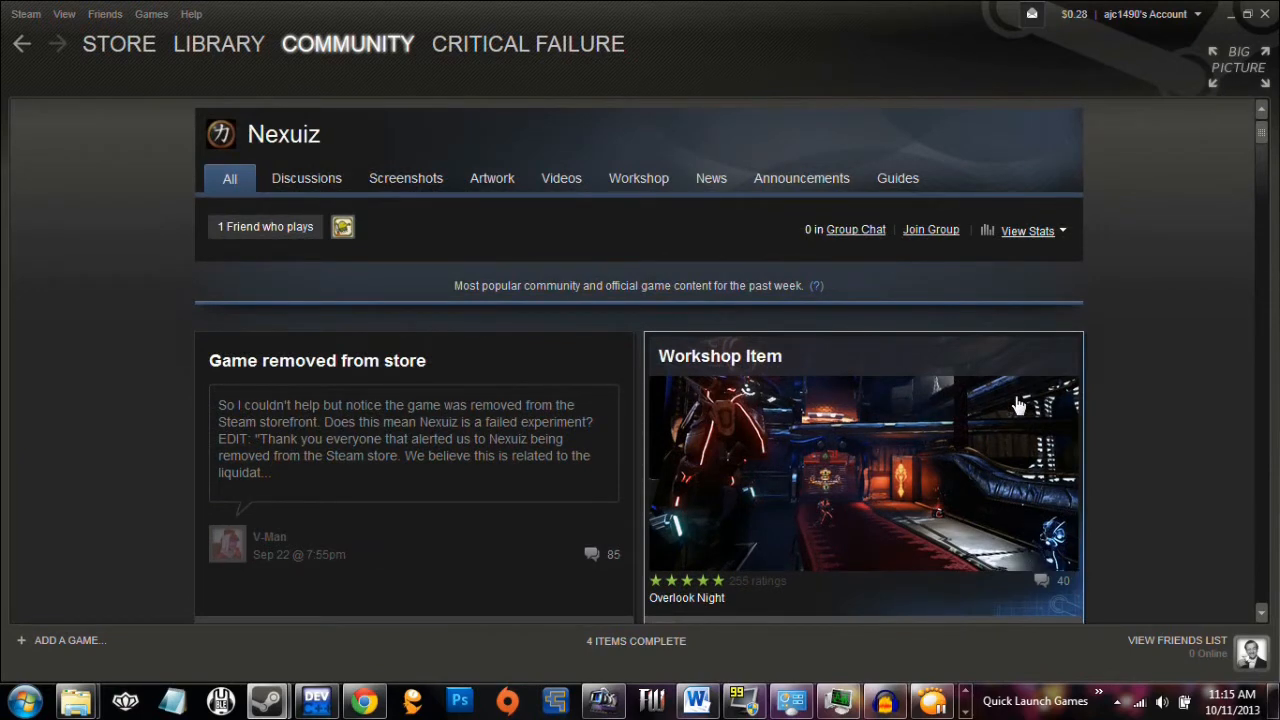
pyautogui.scroll(-3)
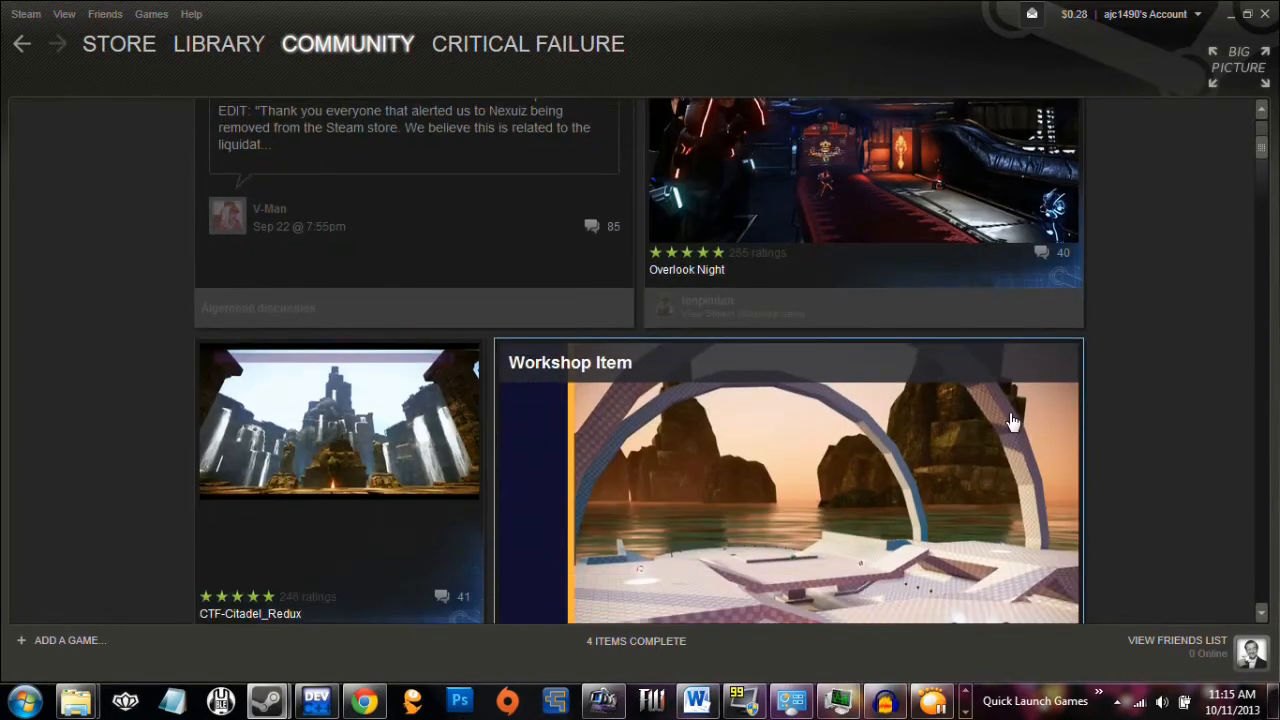
pyautogui.scroll(-3)
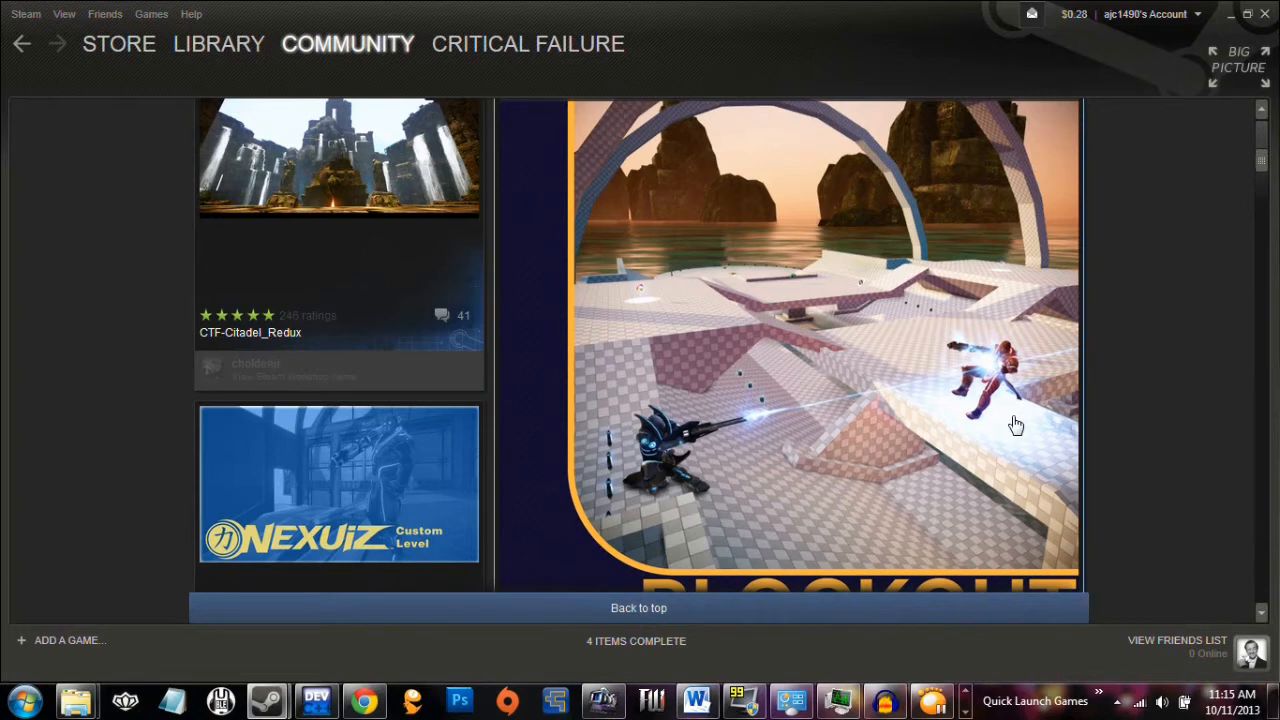
pyautogui.moveTo(992, 438)
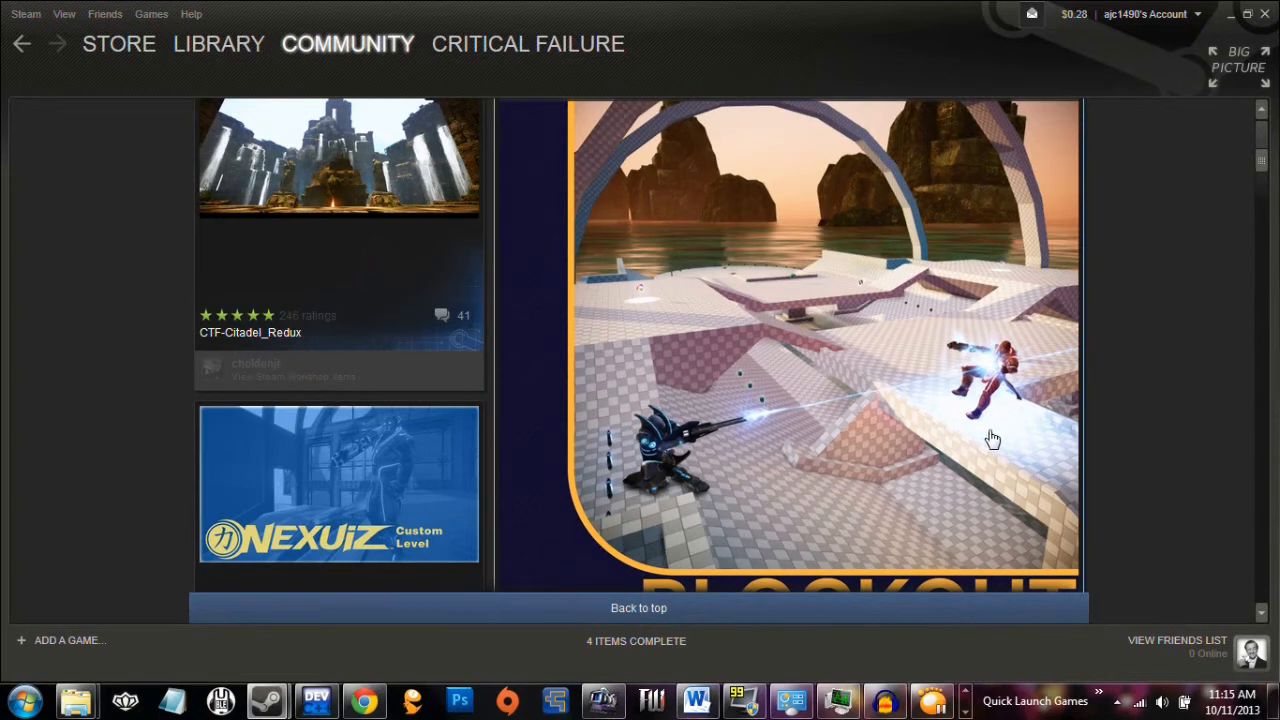
pyautogui.moveTo(1004, 408)
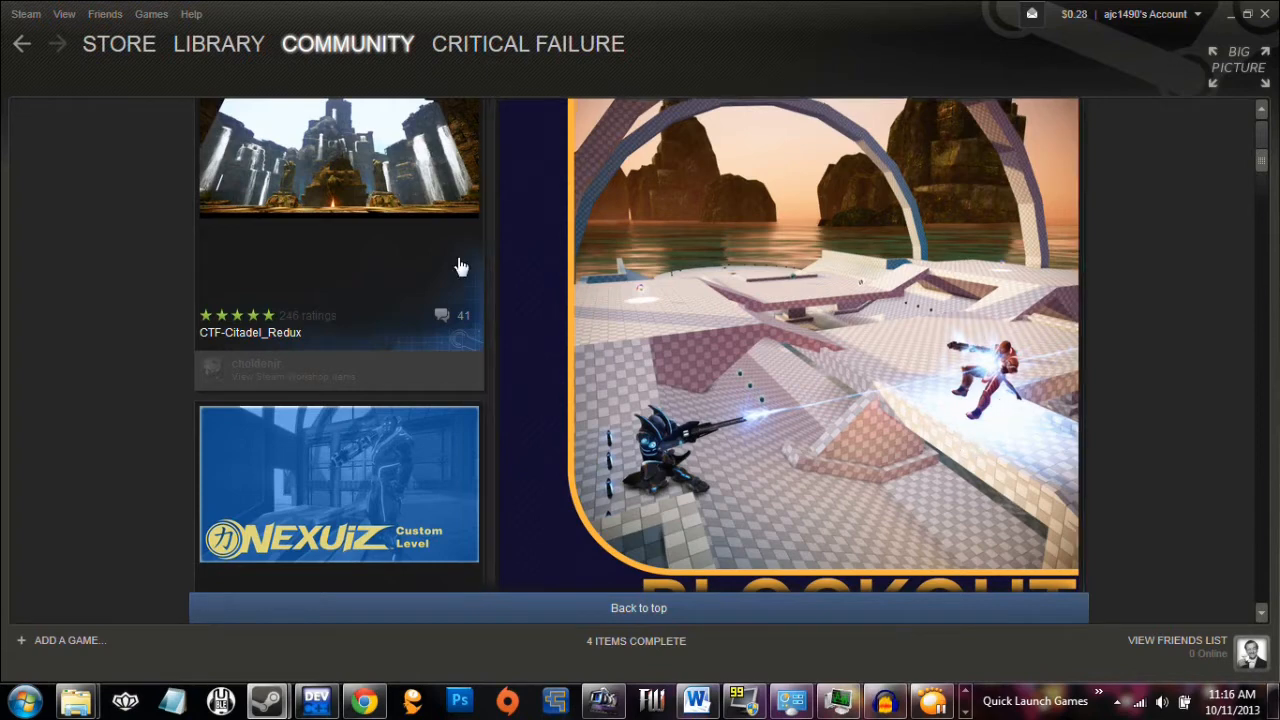
# Scroll down through the Mafia community hub feed of discussions and screenshots
pyautogui.scroll(-3)
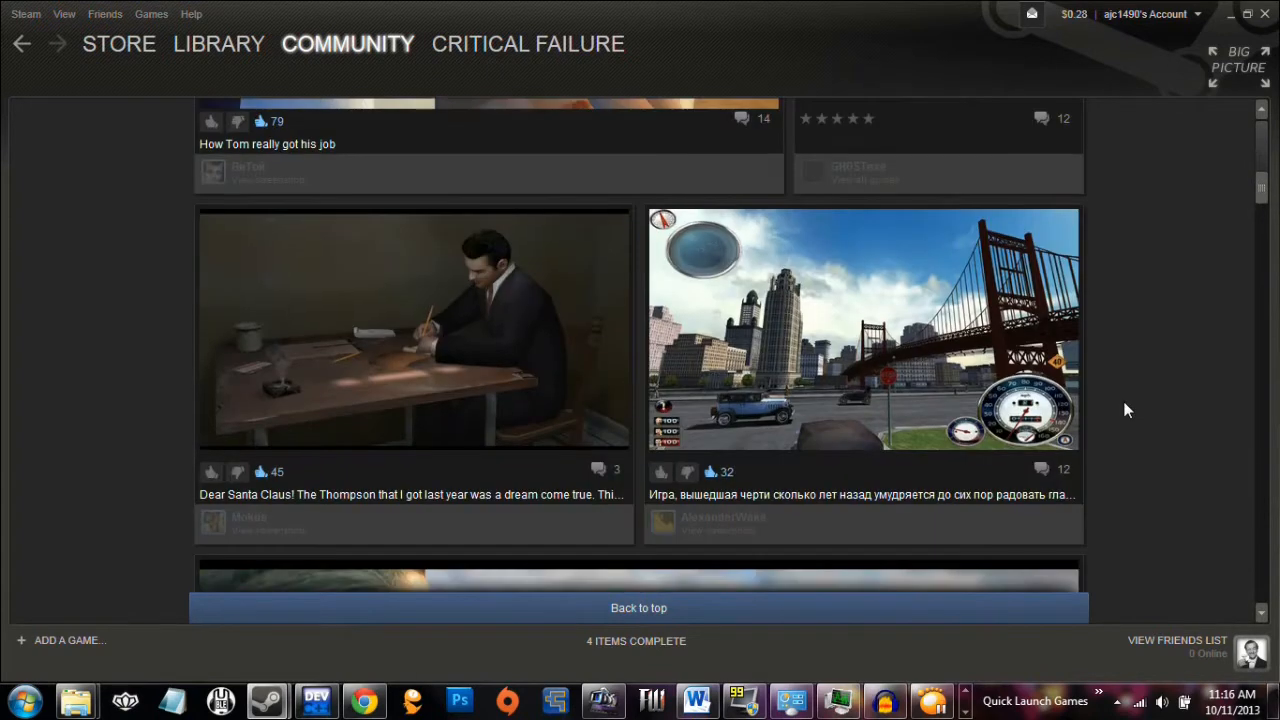
pyautogui.scroll(-3)
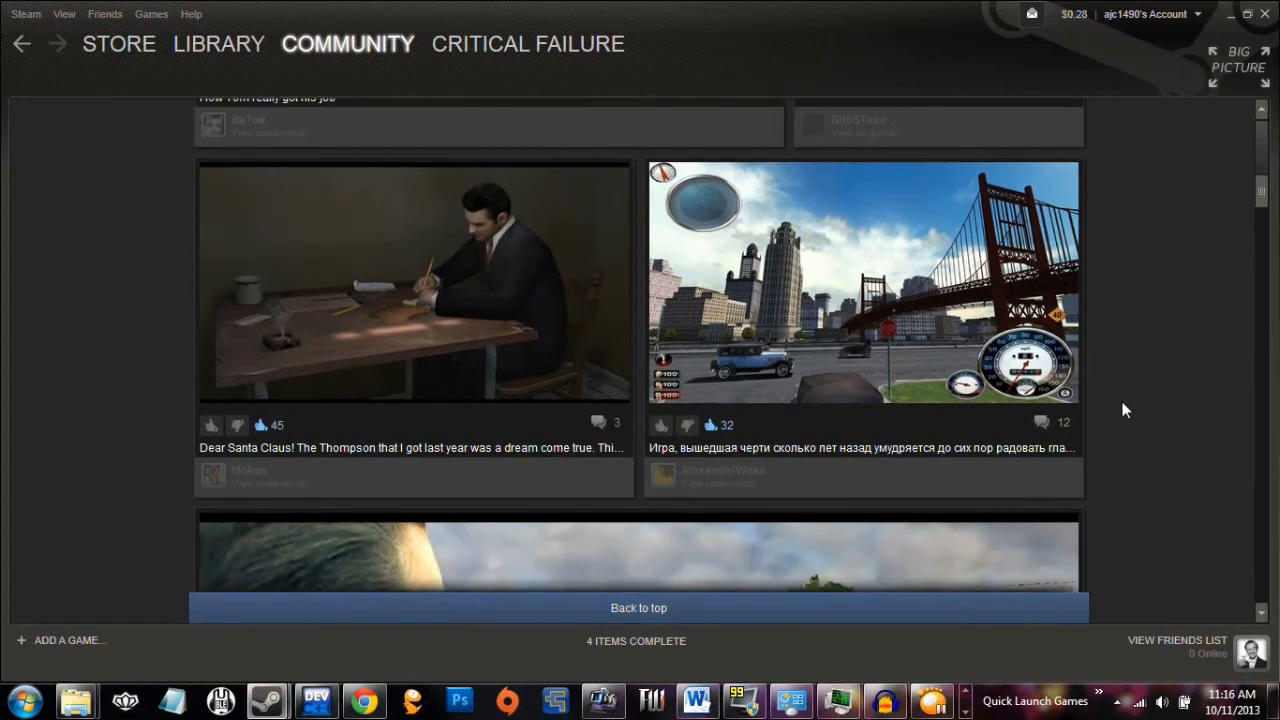
pyautogui.scroll(-3)
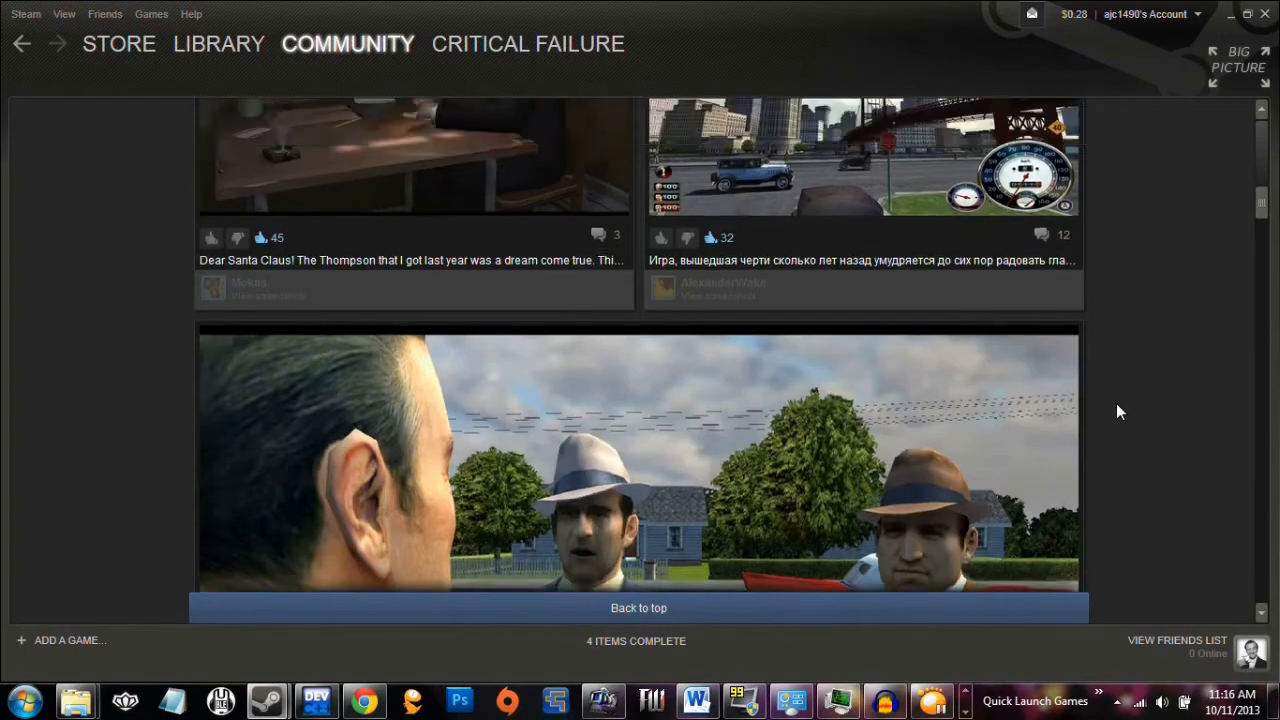
pyautogui.scroll(-3)
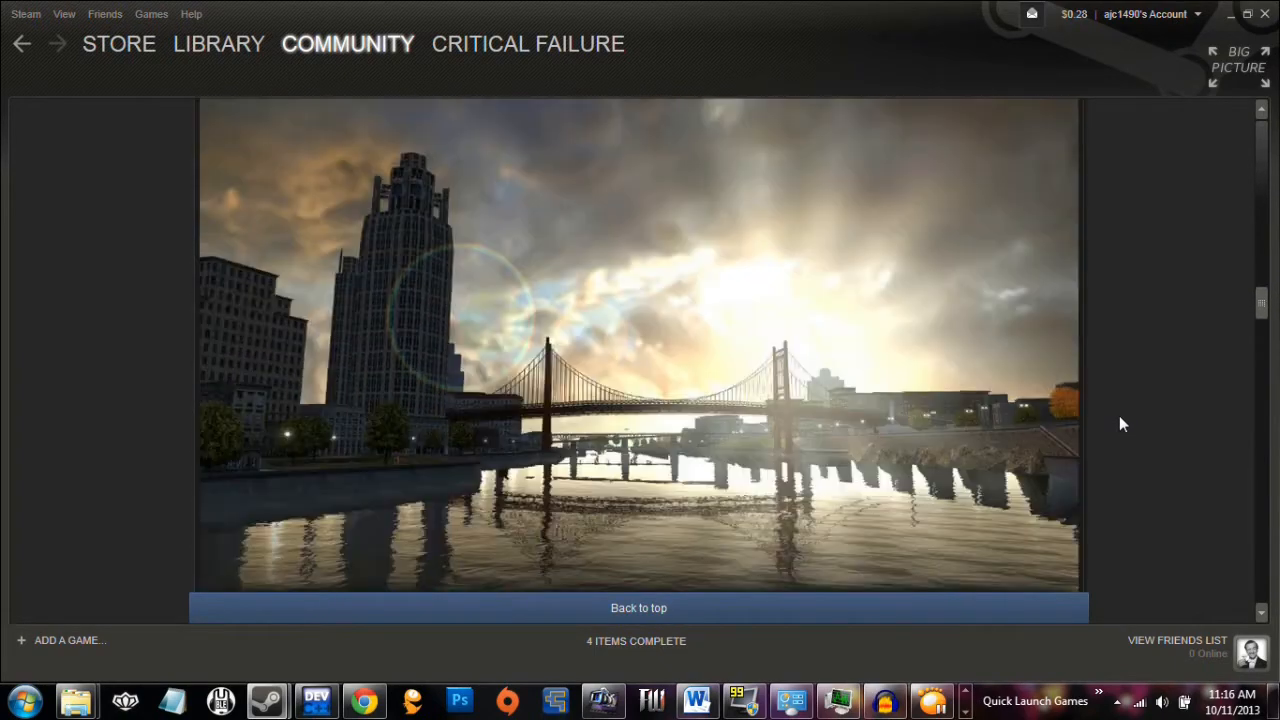
pyautogui.scroll(-3)
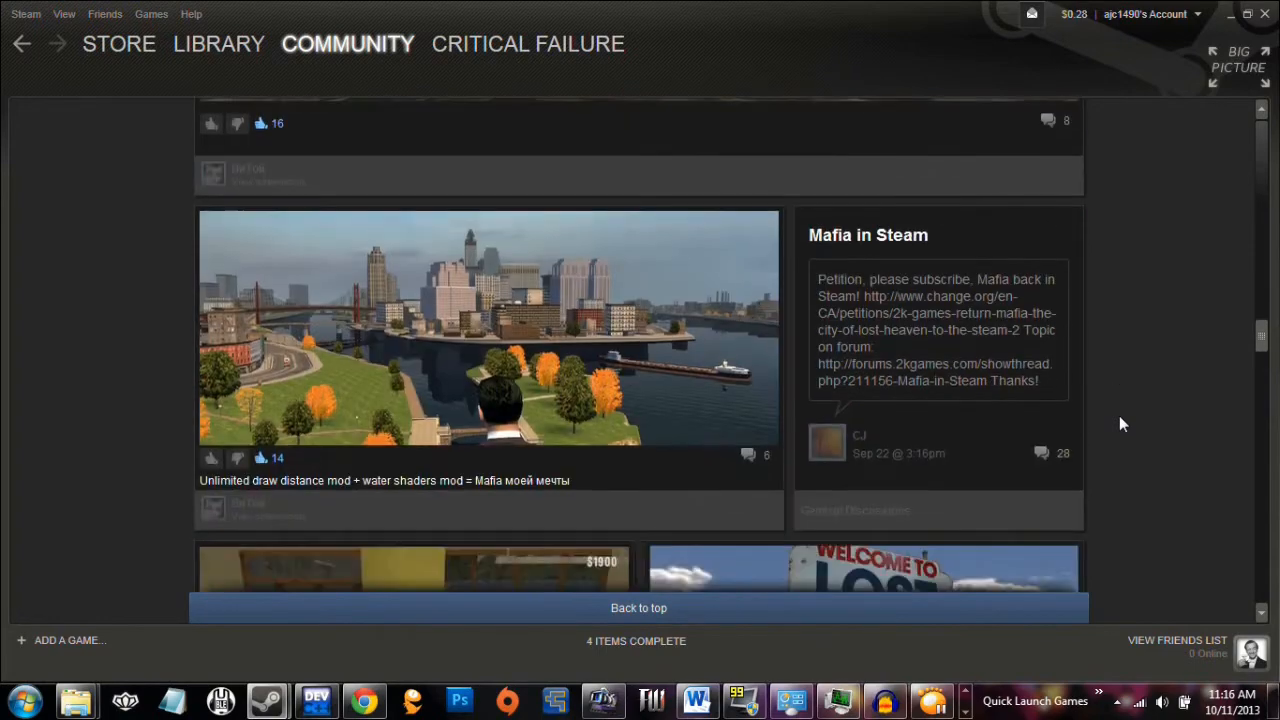
pyautogui.scroll(-3)
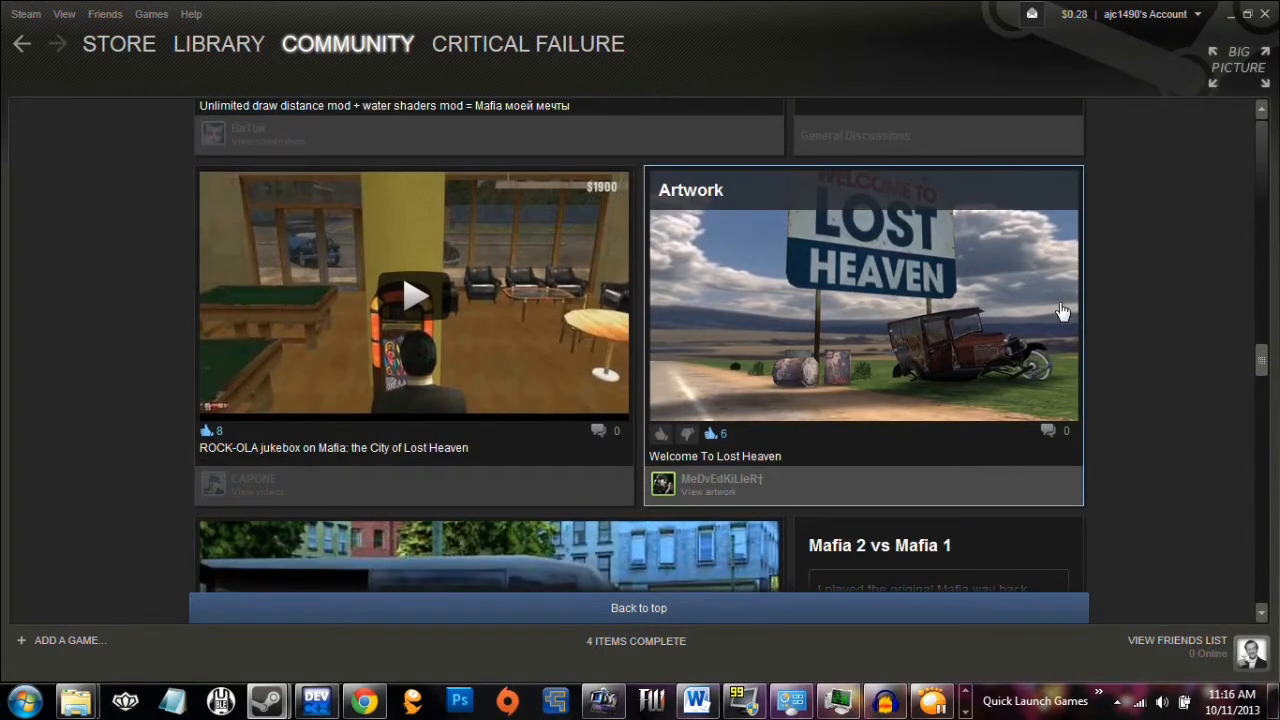
pyautogui.scroll(-3)
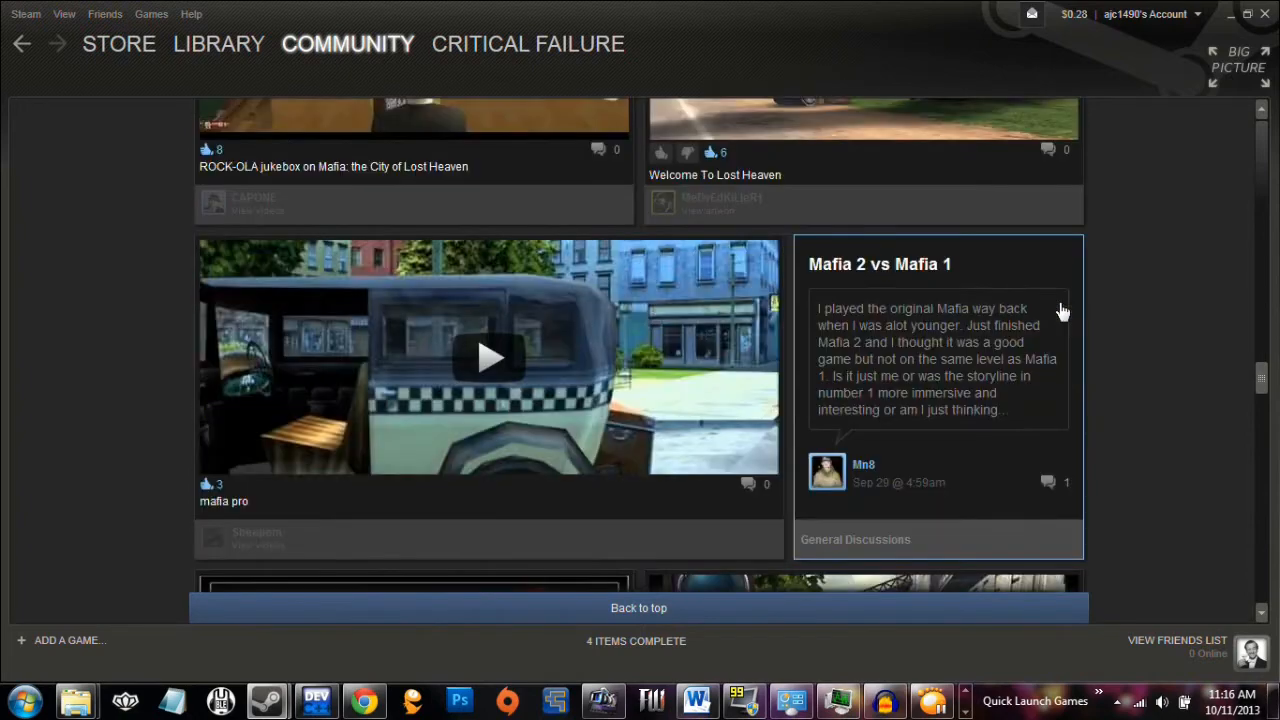
pyautogui.scroll(-3)
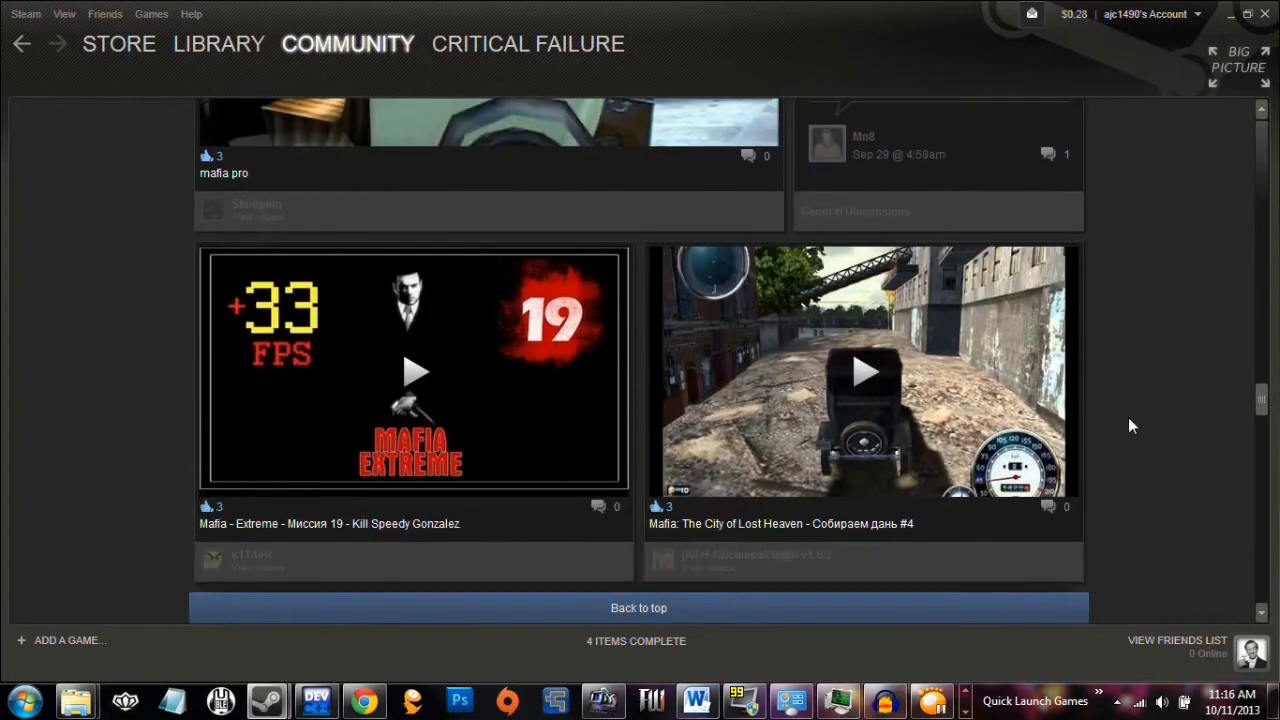
pyautogui.moveTo(1126, 424)
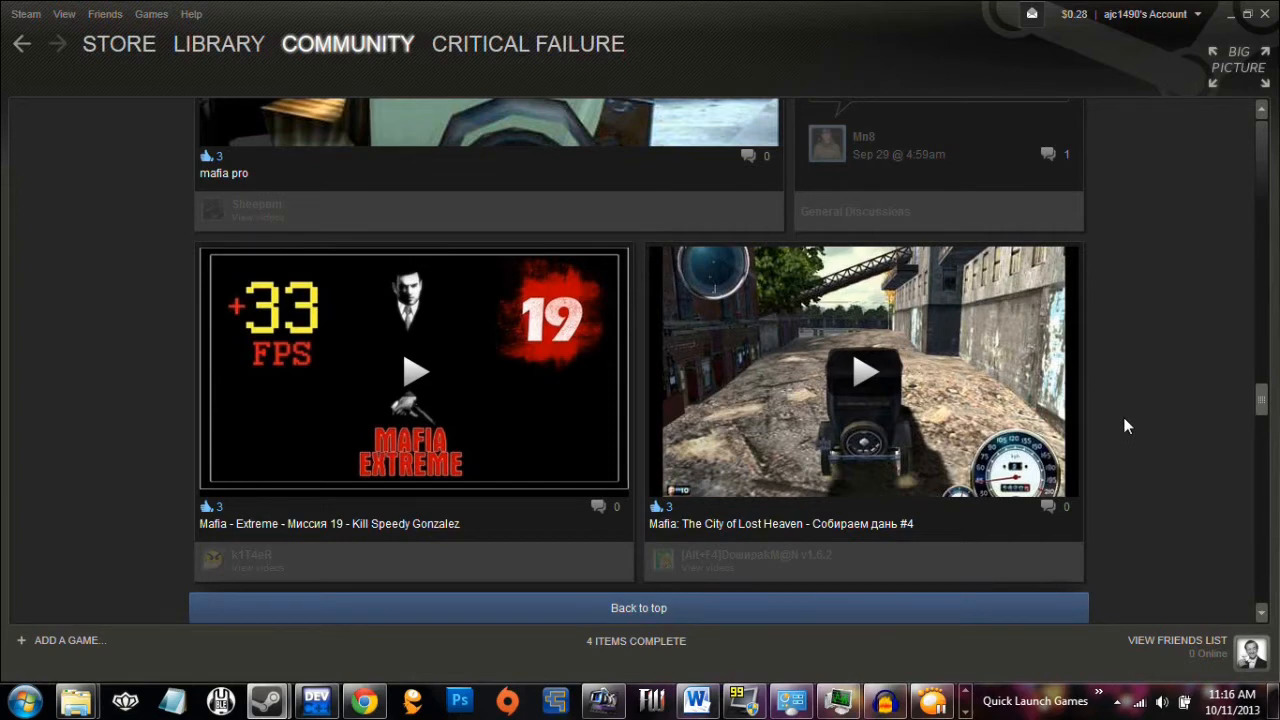
pyautogui.scroll(-3)
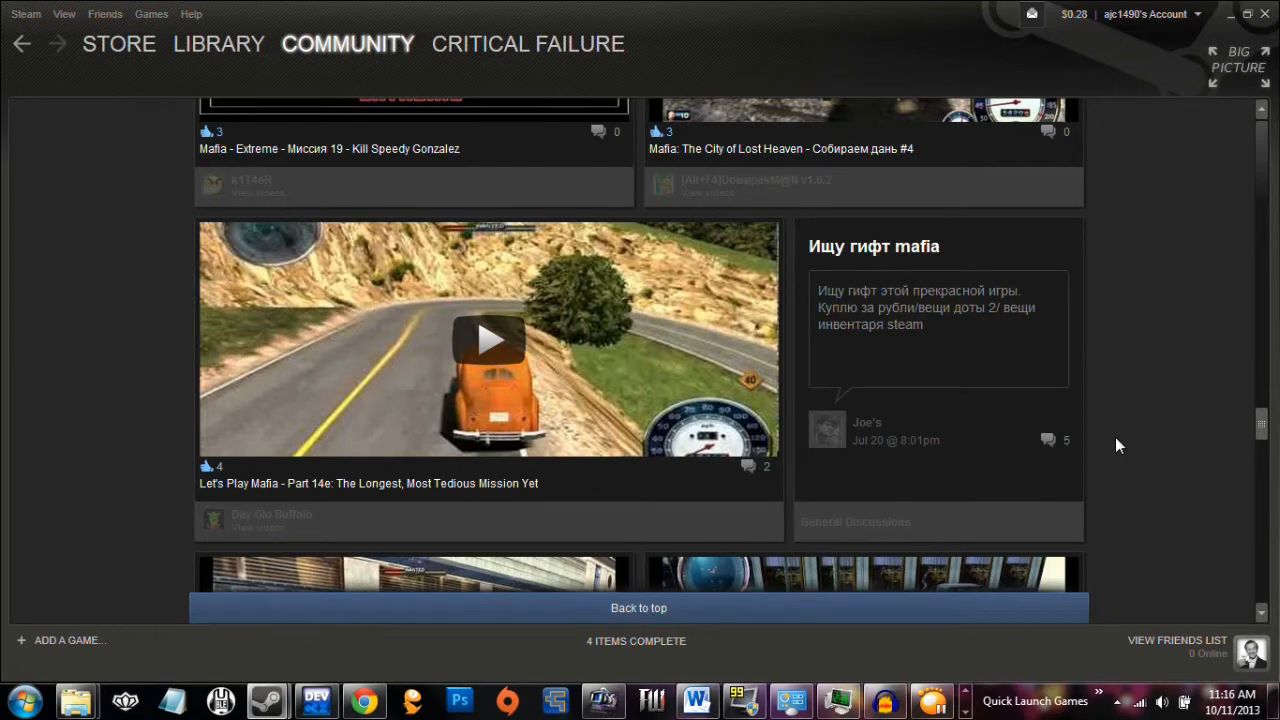
pyautogui.scroll(-3)
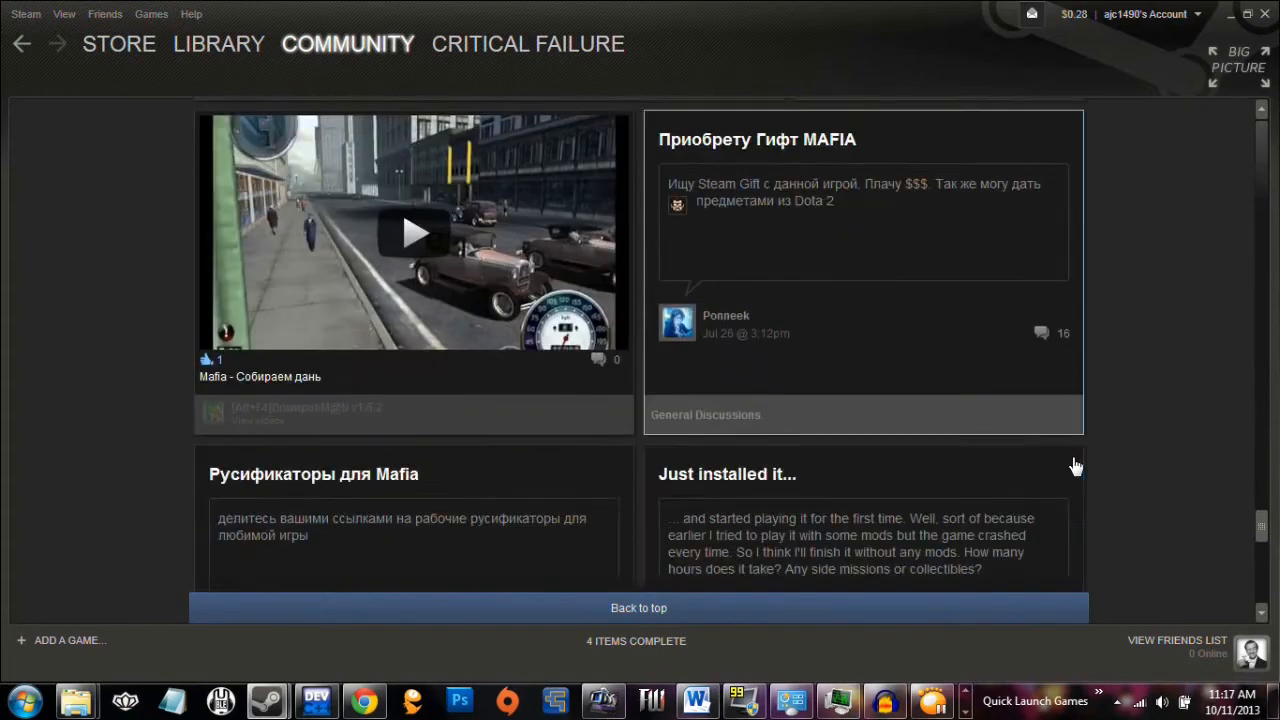
pyautogui.scroll(-3)
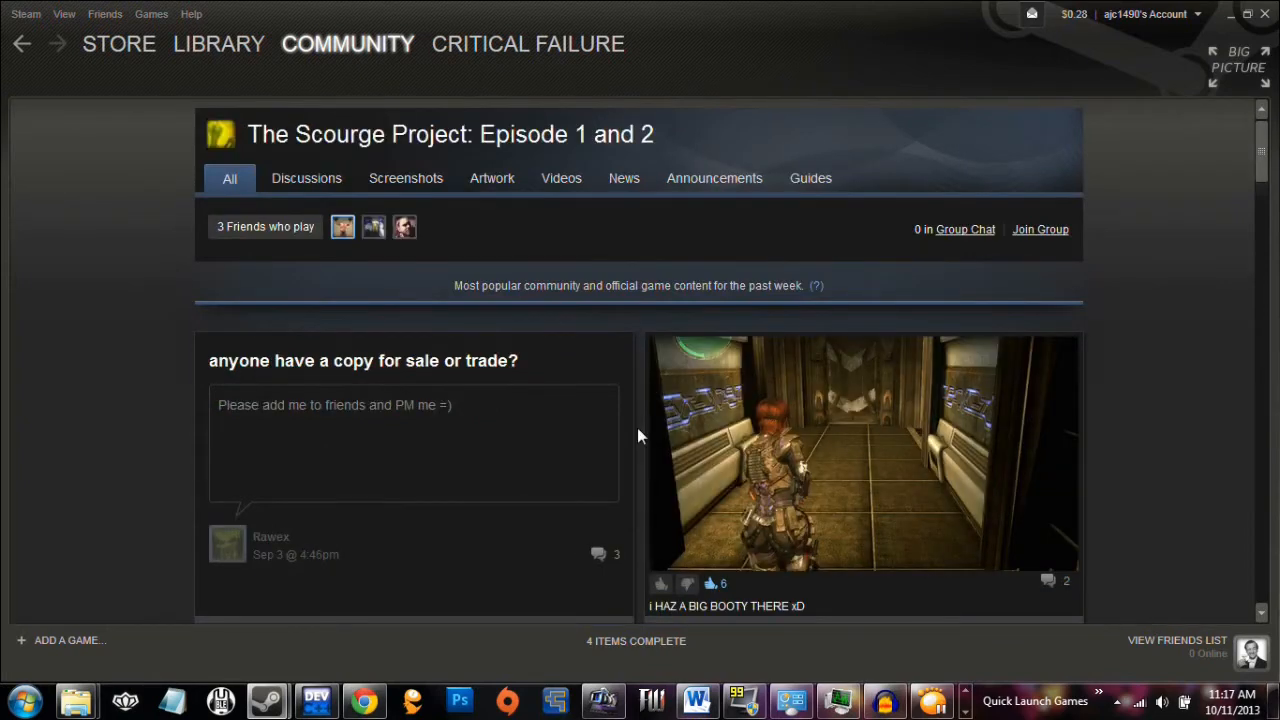
pyautogui.scroll(-3)
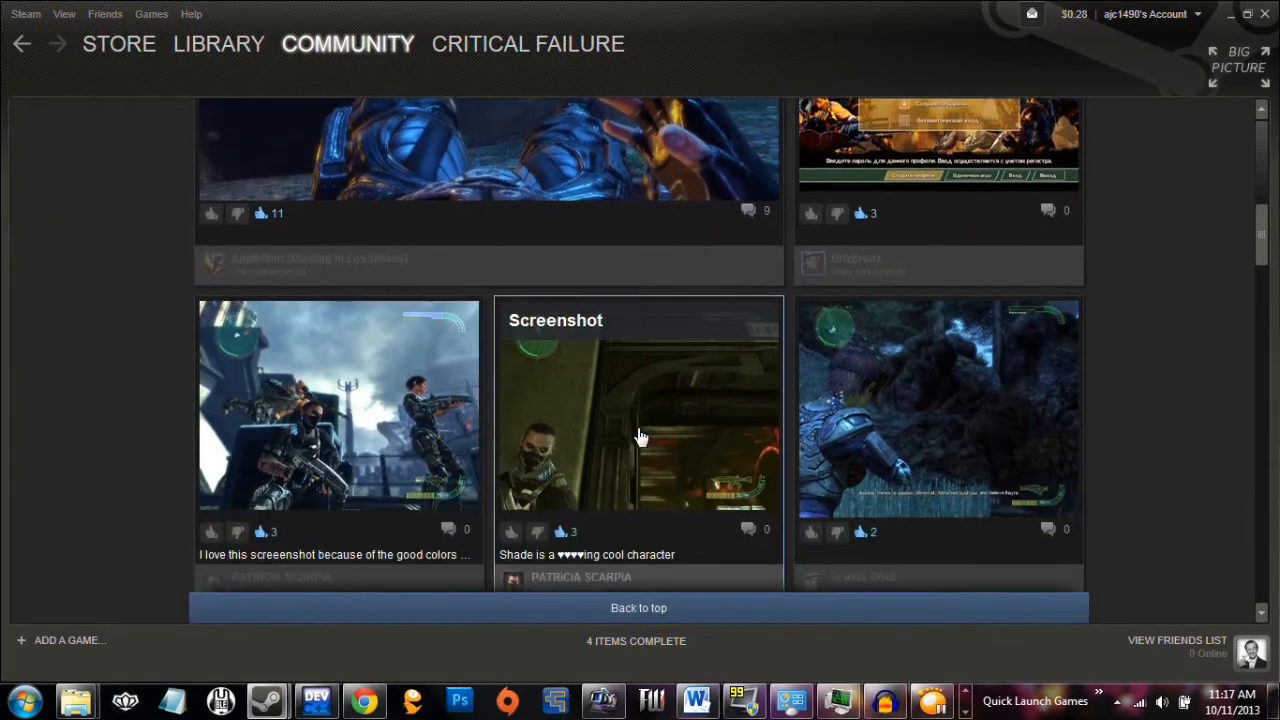
pyautogui.scroll(-3)
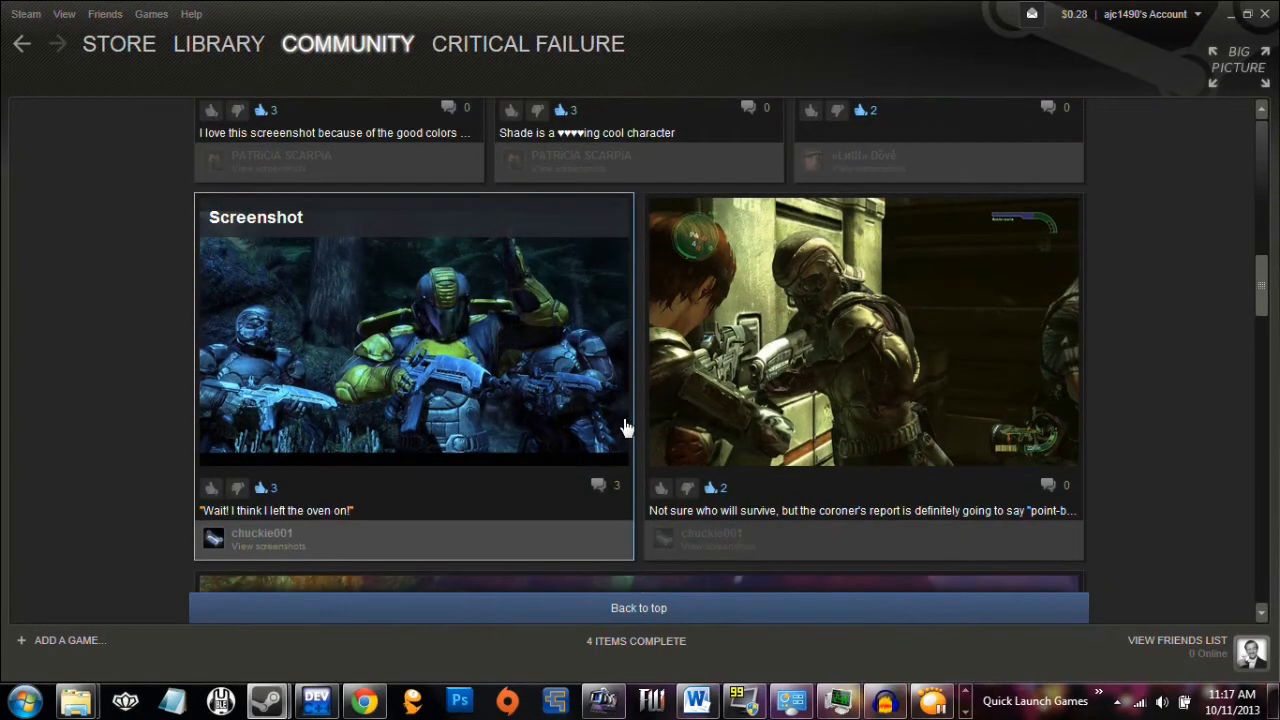
pyautogui.scroll(-3)
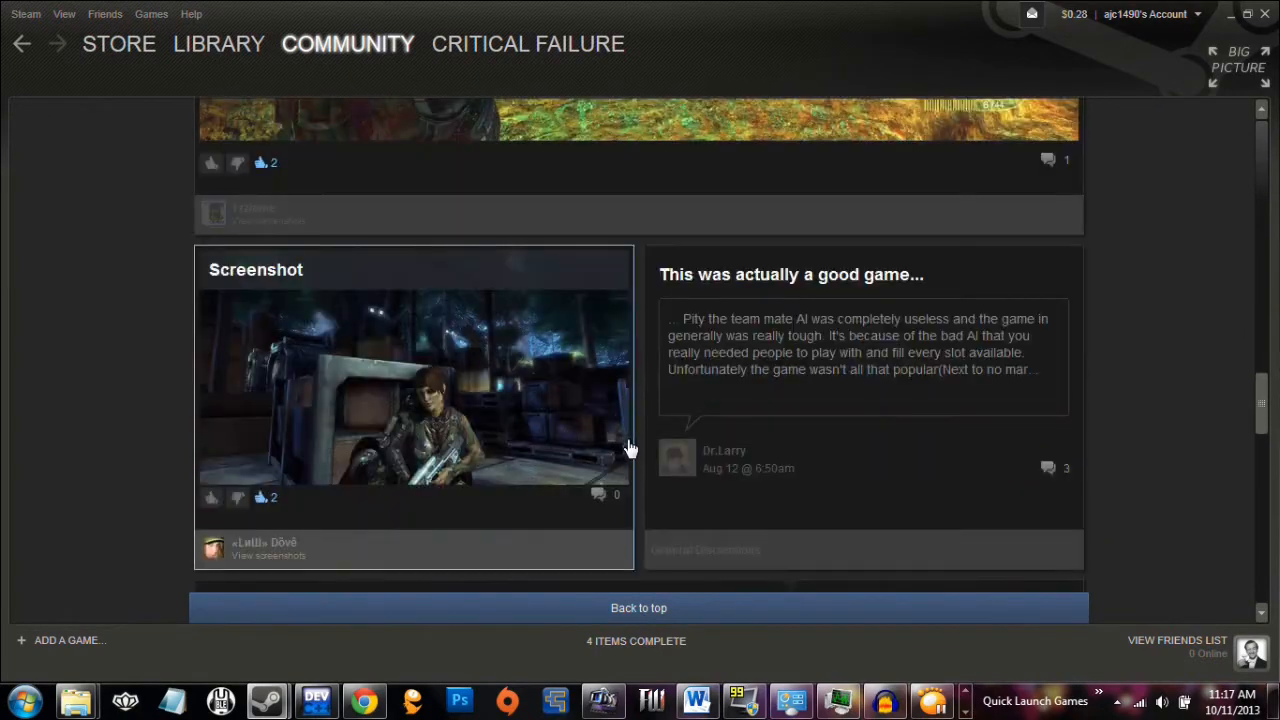
pyautogui.scroll(-3)
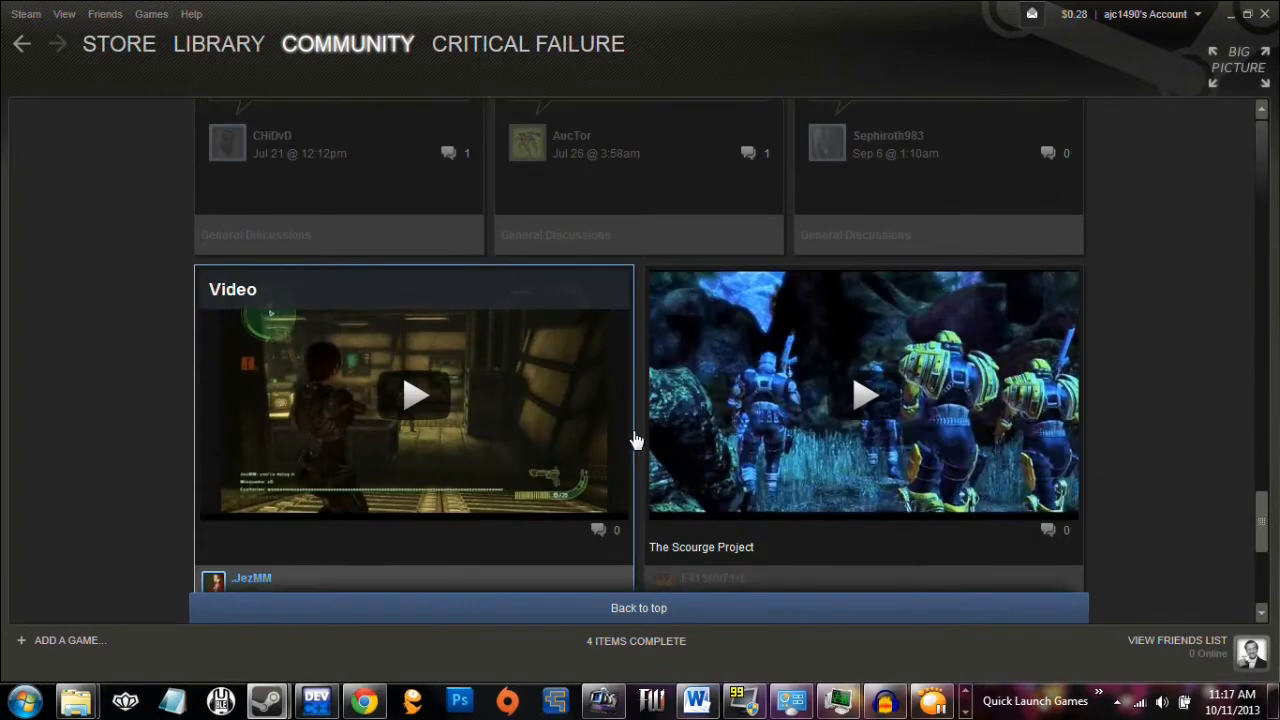
pyautogui.scroll(-3)
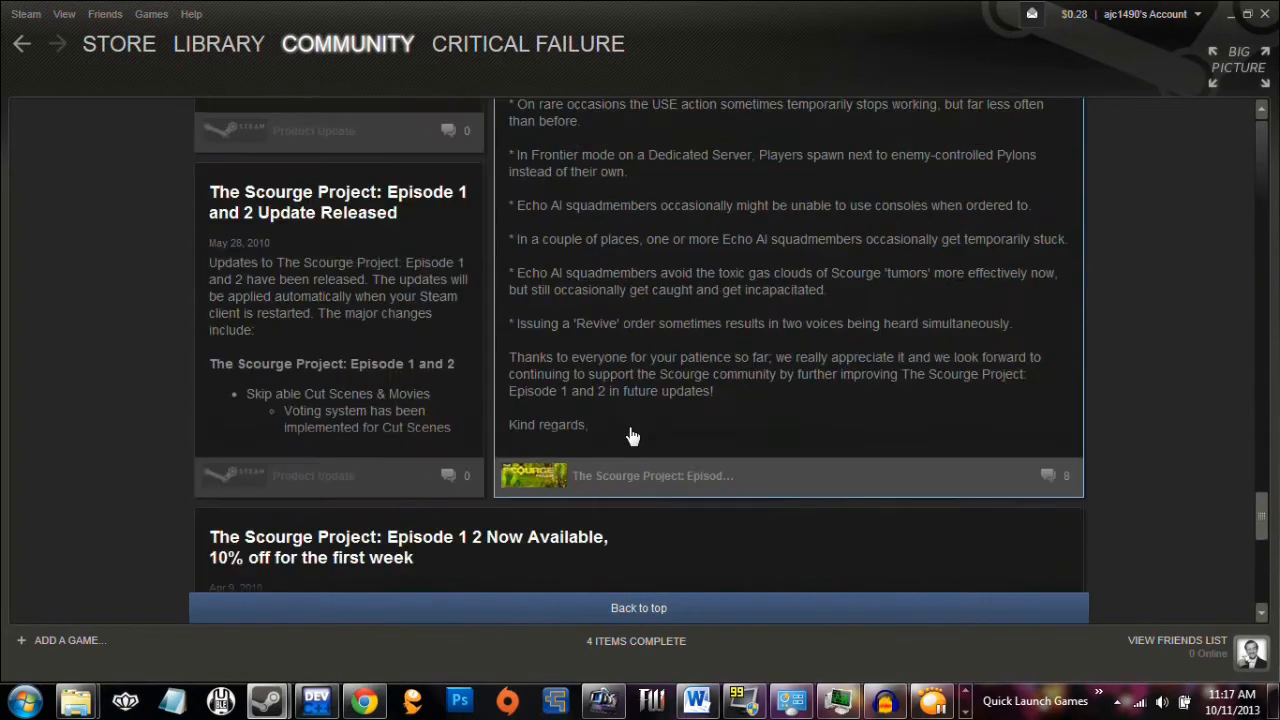
pyautogui.scroll(-3)
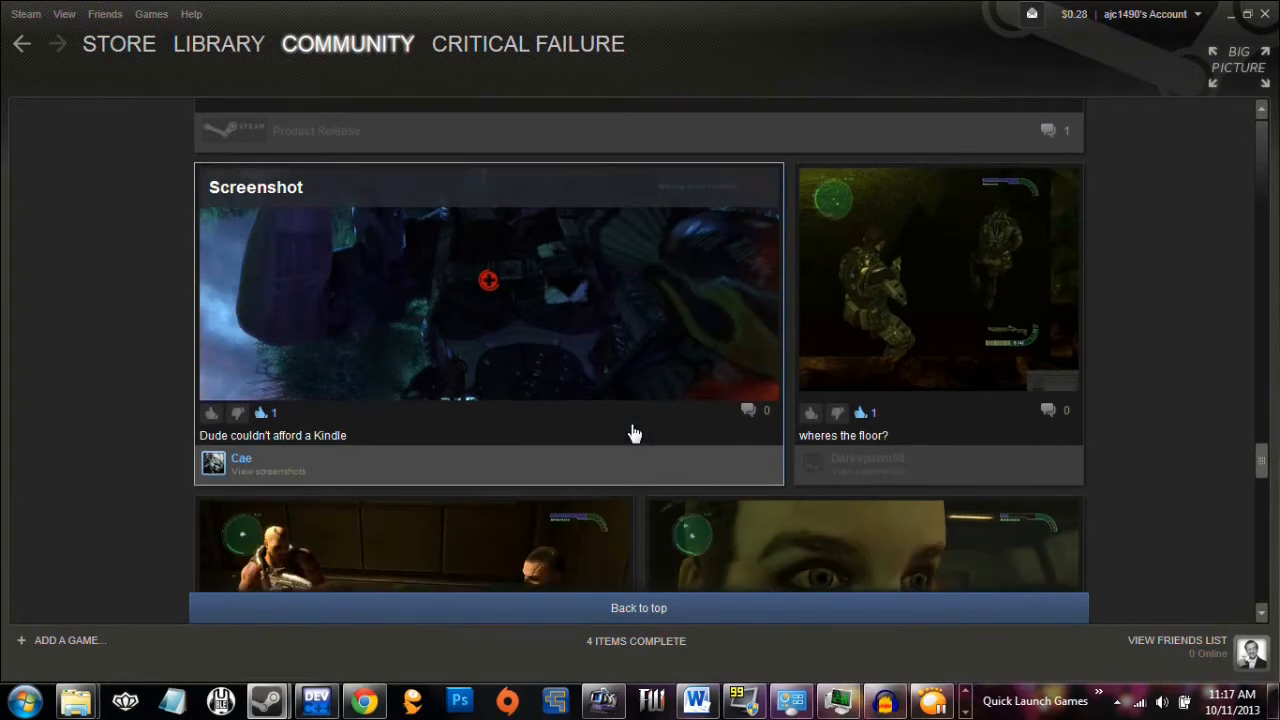
pyautogui.scroll(-3)
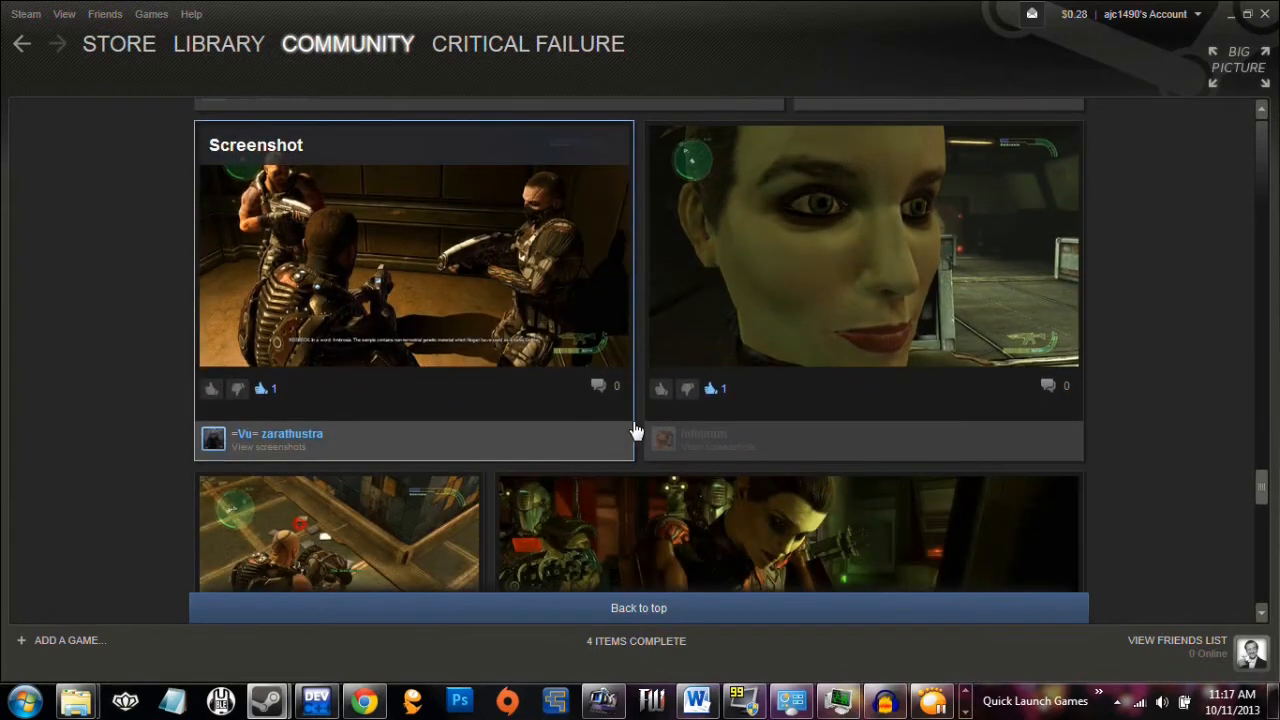
pyautogui.scroll(-3)
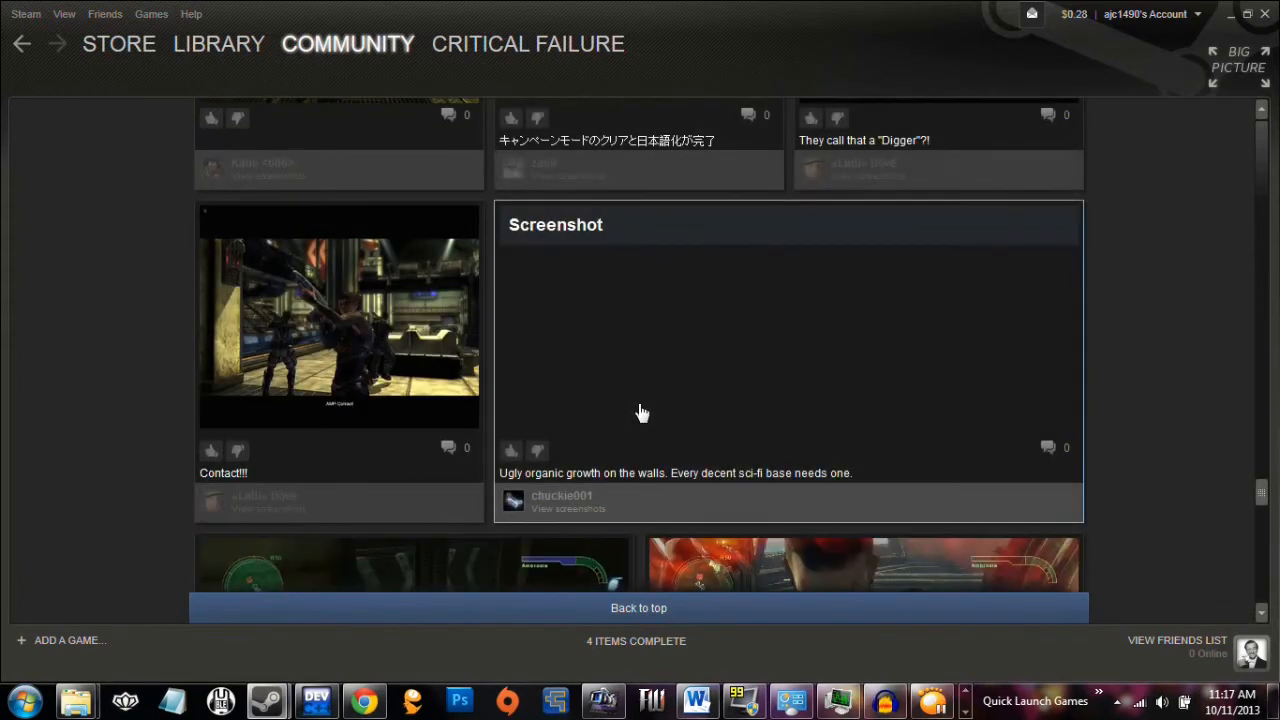
pyautogui.scroll(-3)
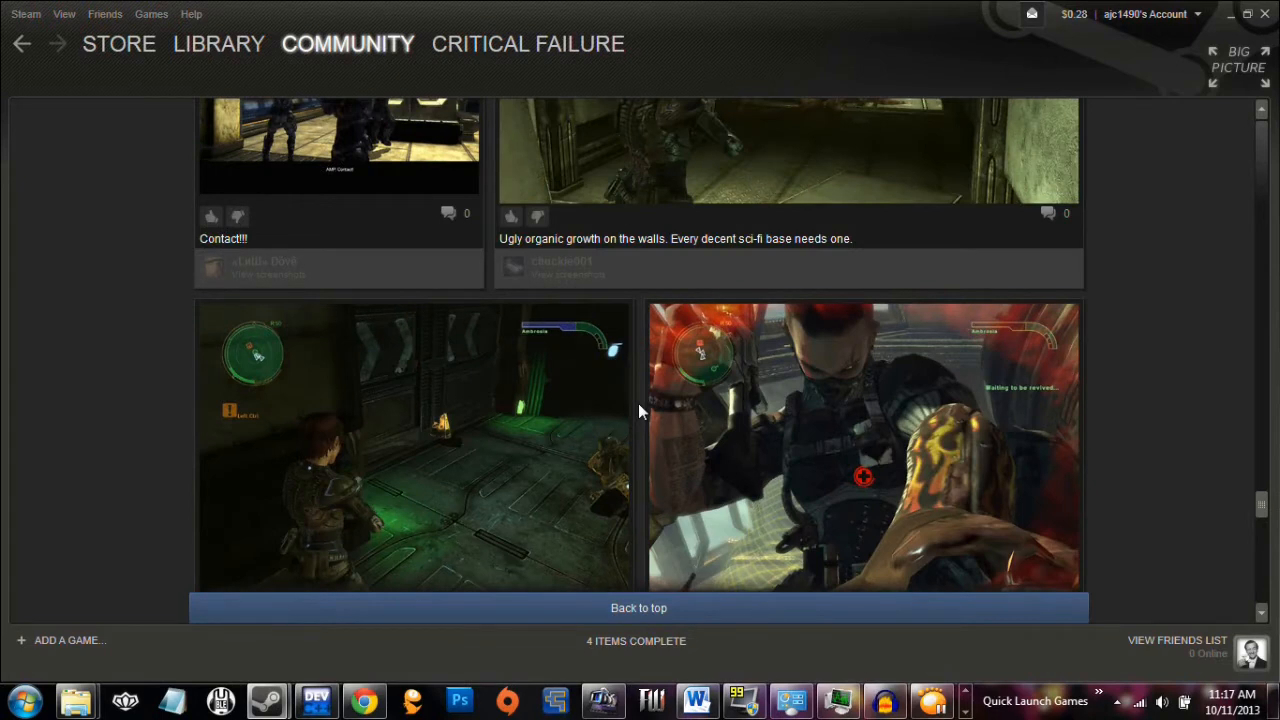
pyautogui.scroll(-3)
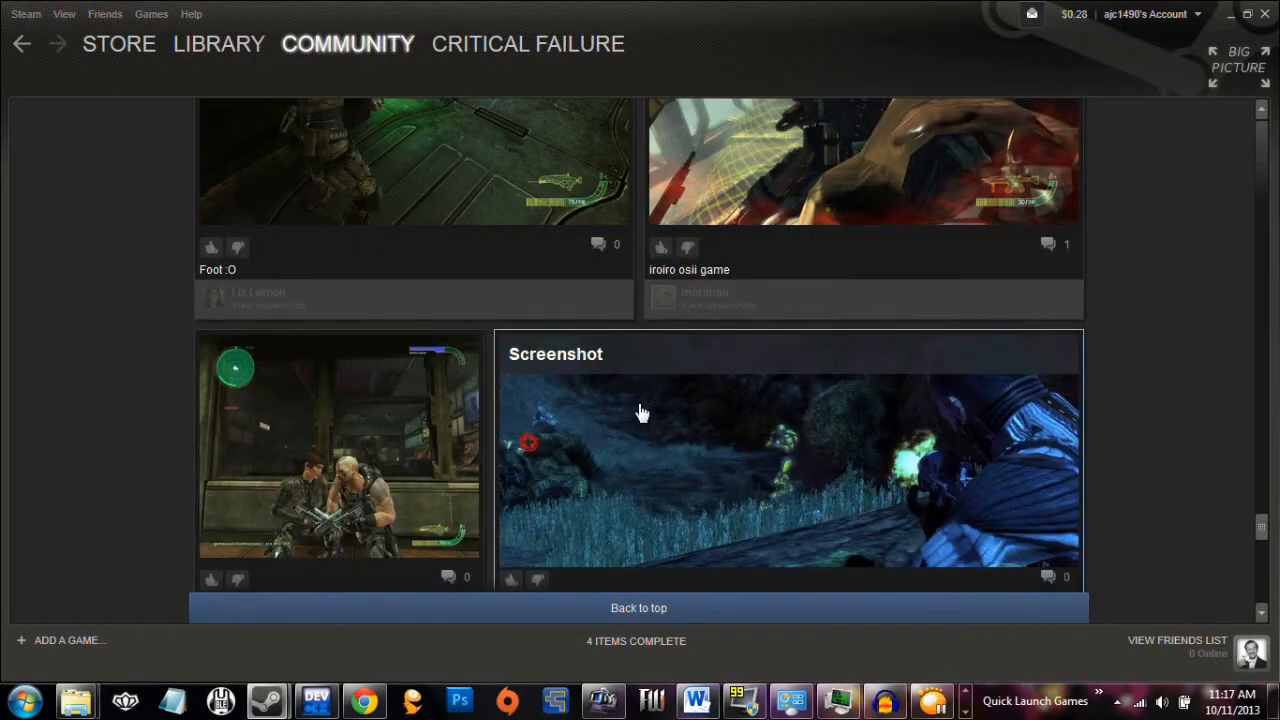
pyautogui.scroll(-3)
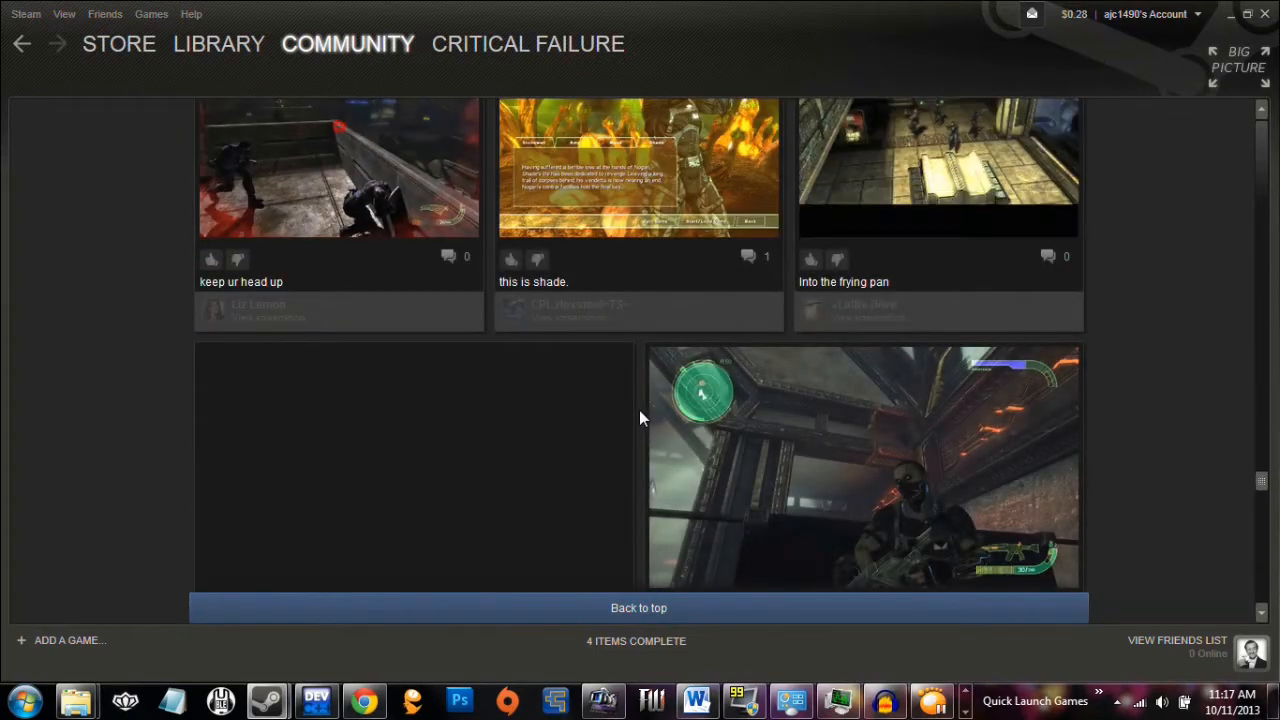
pyautogui.scroll(-3)
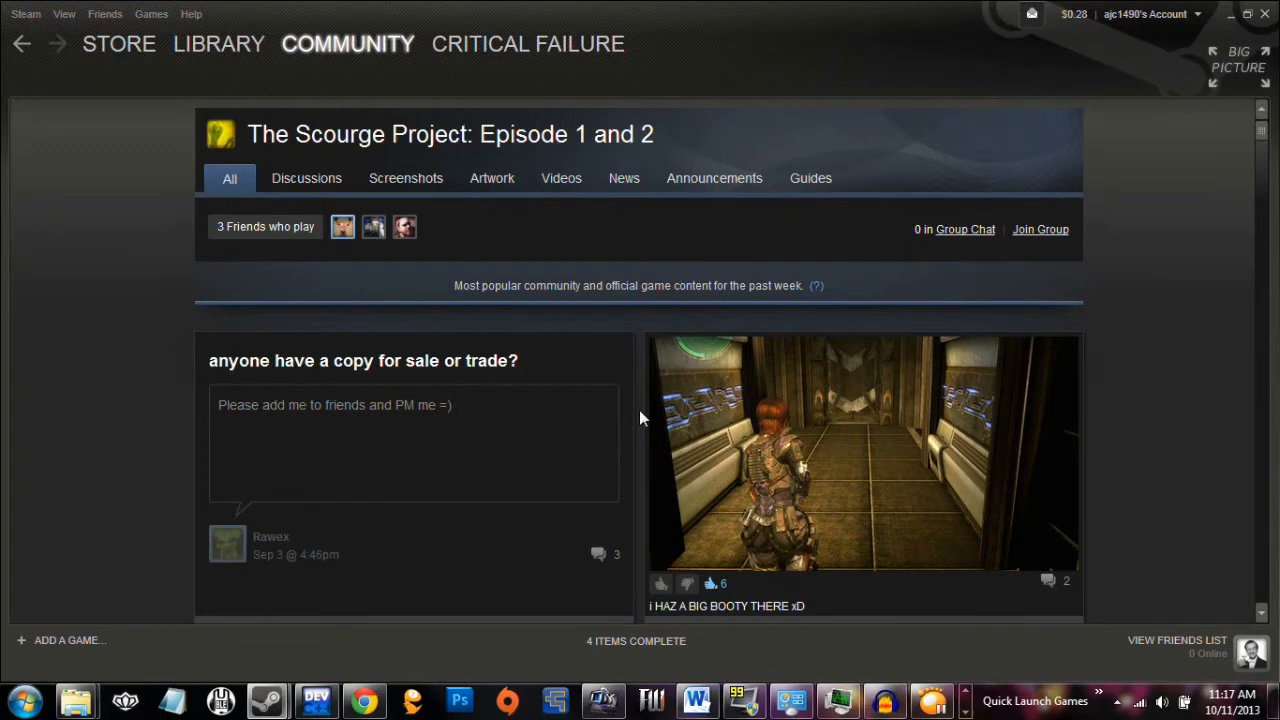
pyautogui.moveTo(496, 396)
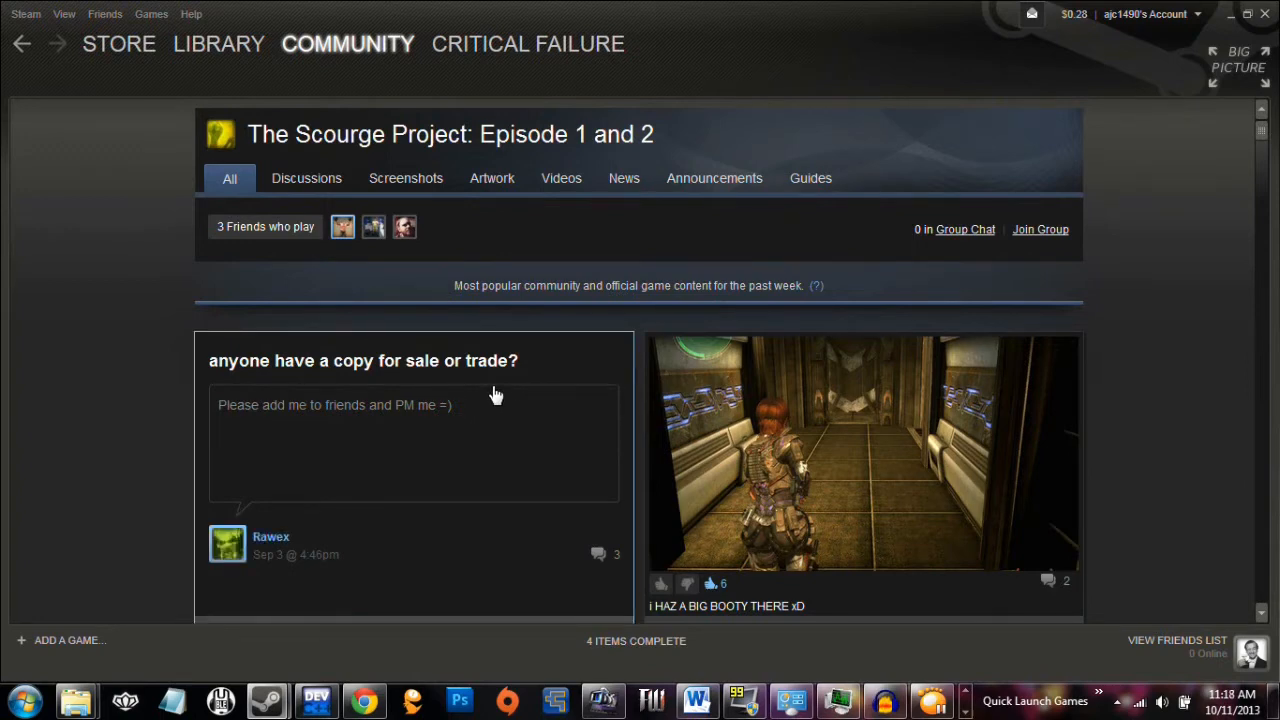
# Scroll down the Magic card game hub past the discussion threads to the card battle screenshots
pyautogui.scroll(-3)
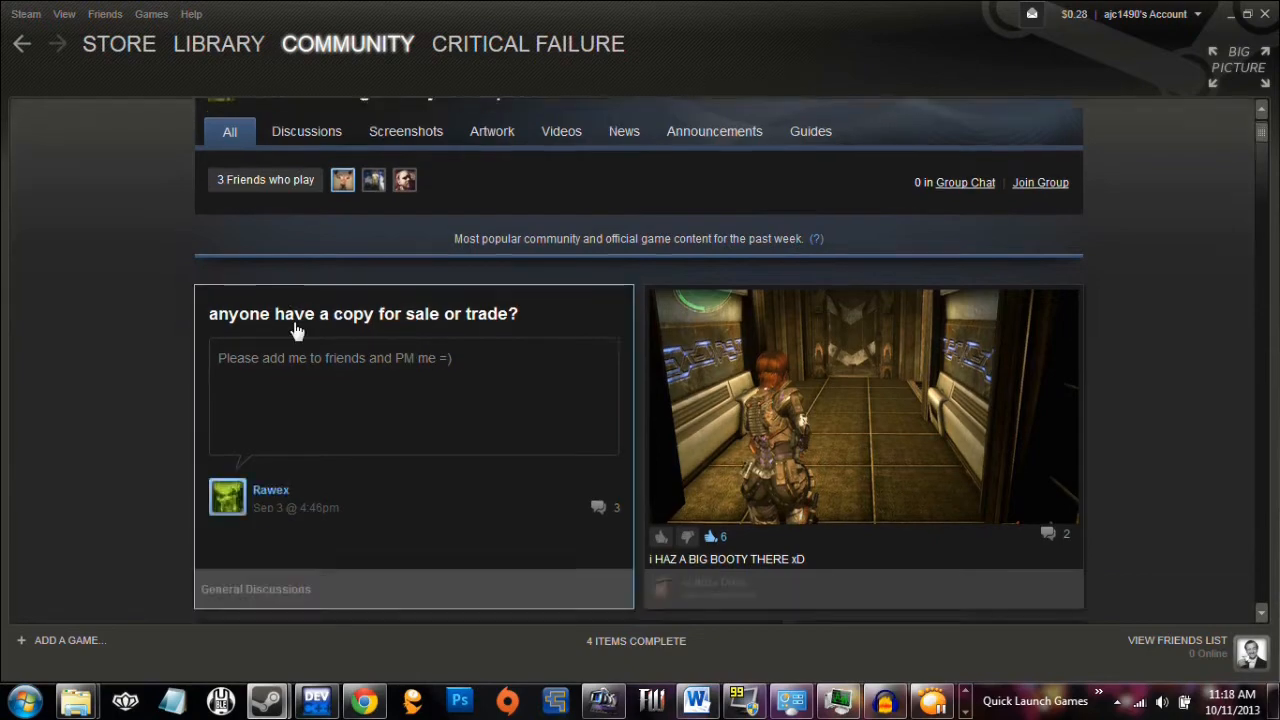
pyautogui.scroll(-3)
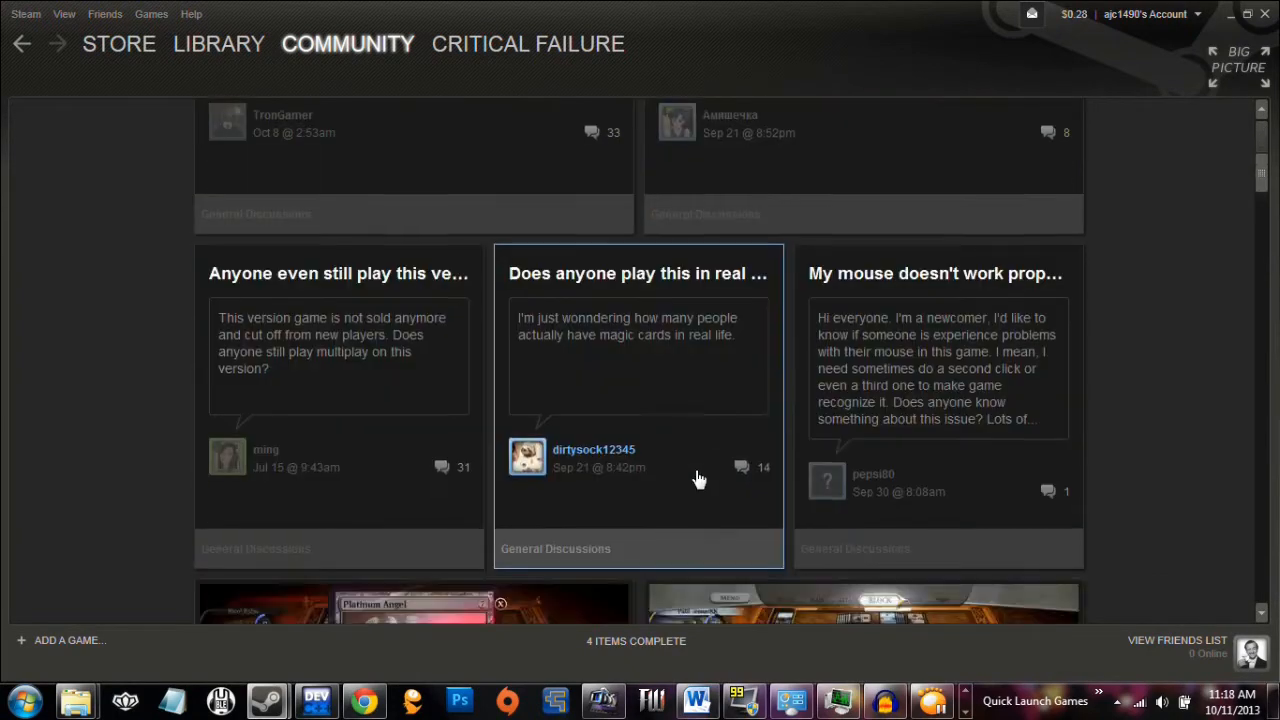
pyautogui.scroll(-3)
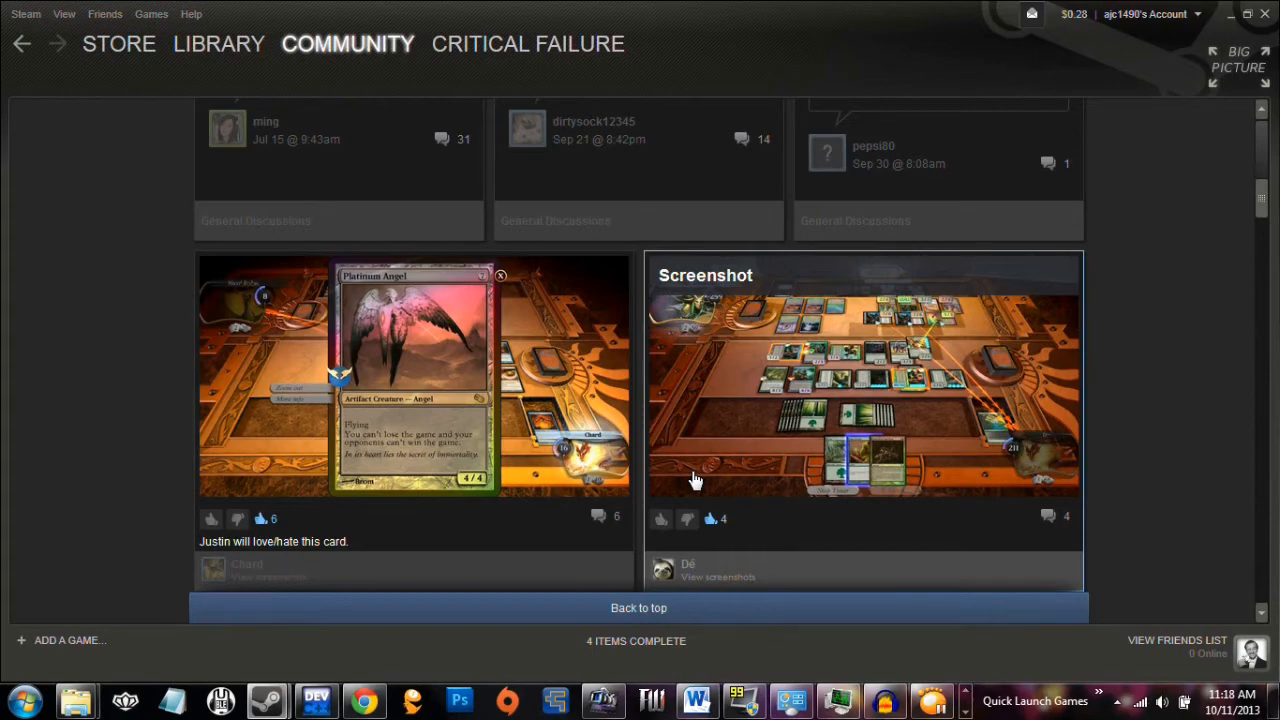
pyautogui.click(220, 44)
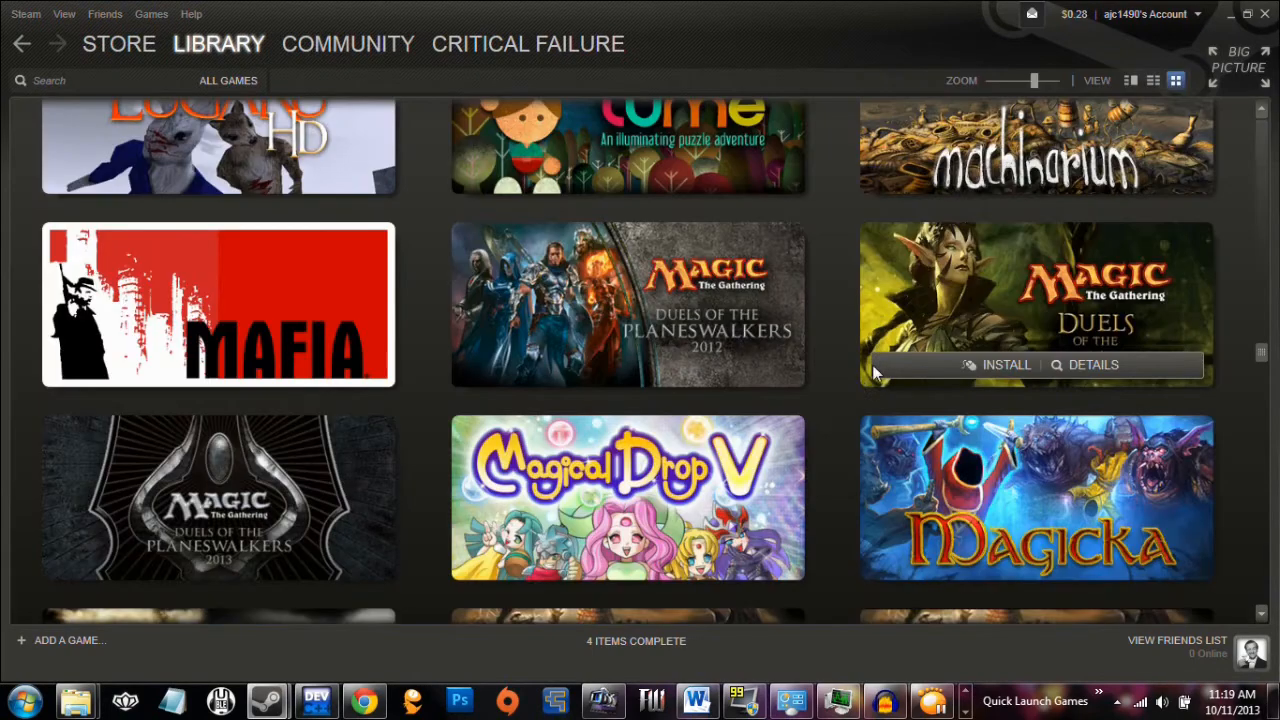
pyautogui.moveTo(872, 336)
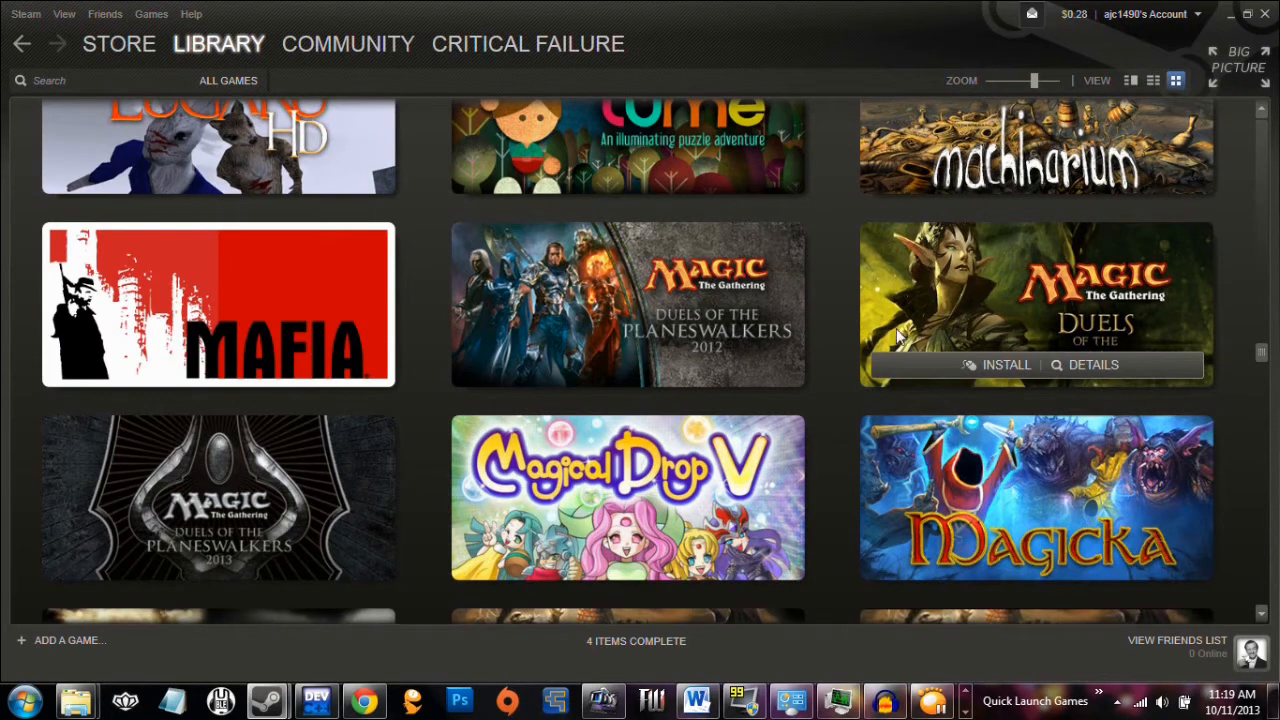
pyautogui.moveTo(956, 292)
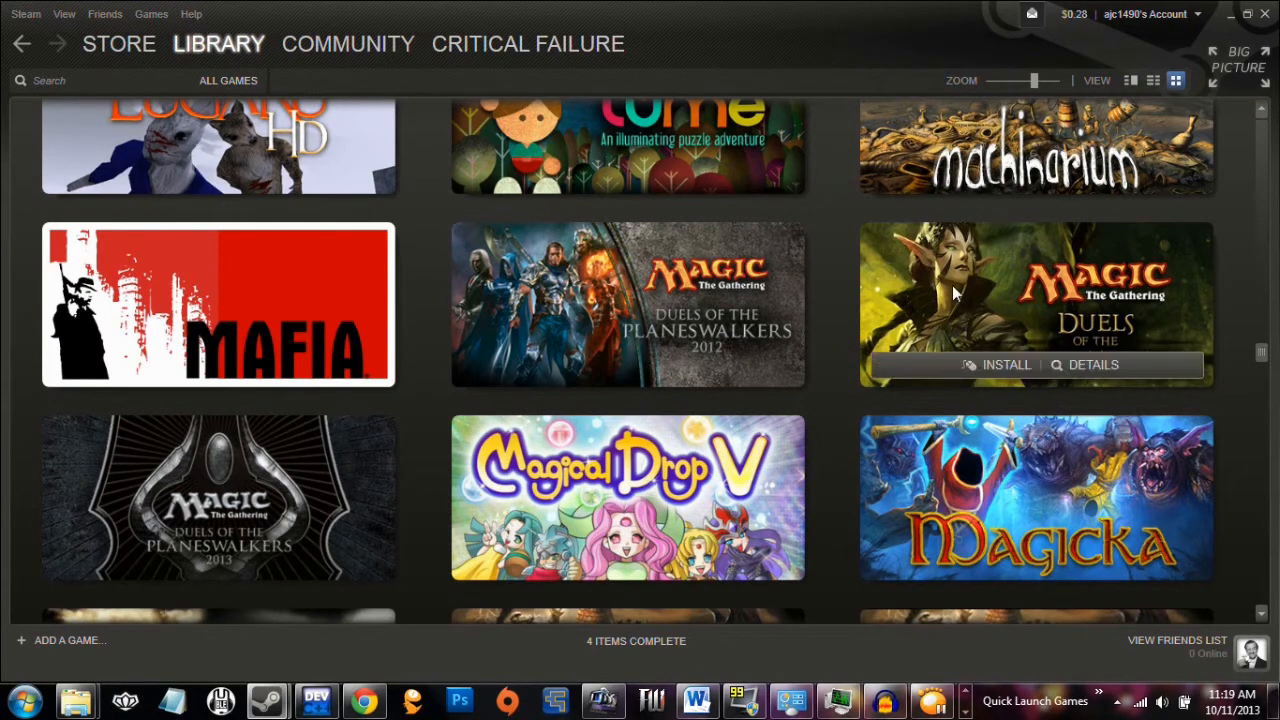
pyautogui.moveTo(894, 428)
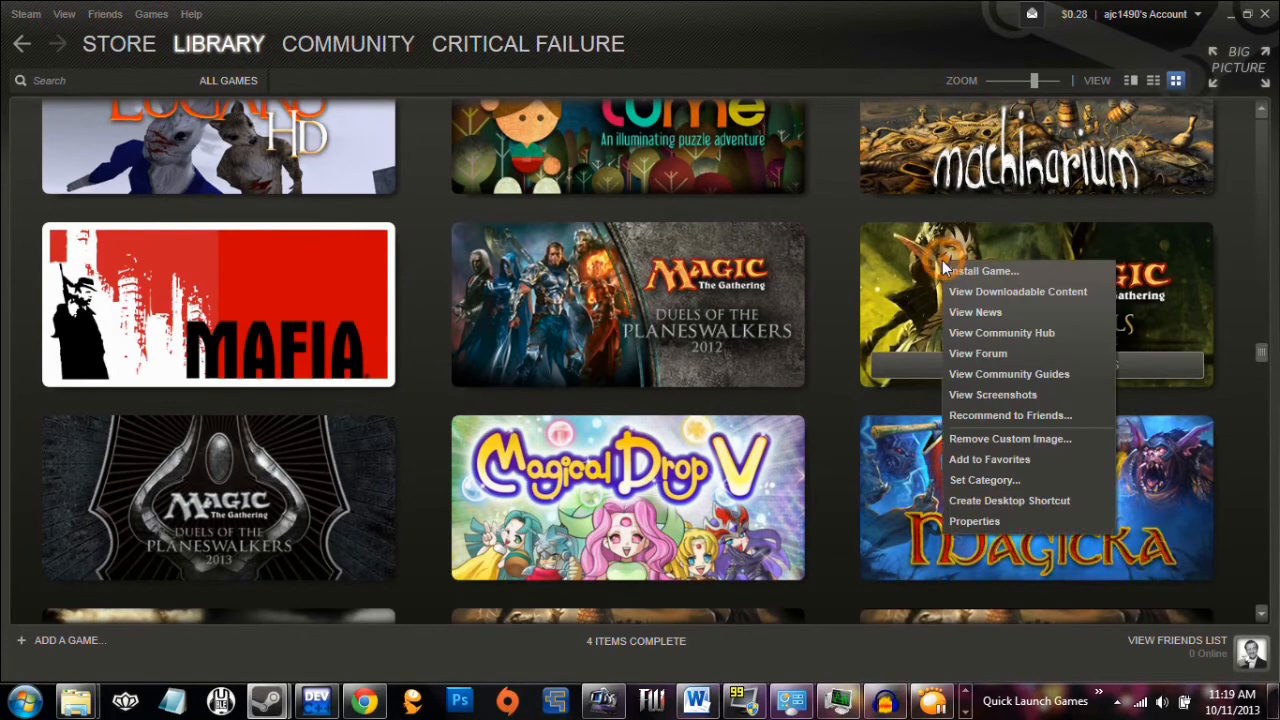
pyautogui.click(1010, 438)
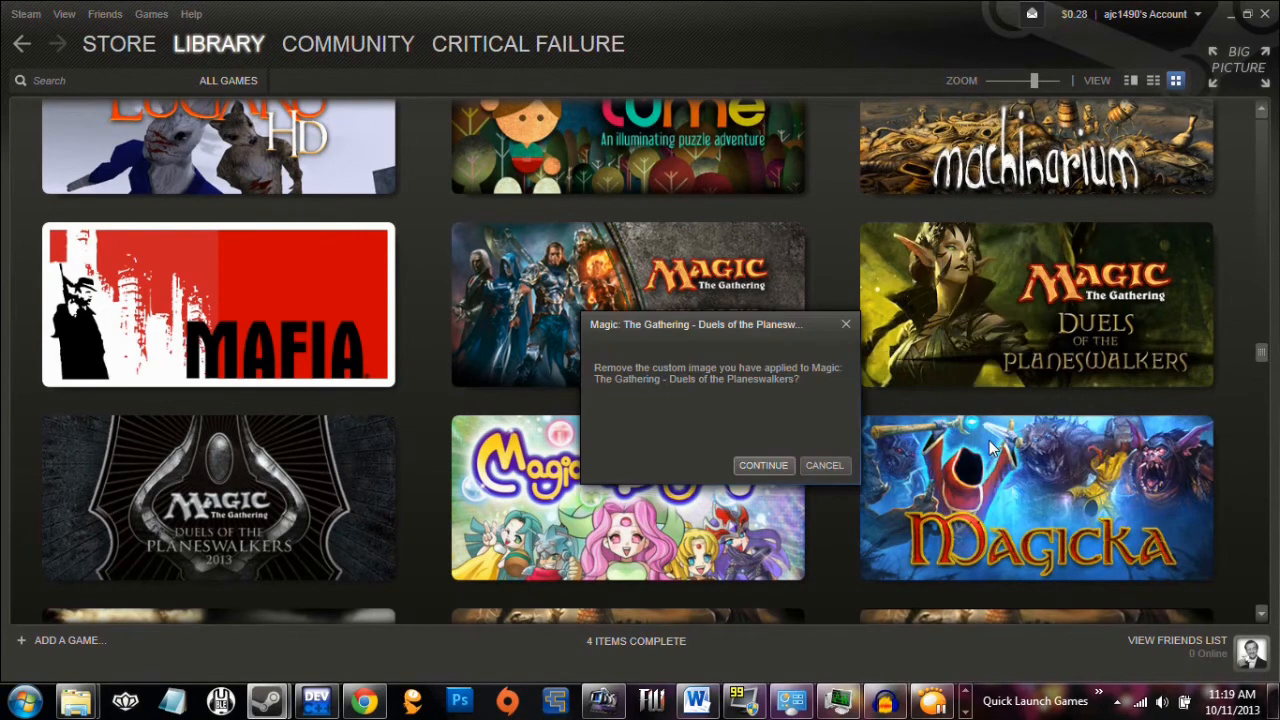
pyautogui.click(764, 464)
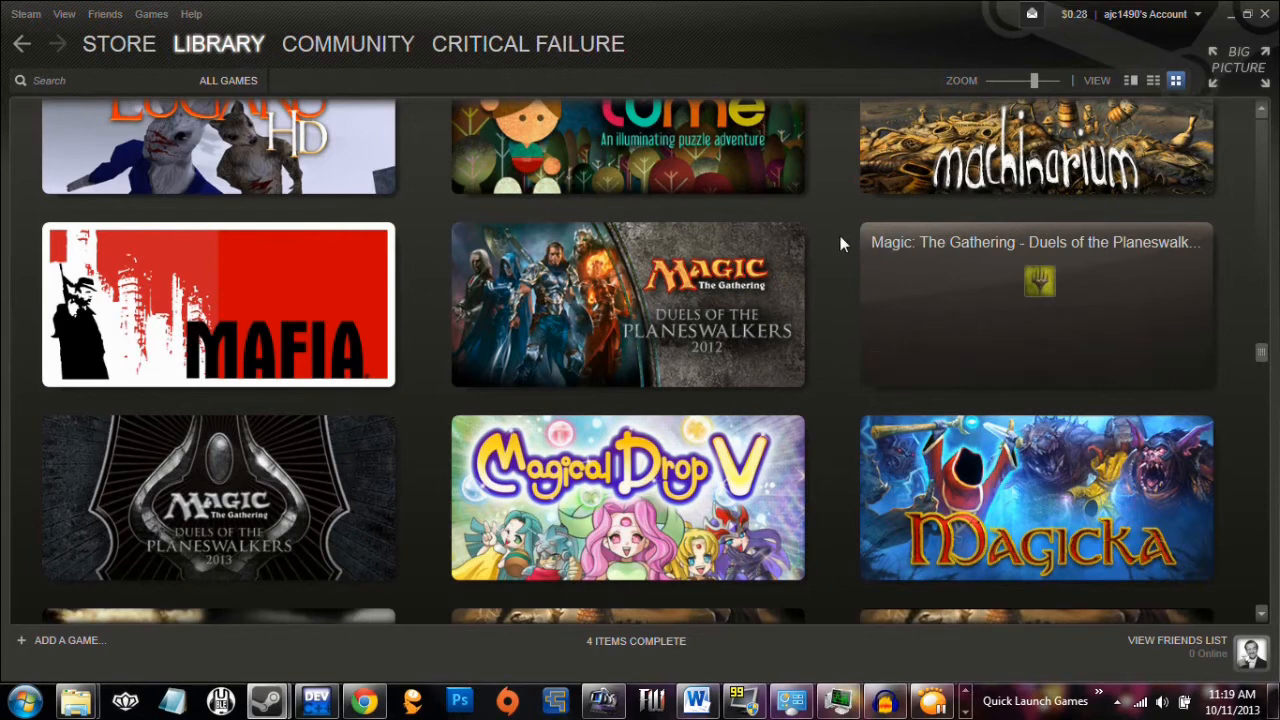
pyautogui.moveTo(200, 388)
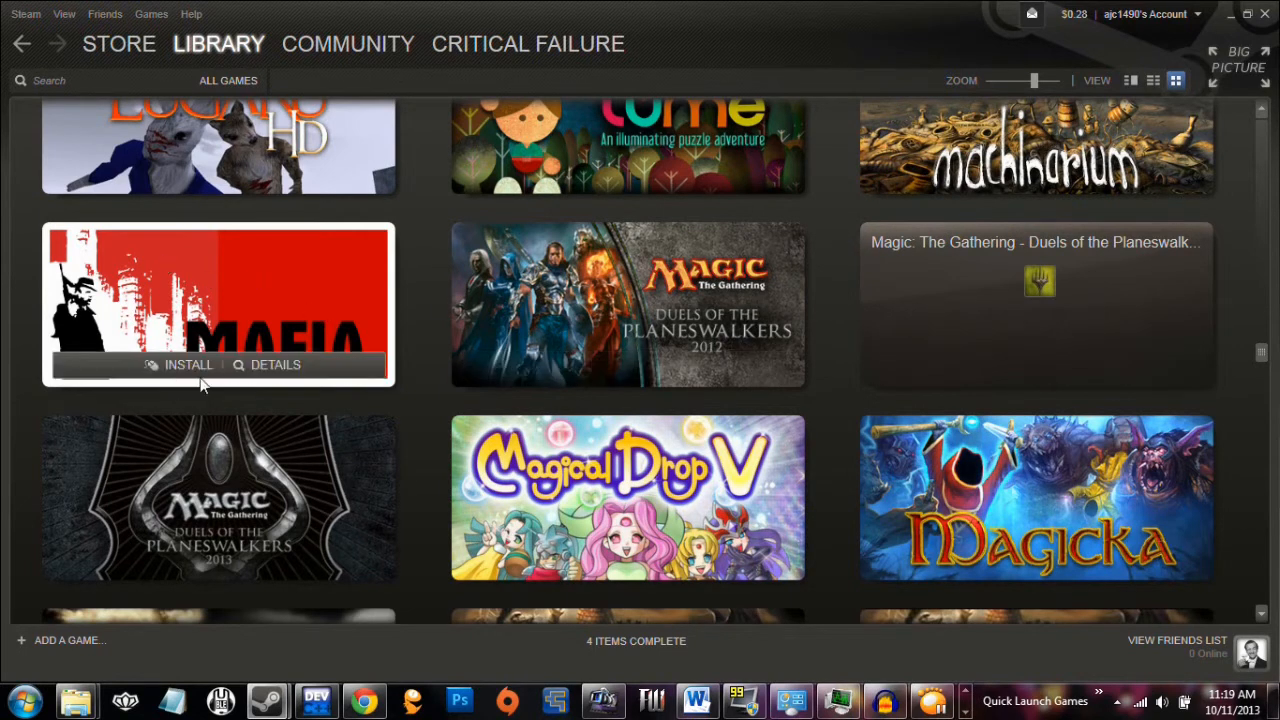
pyautogui.moveTo(308, 252)
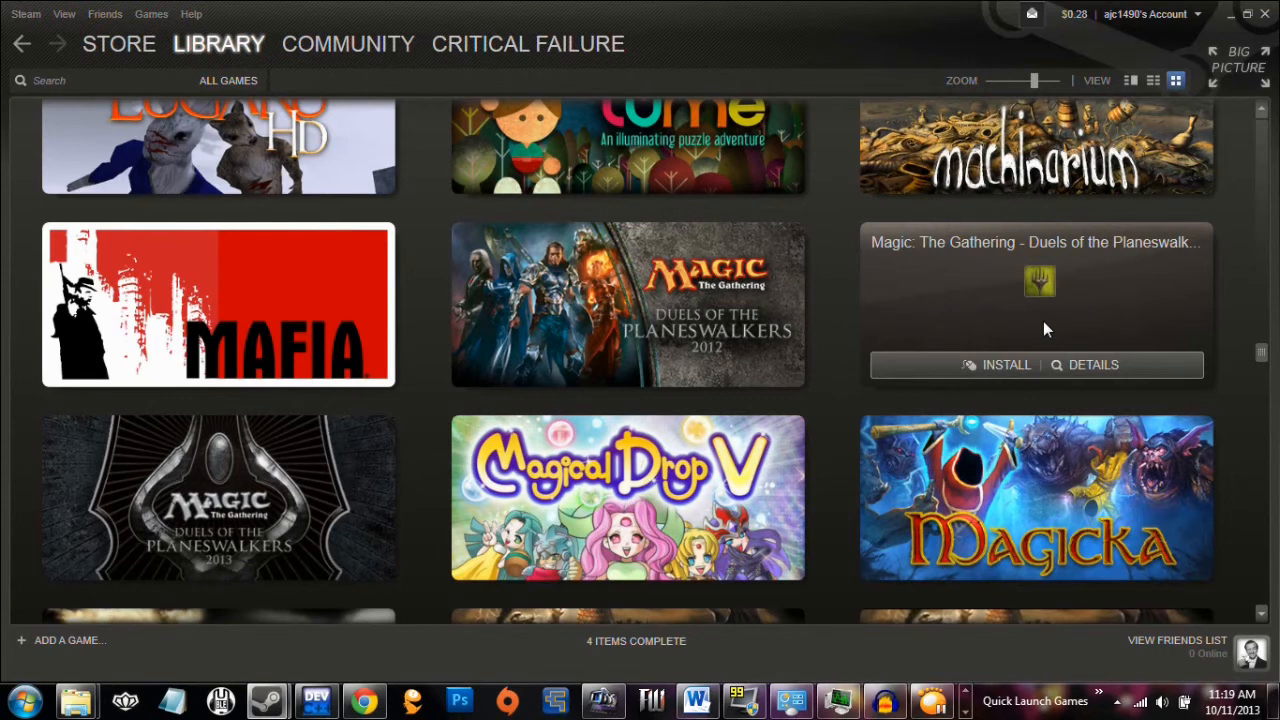
pyautogui.moveTo(954, 322)
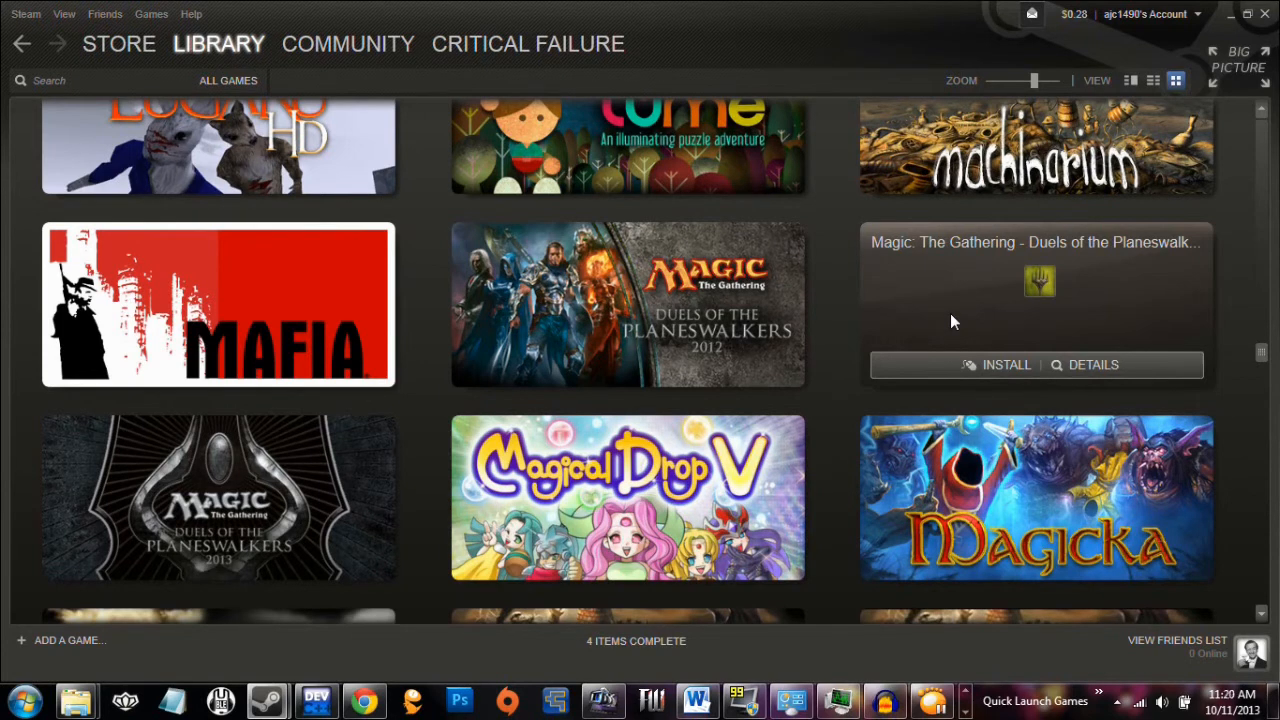
# Filter the library with 'Chess' so only Chessmaster Challenge remains in the grid
pyautogui.write('Chess')
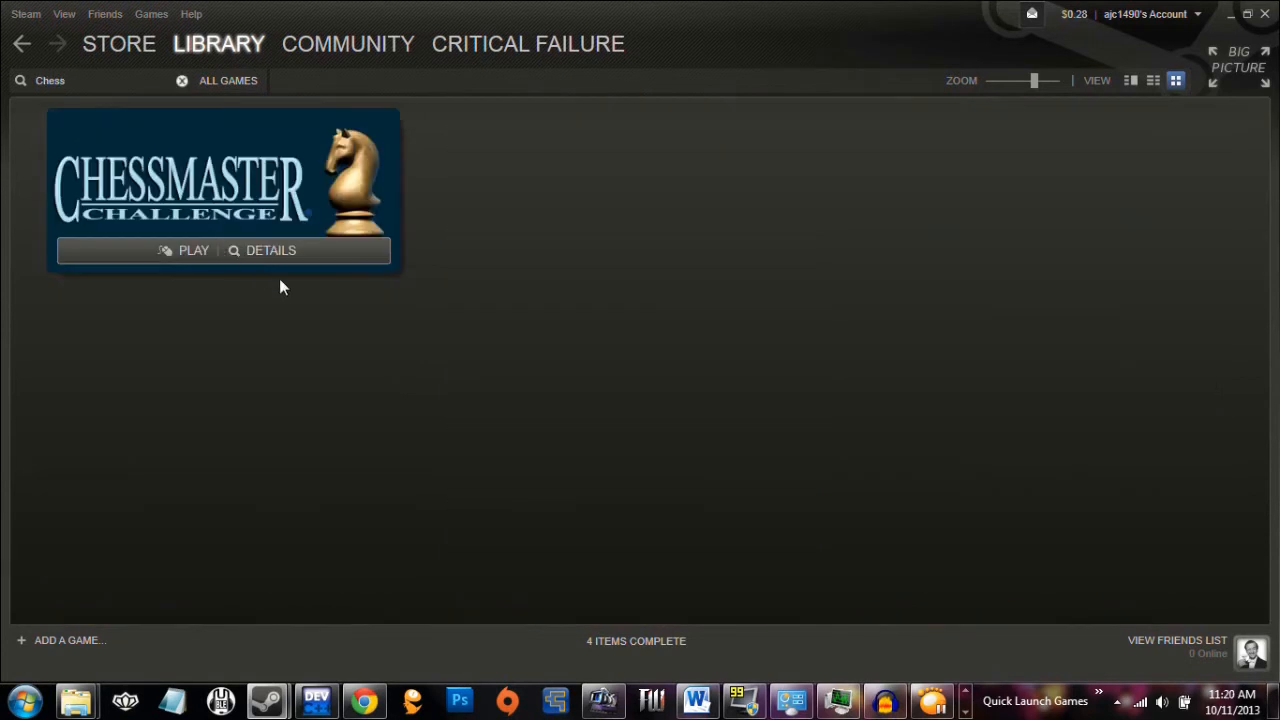
pyautogui.moveTo(504, 308)
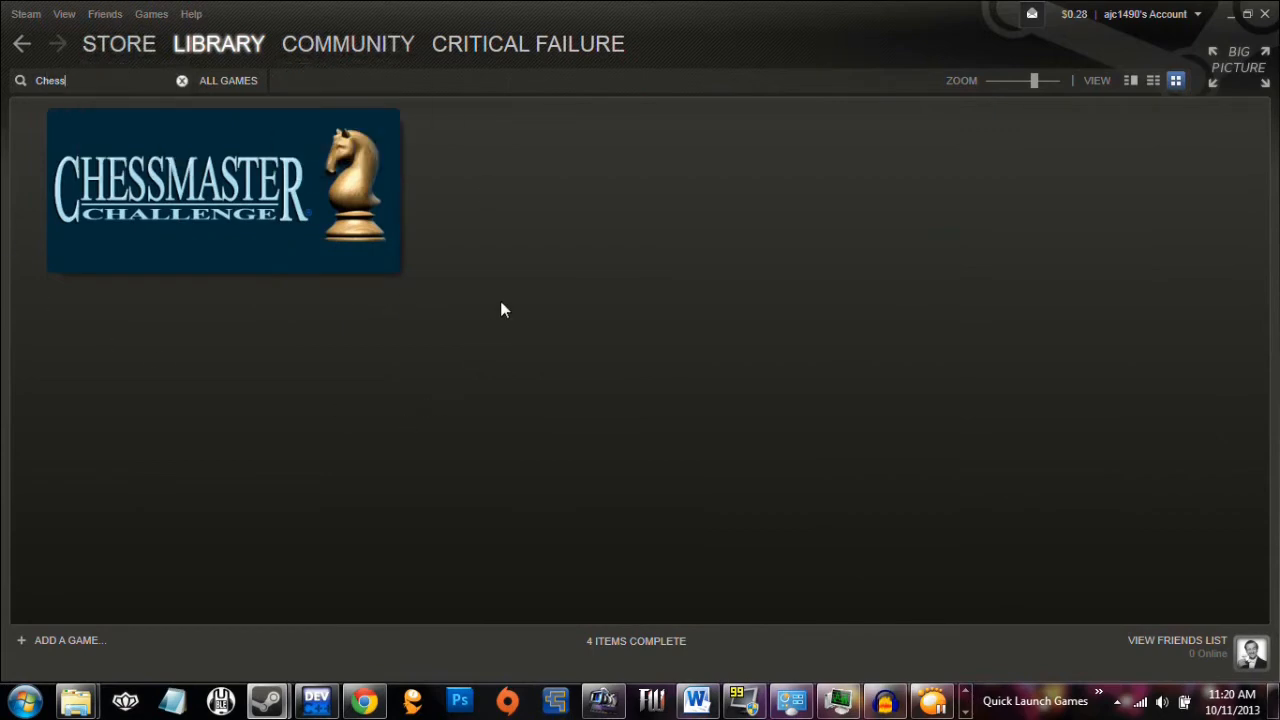
pyautogui.moveTo(518, 252)
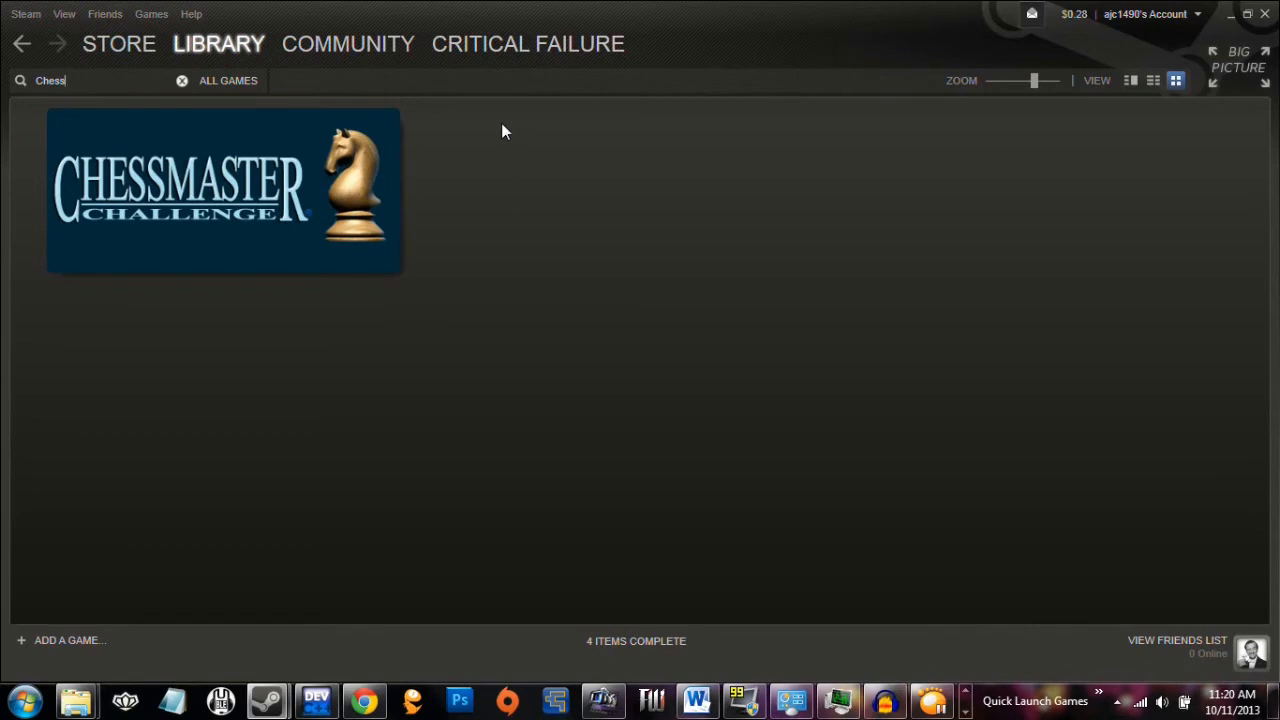
pyautogui.moveTo(210, 224)
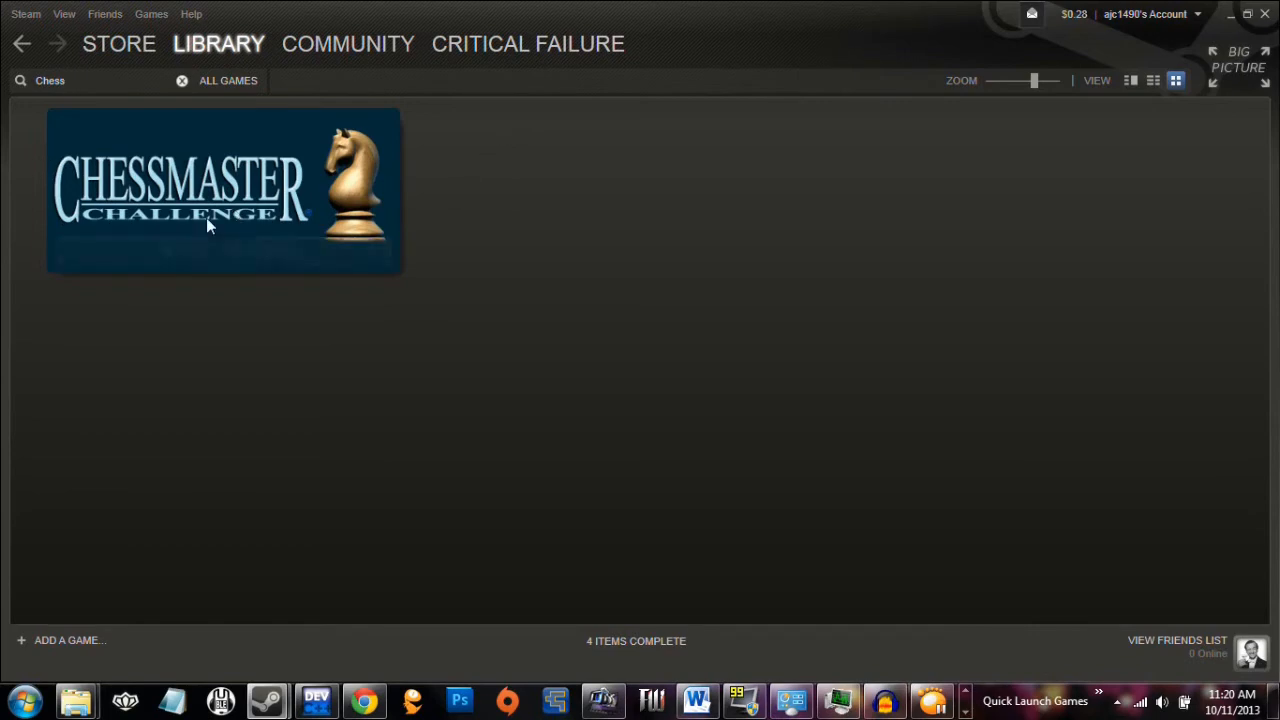
pyautogui.moveTo(296, 150)
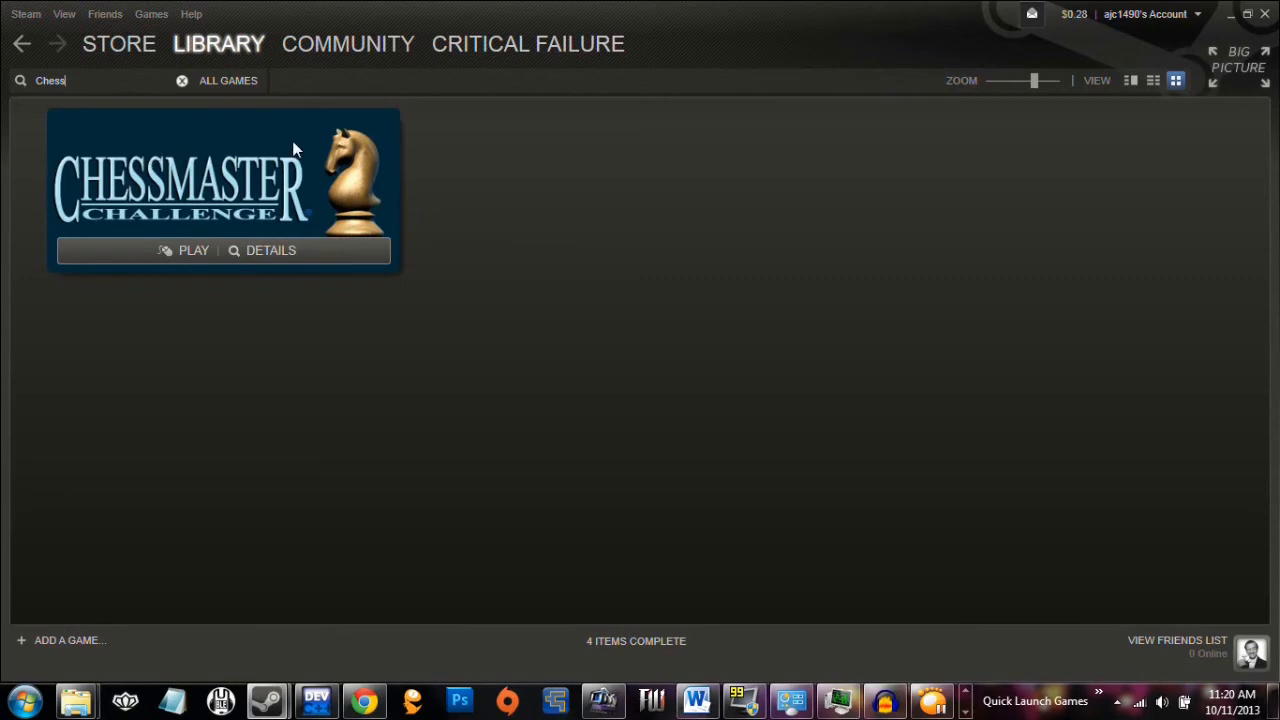
pyautogui.moveTo(344, 332)
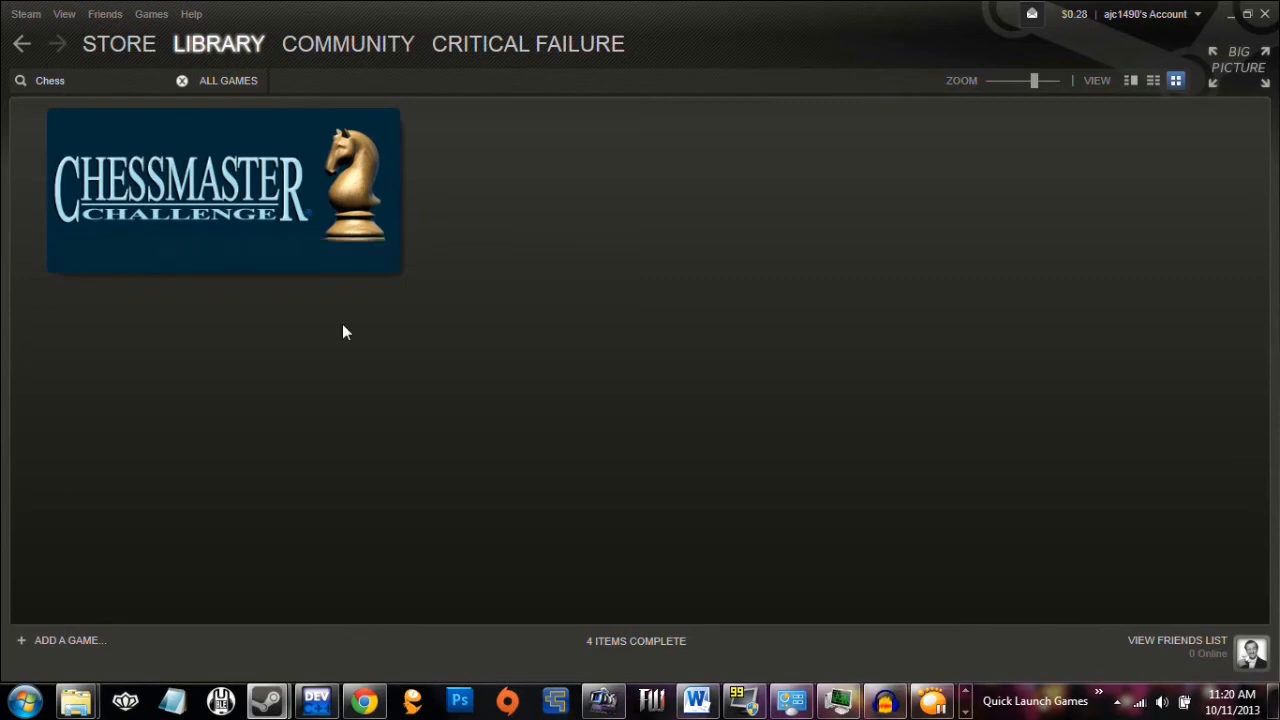
pyautogui.moveTo(276, 350)
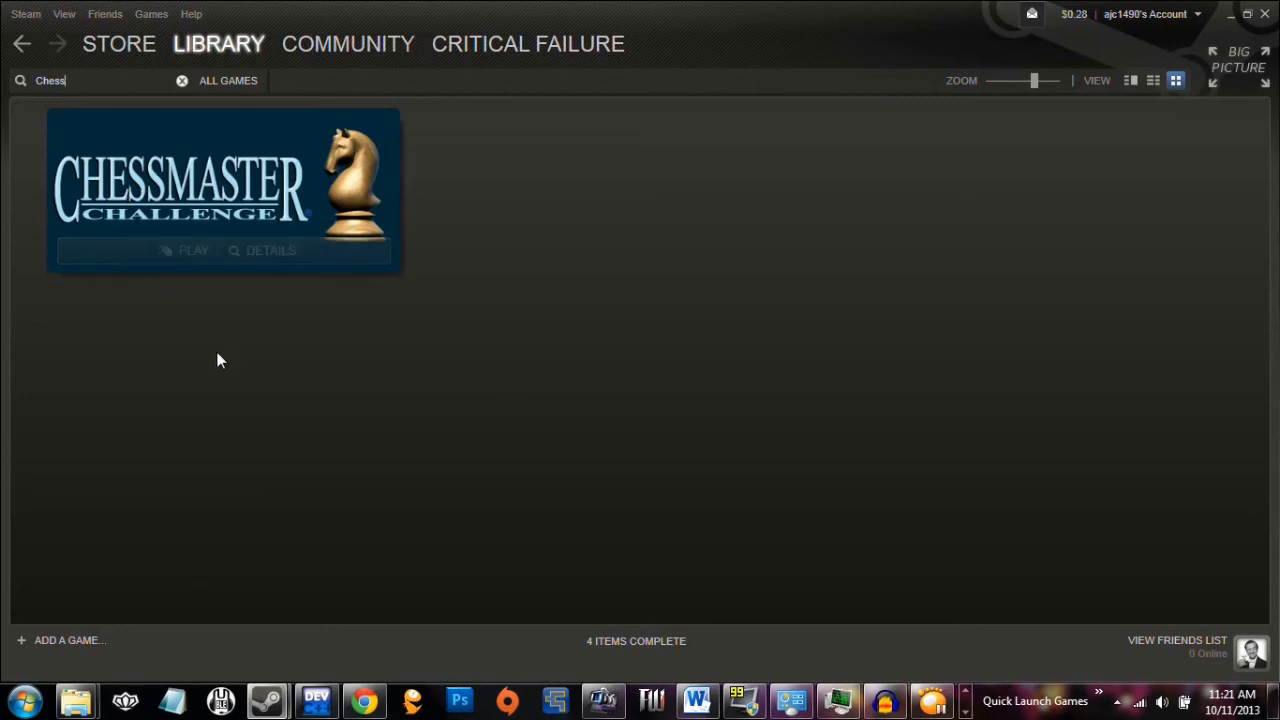
# Filter the library with 'Squa' and browse the Everyday Genius: SquareLogic hub's puzzle screenshots
pyautogui.write('Squa')
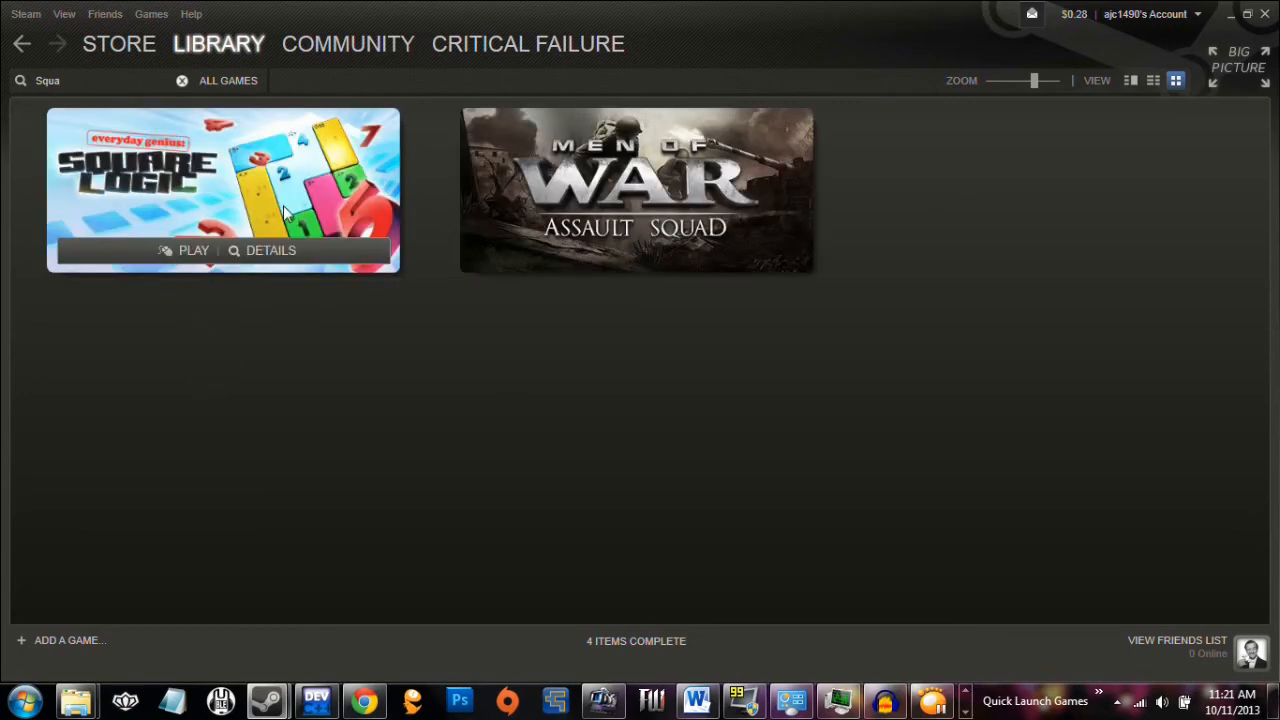
pyautogui.moveTo(156, 230)
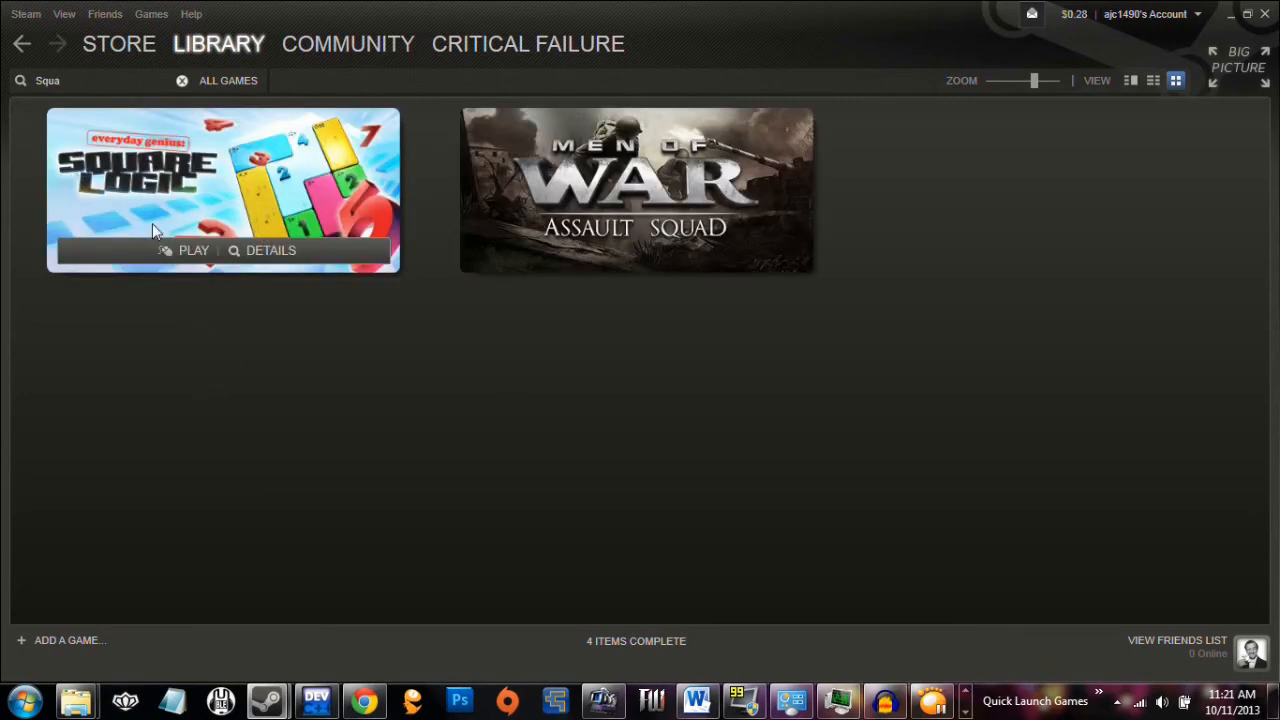
pyautogui.moveTo(280, 258)
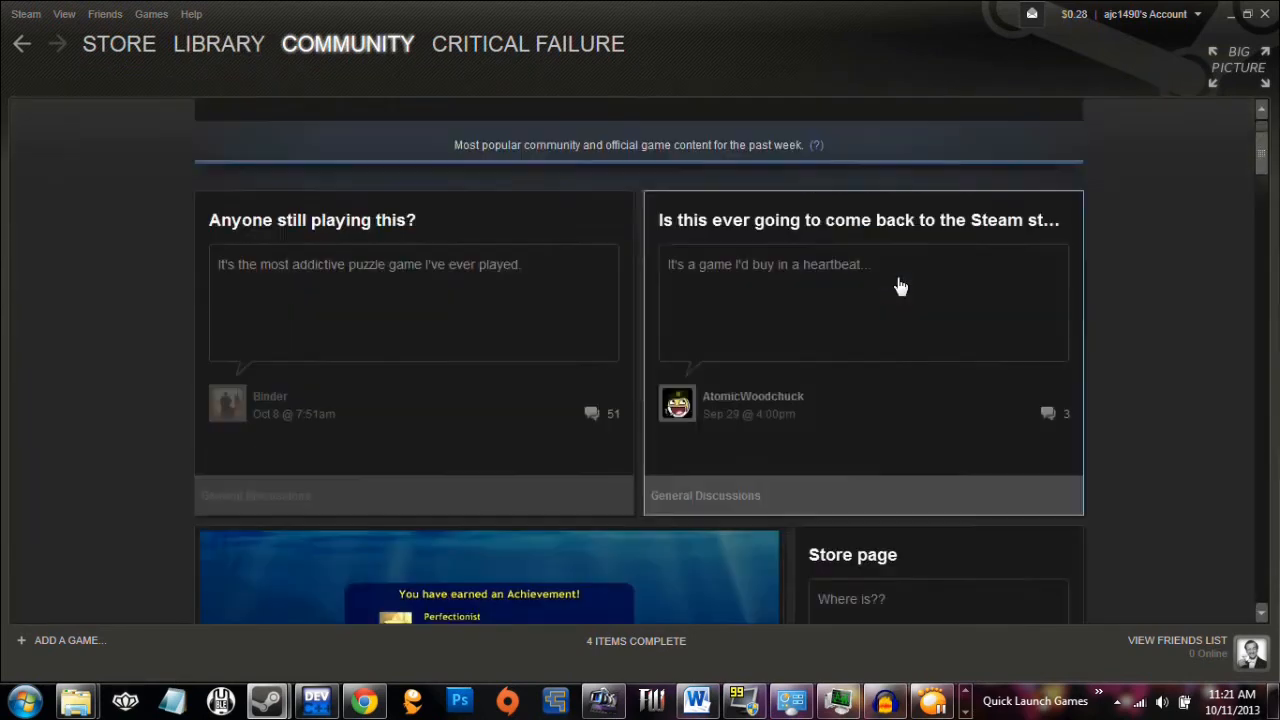
pyautogui.scroll(-3)
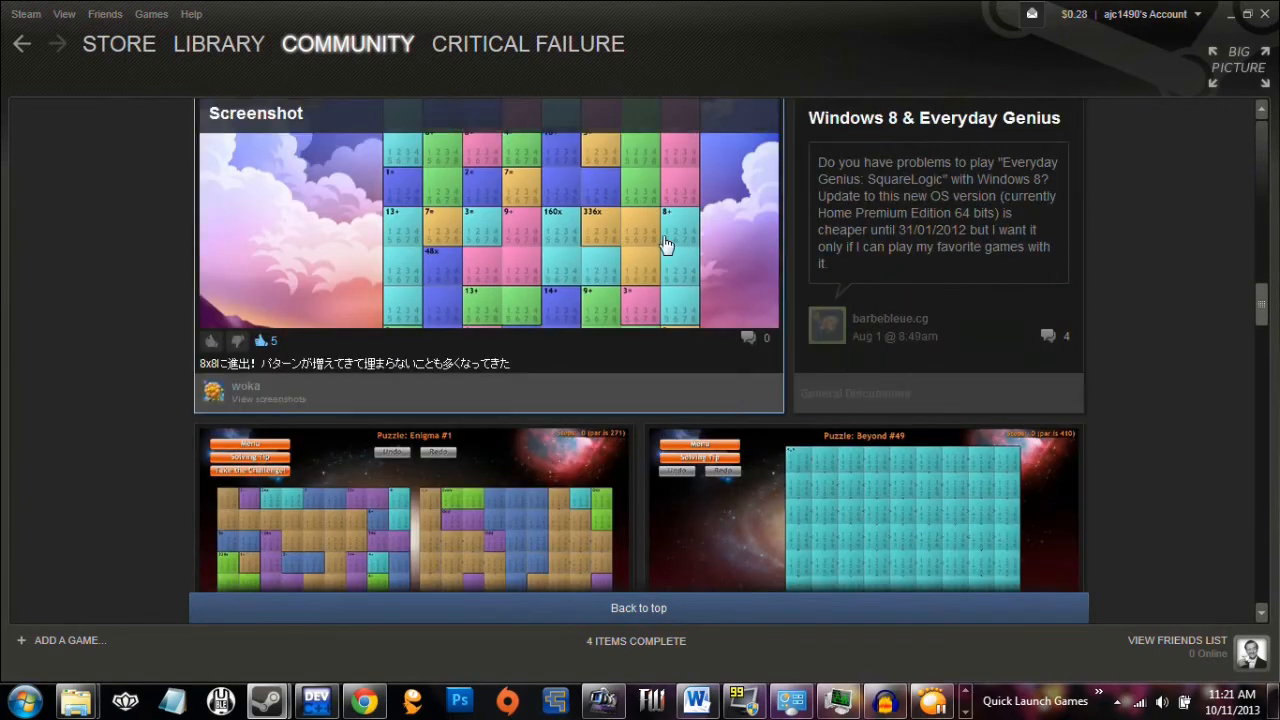
pyautogui.scroll(-3)
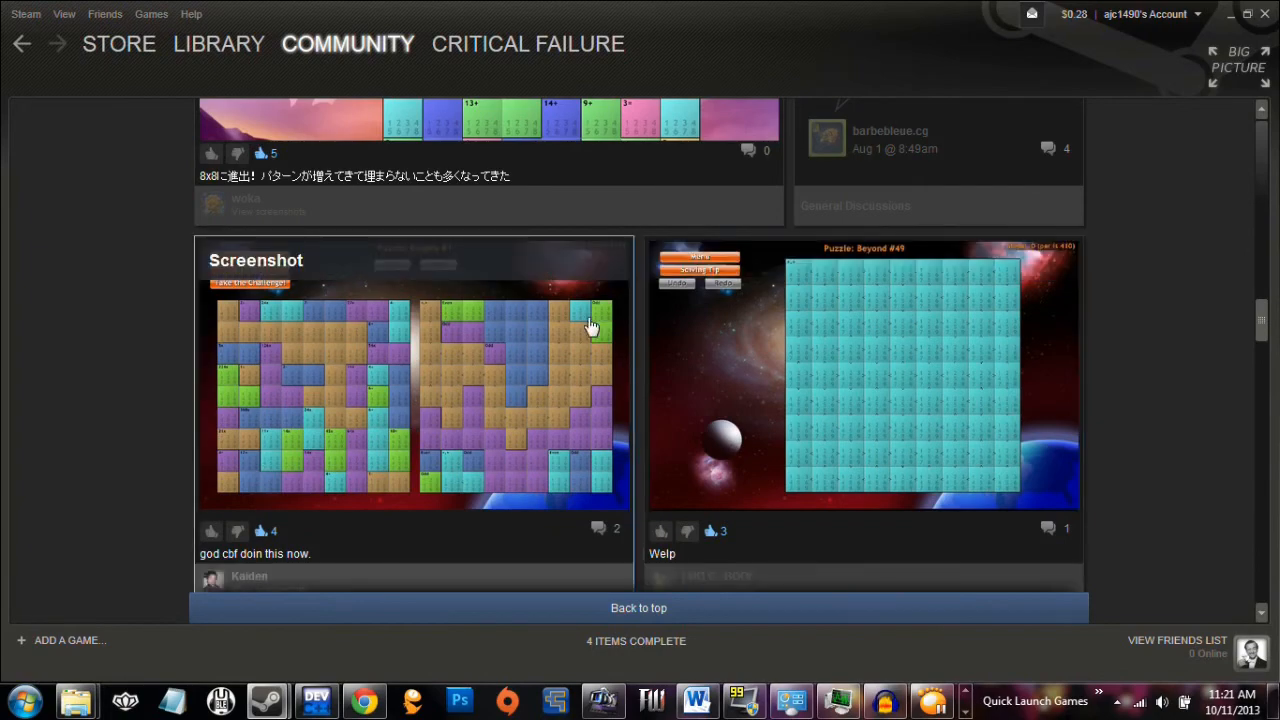
pyautogui.scroll(-3)
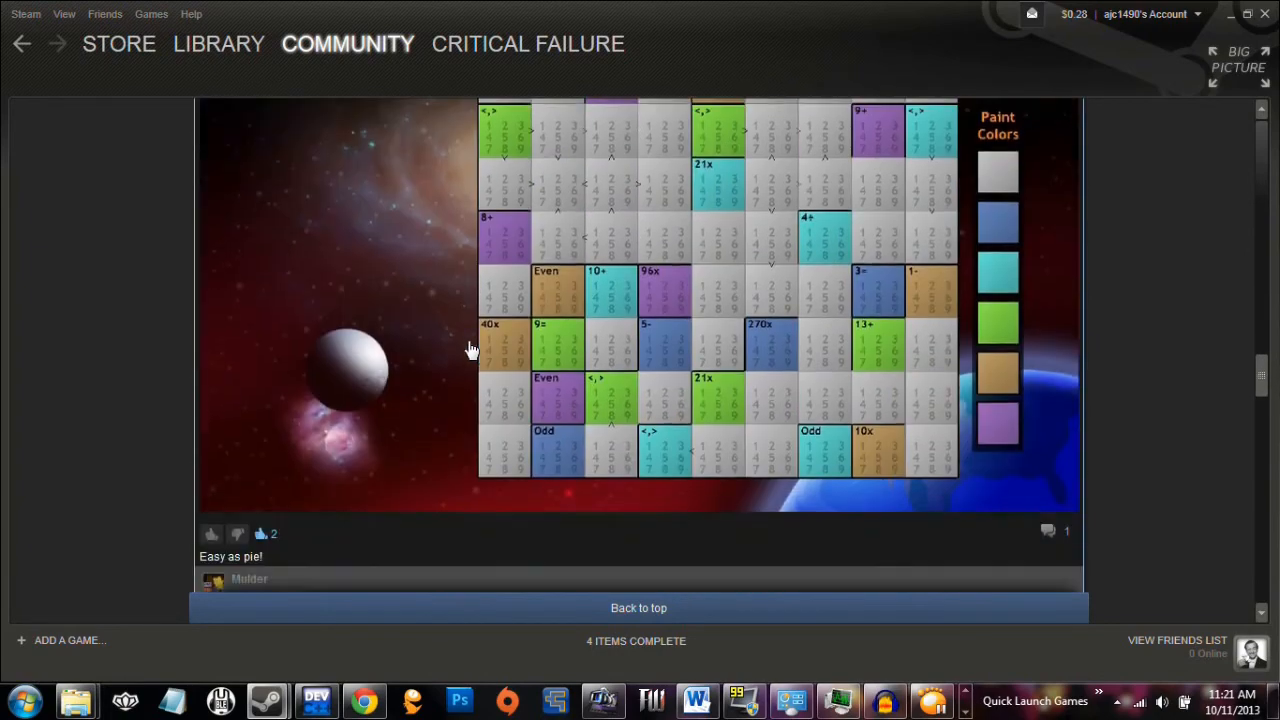
# Browse the MumboJumbo Collection bundle's list of $9.99 games totalling $79.99
pyautogui.click(118, 44)
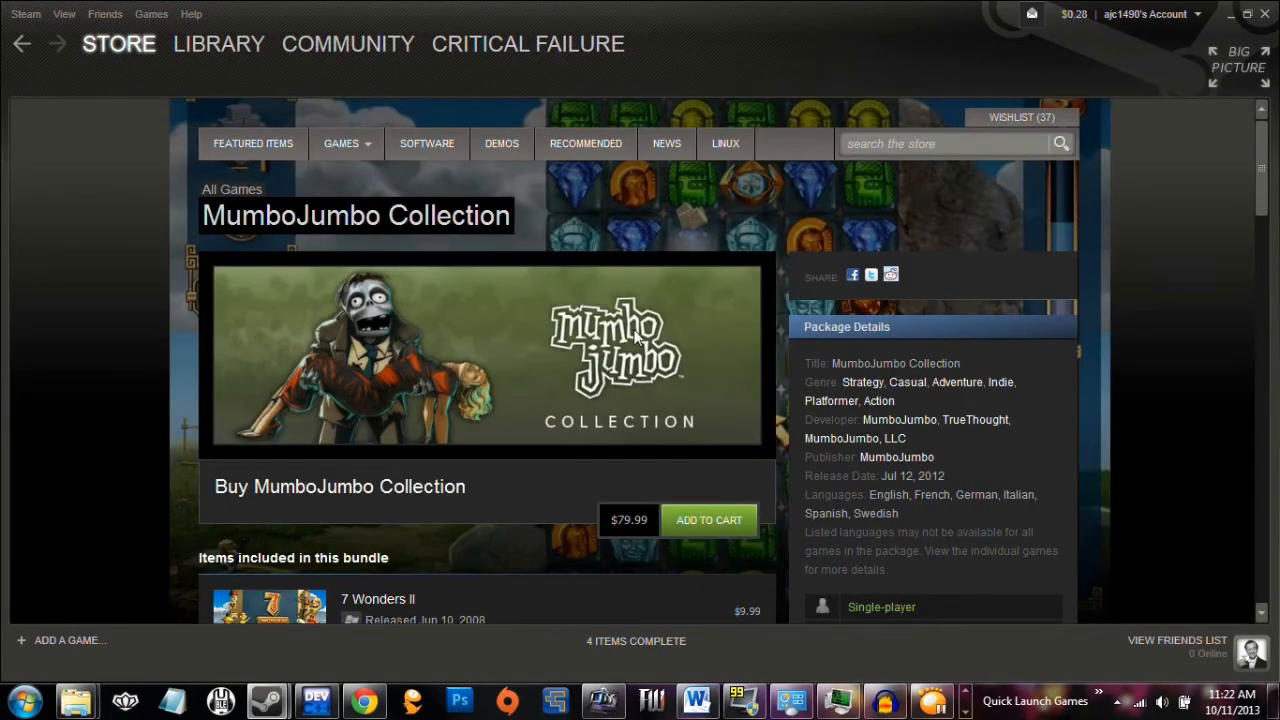
pyautogui.scroll(-3)
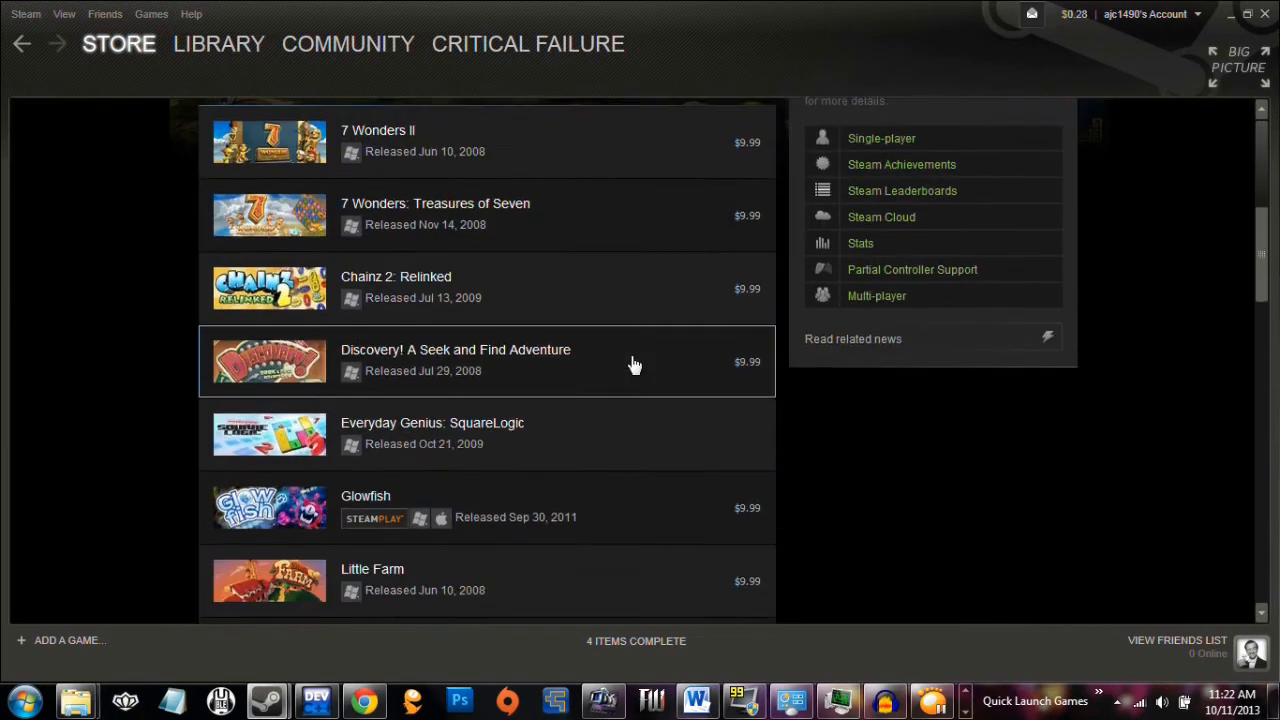
pyautogui.scroll(-3)
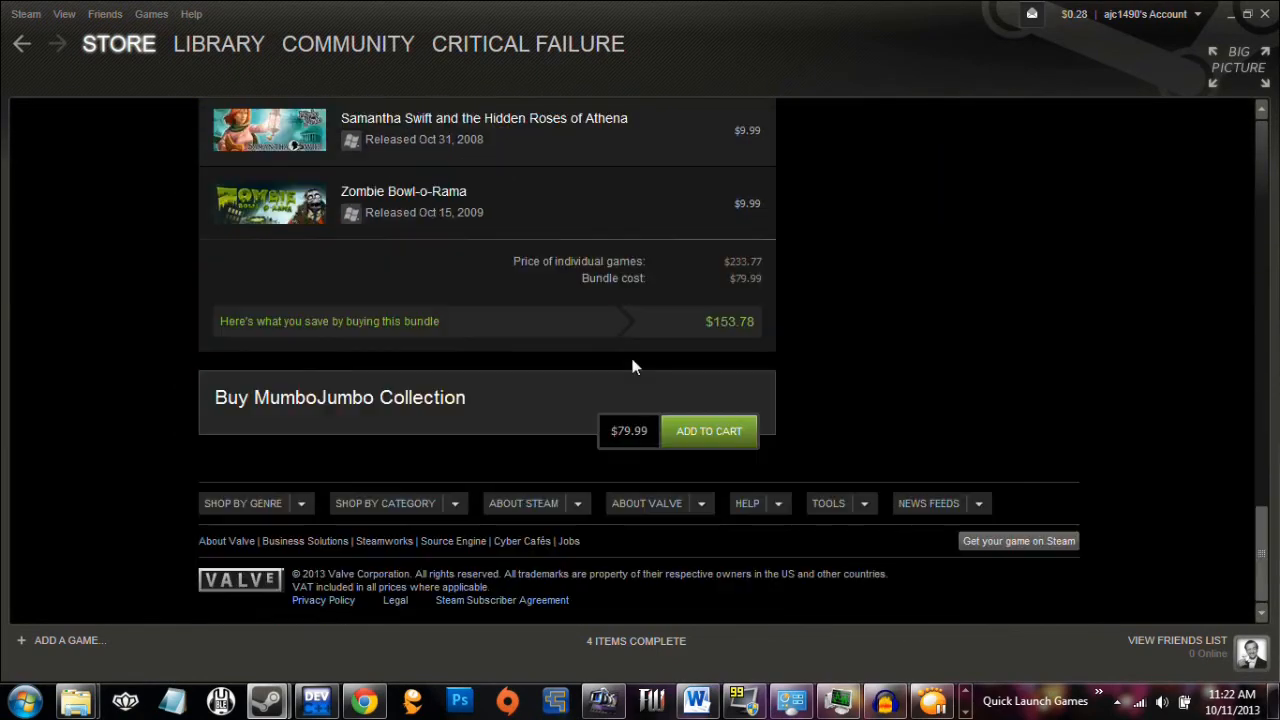
pyautogui.moveTo(644, 428)
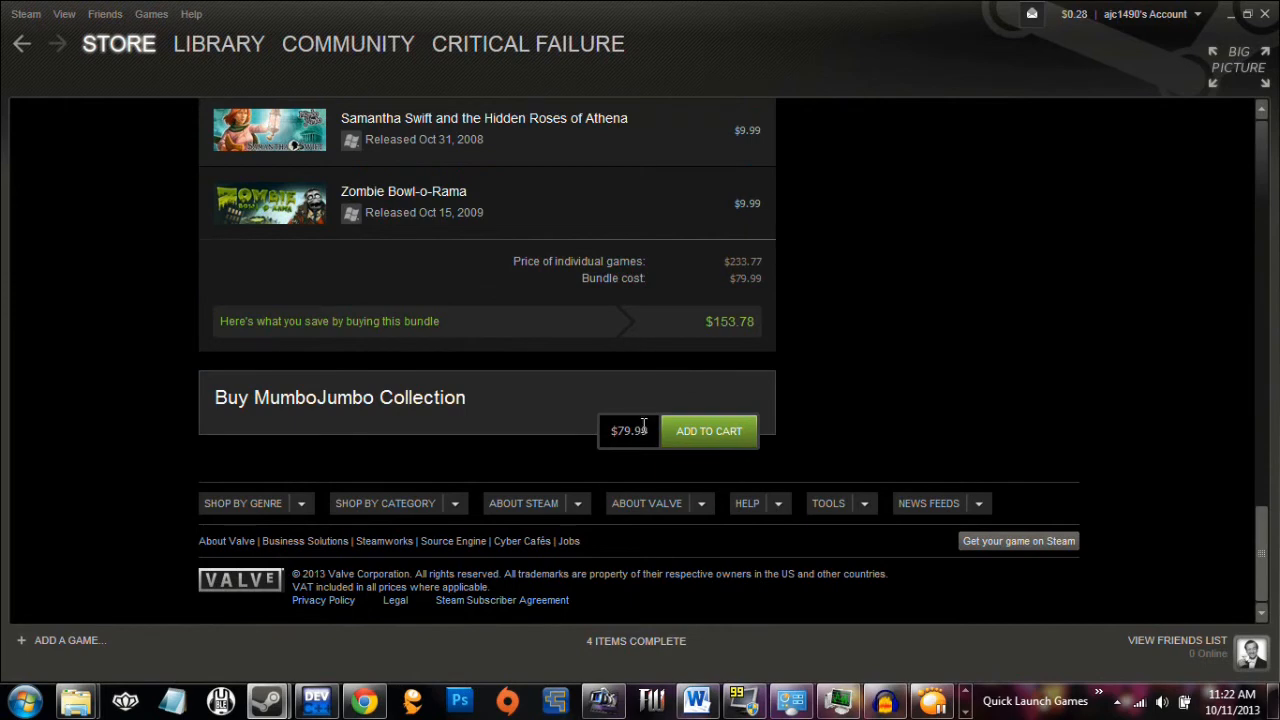
pyautogui.scroll(3)
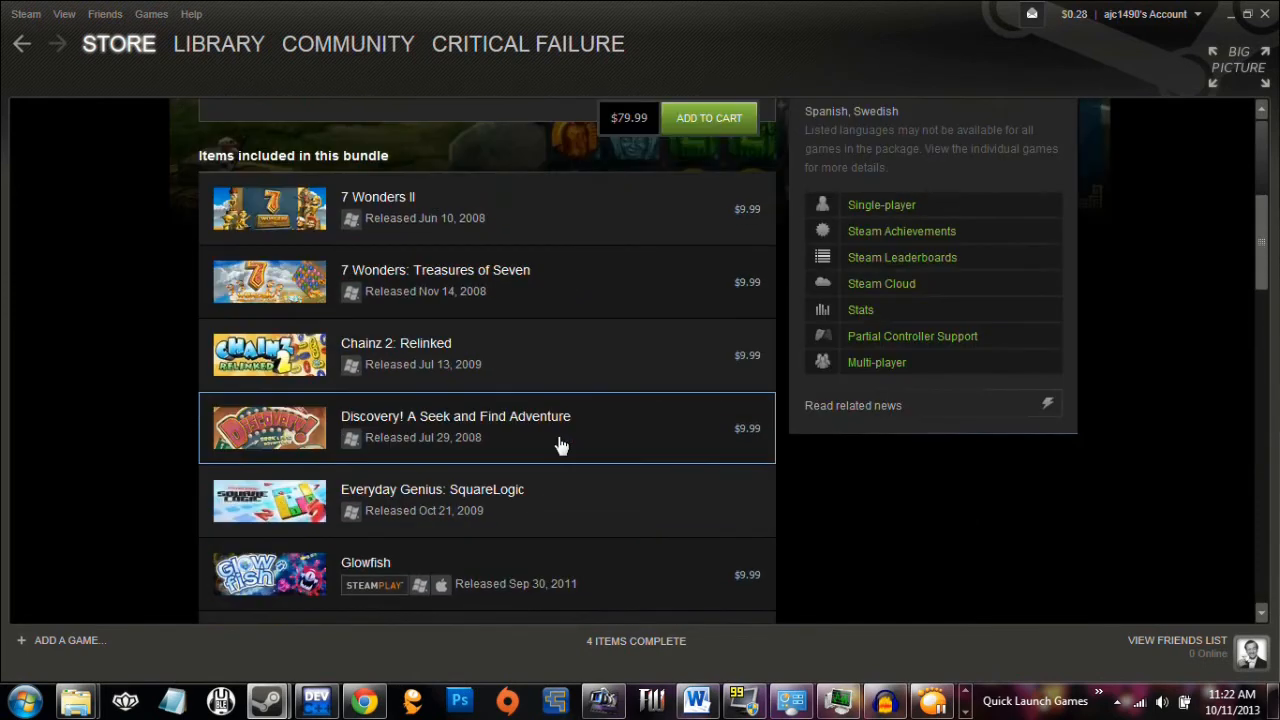
pyautogui.scroll(-3)
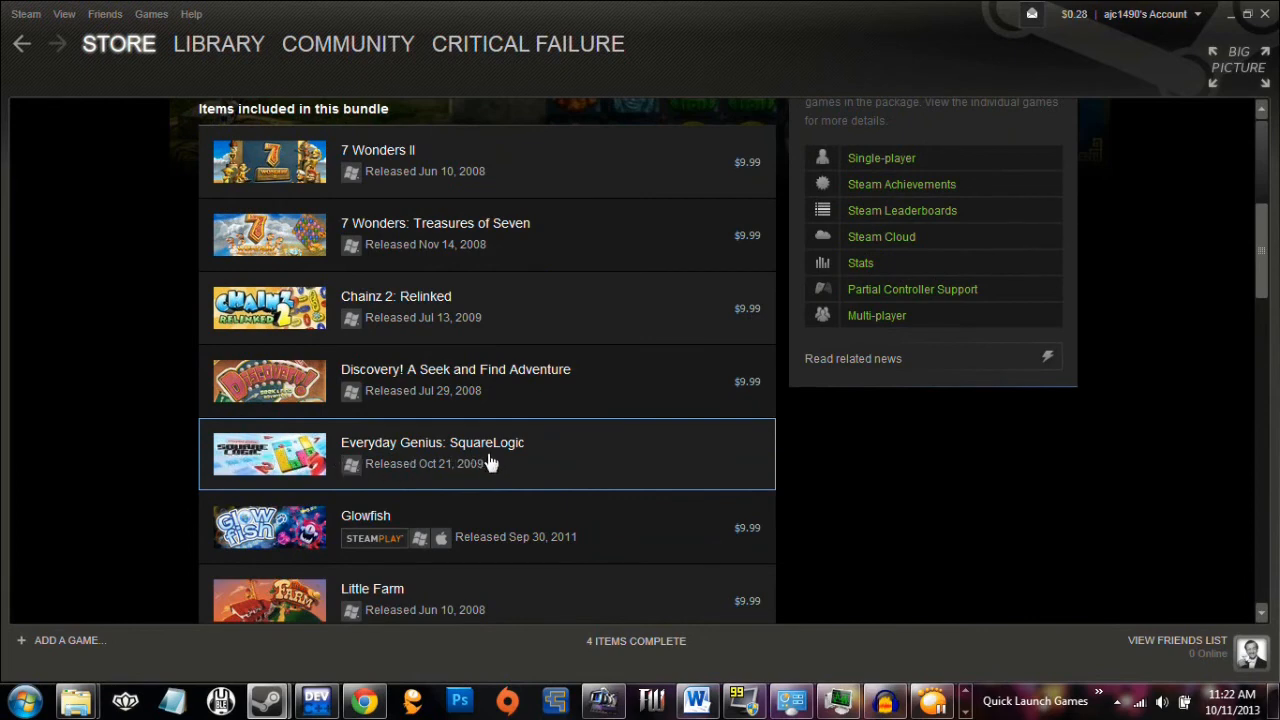
pyautogui.moveTo(568, 456)
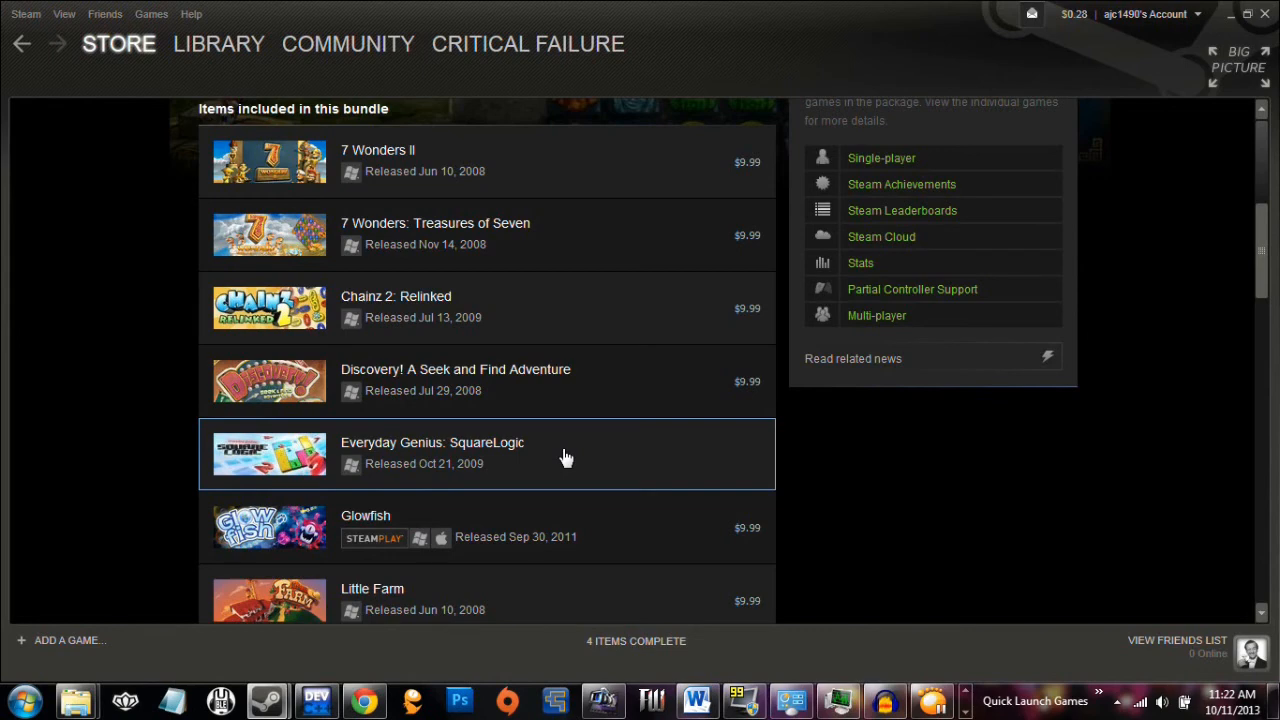
pyautogui.moveTo(576, 460)
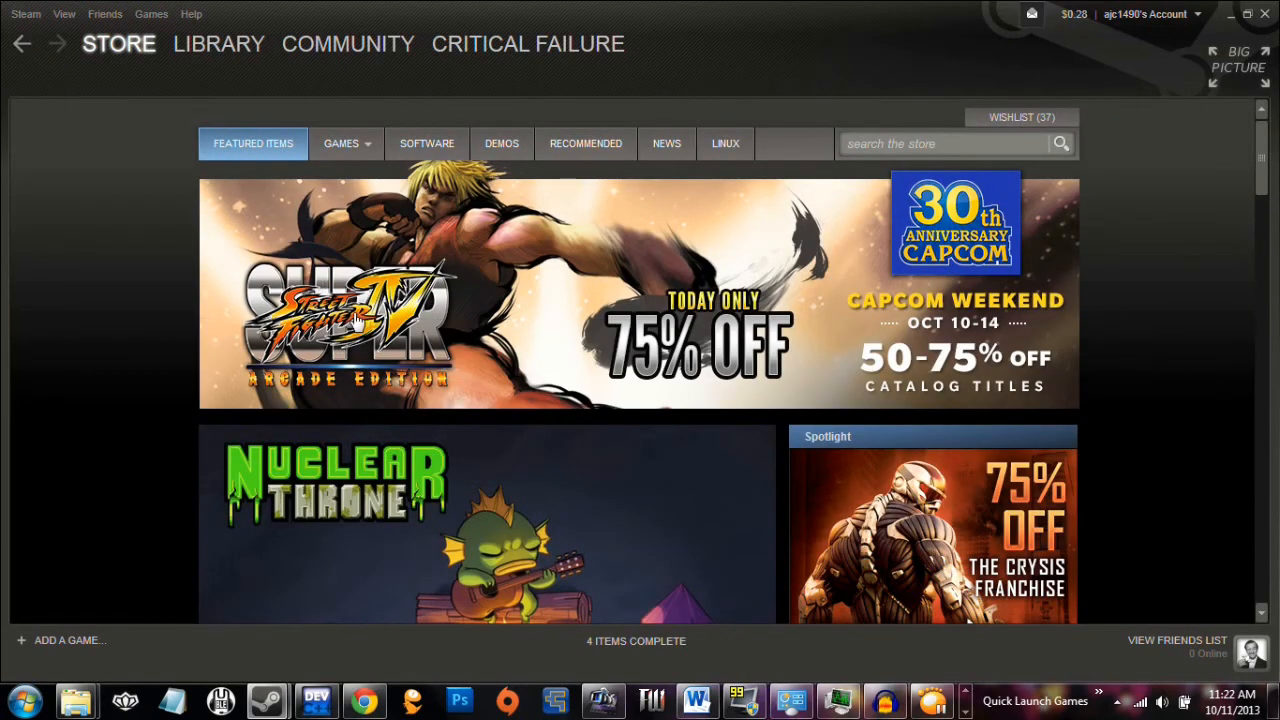
pyautogui.moveTo(38, 120)
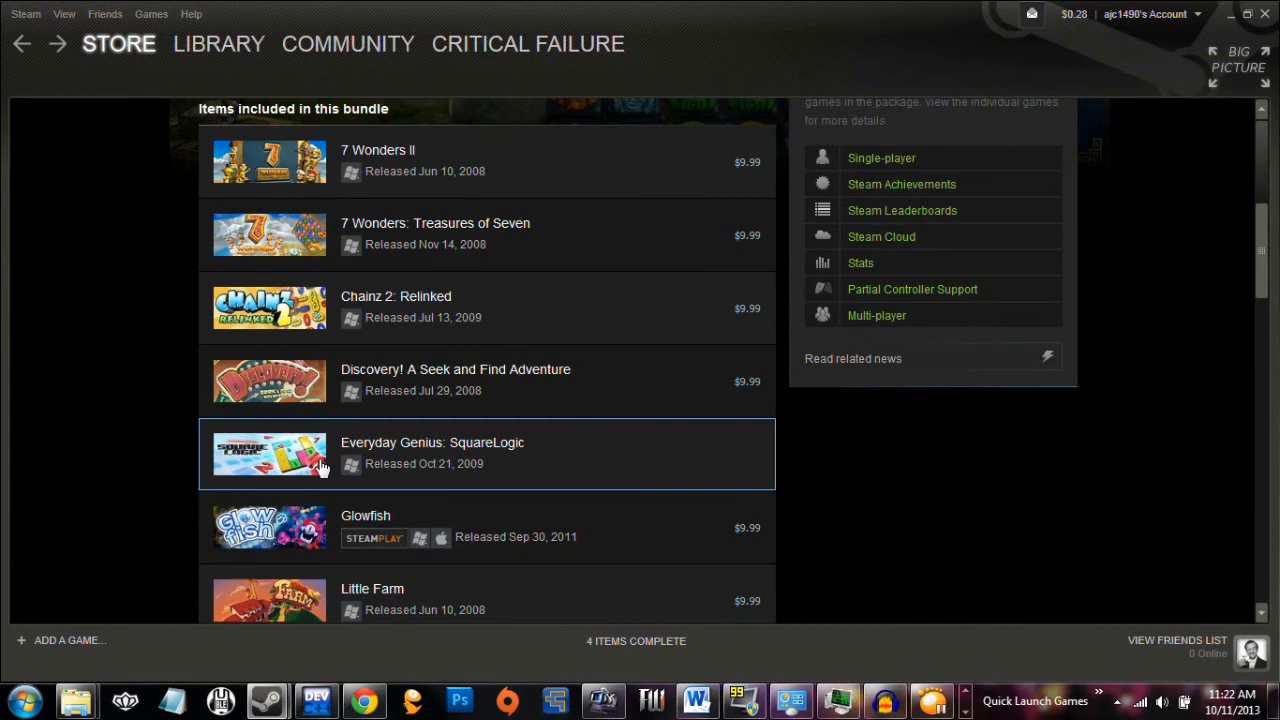
pyautogui.moveTo(464, 490)
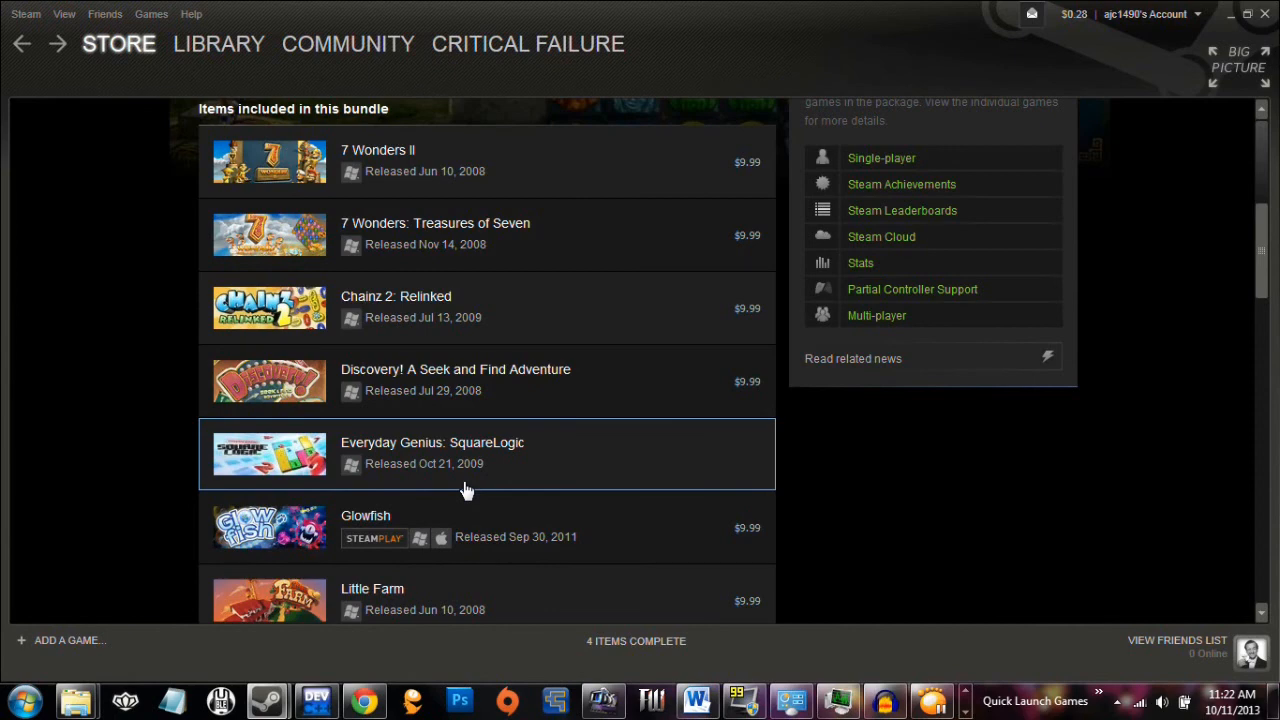
pyautogui.moveTo(114, 364)
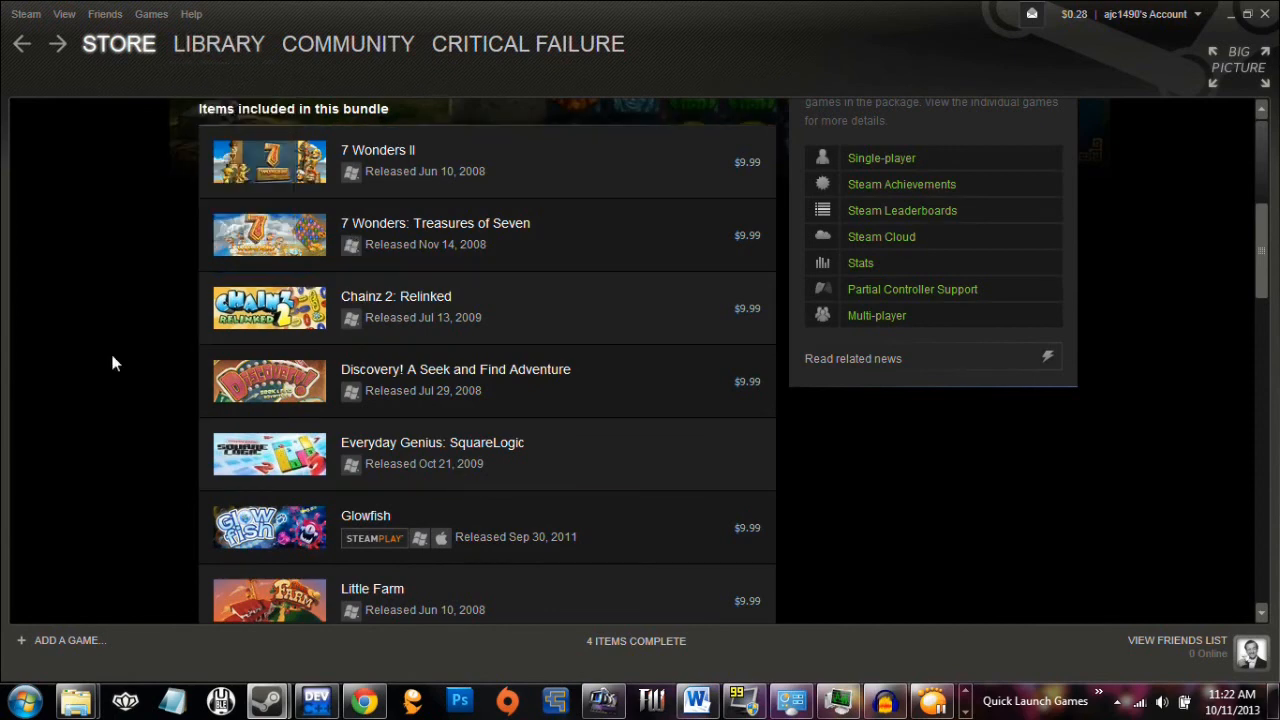
pyautogui.moveTo(144, 424)
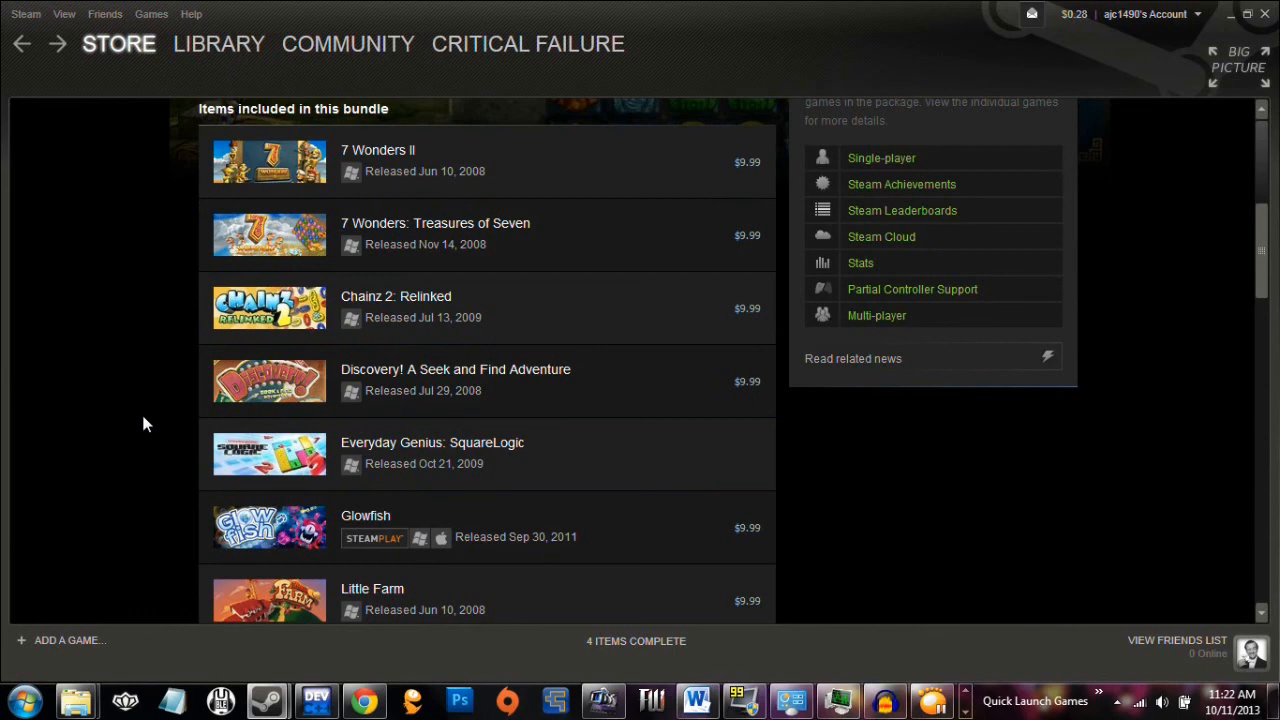
pyautogui.moveTo(276, 440)
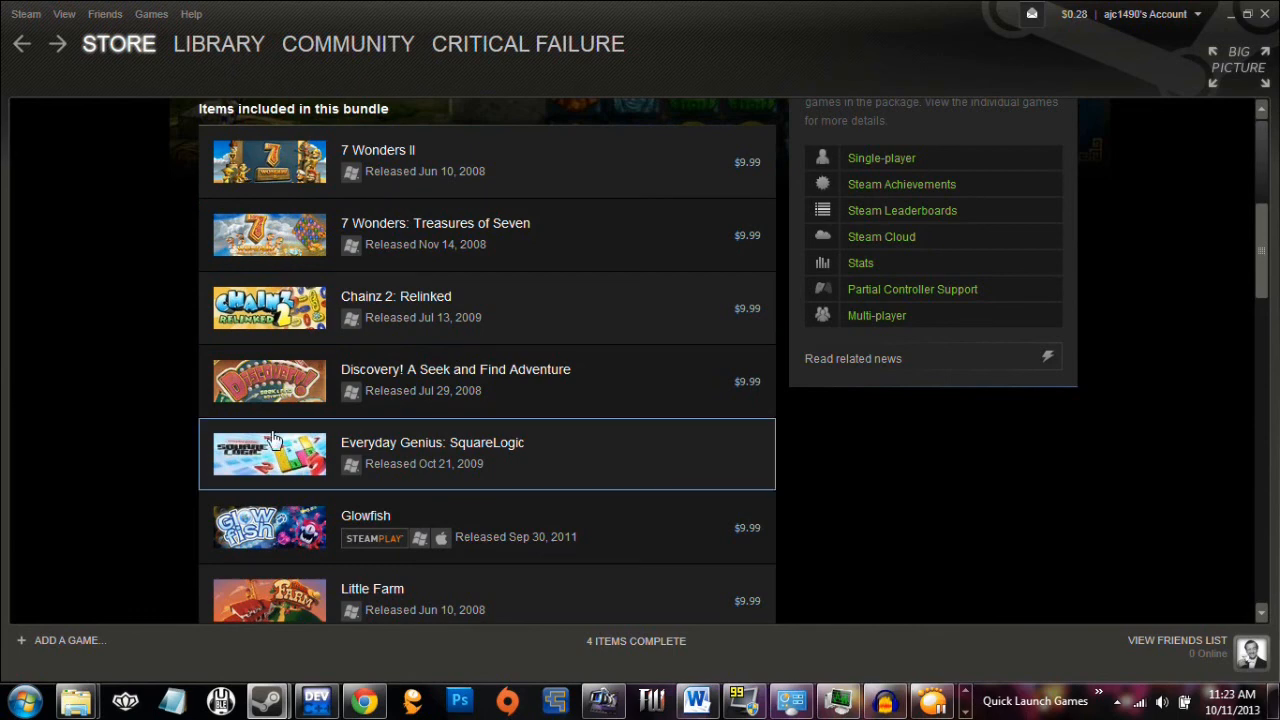